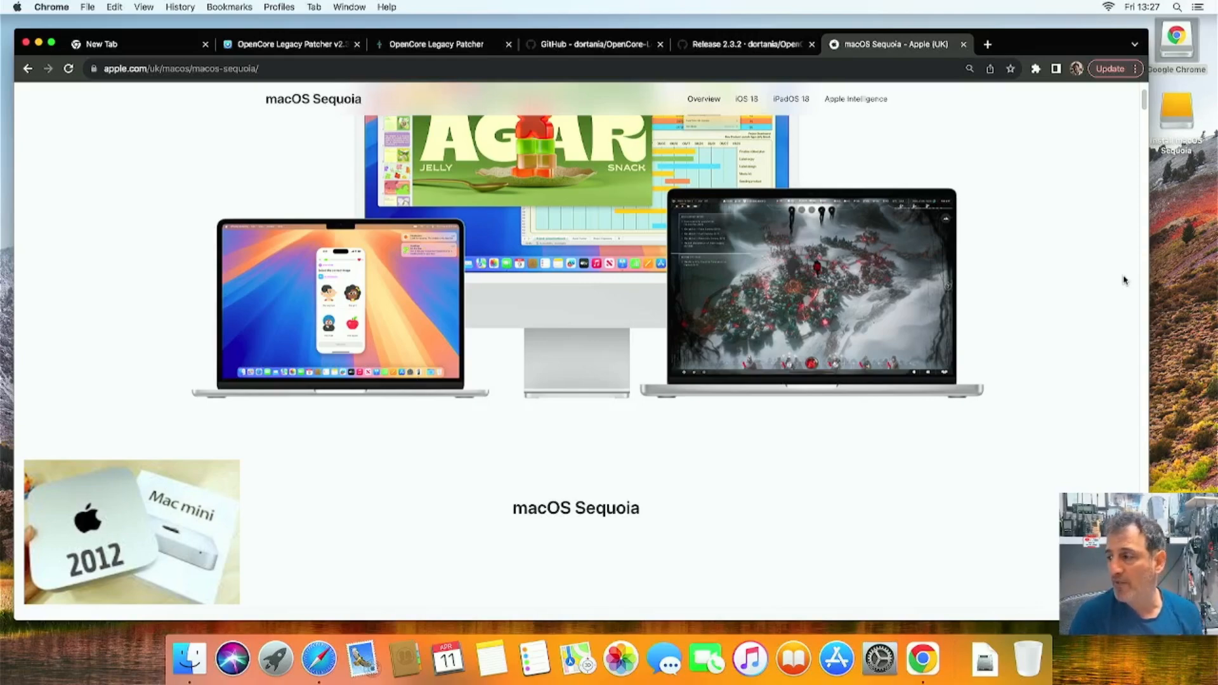
# Step: Close the extra Chrome tabs, leaving the OpenCore Legacy Patcher homepage showing
pyautogui.scroll(3)
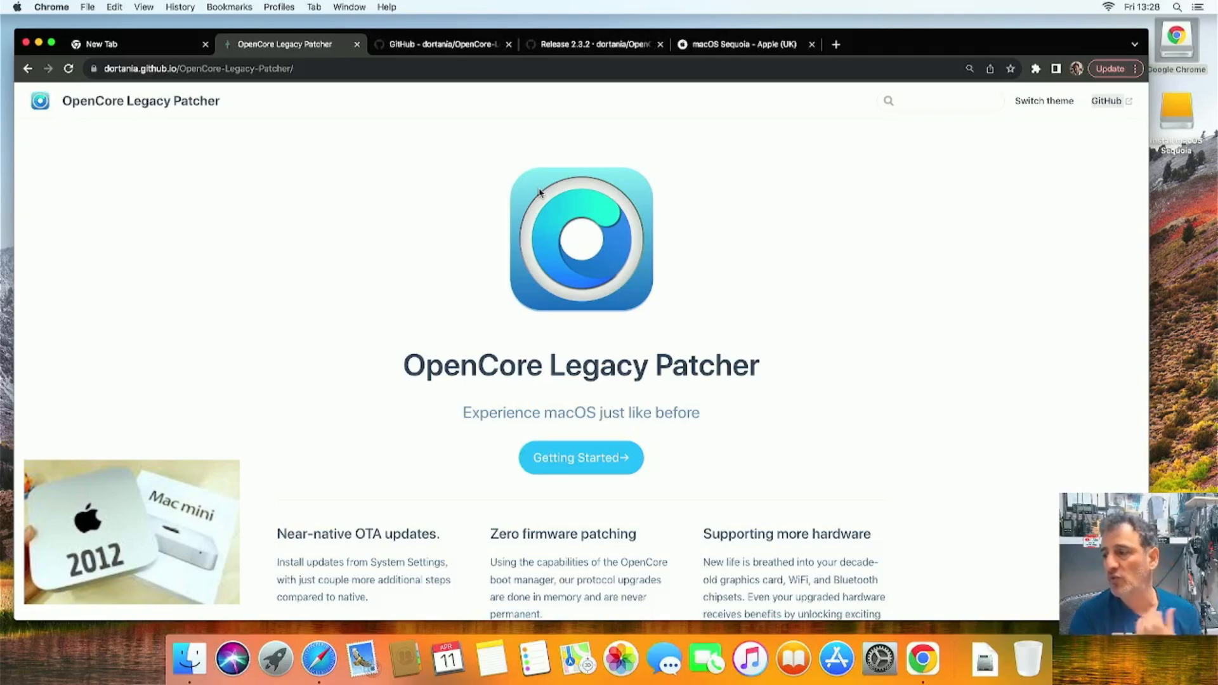
pyautogui.click(508, 43)
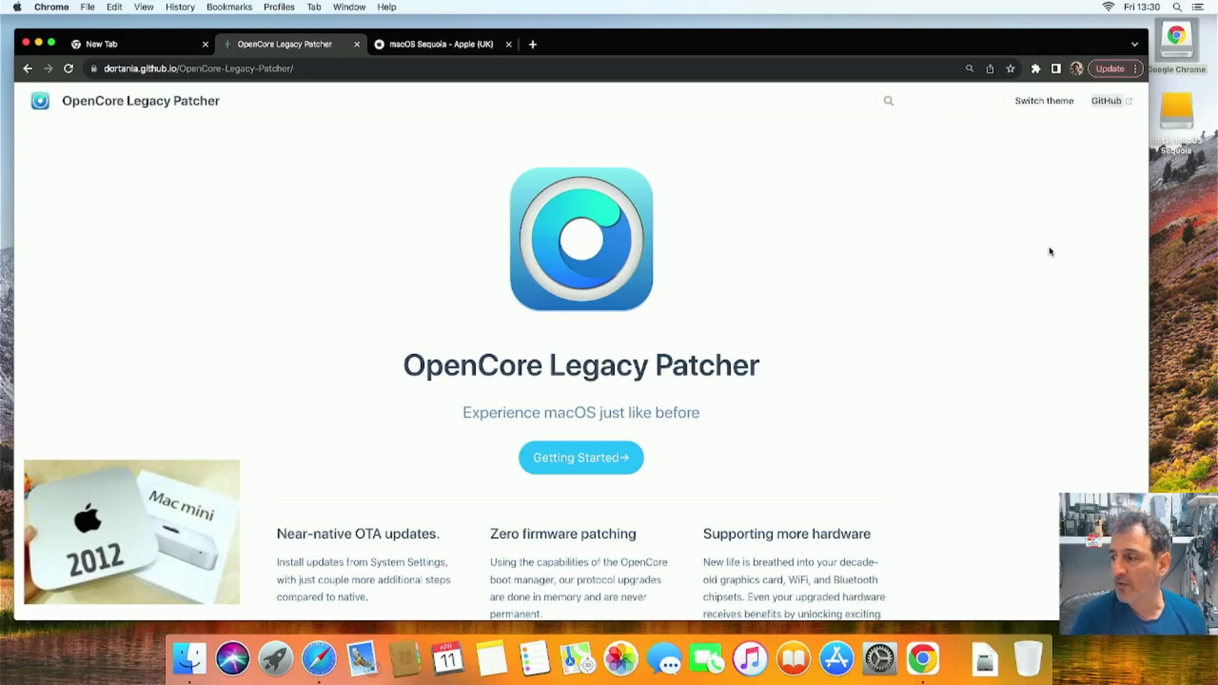
pyautogui.moveTo(1086, 133)
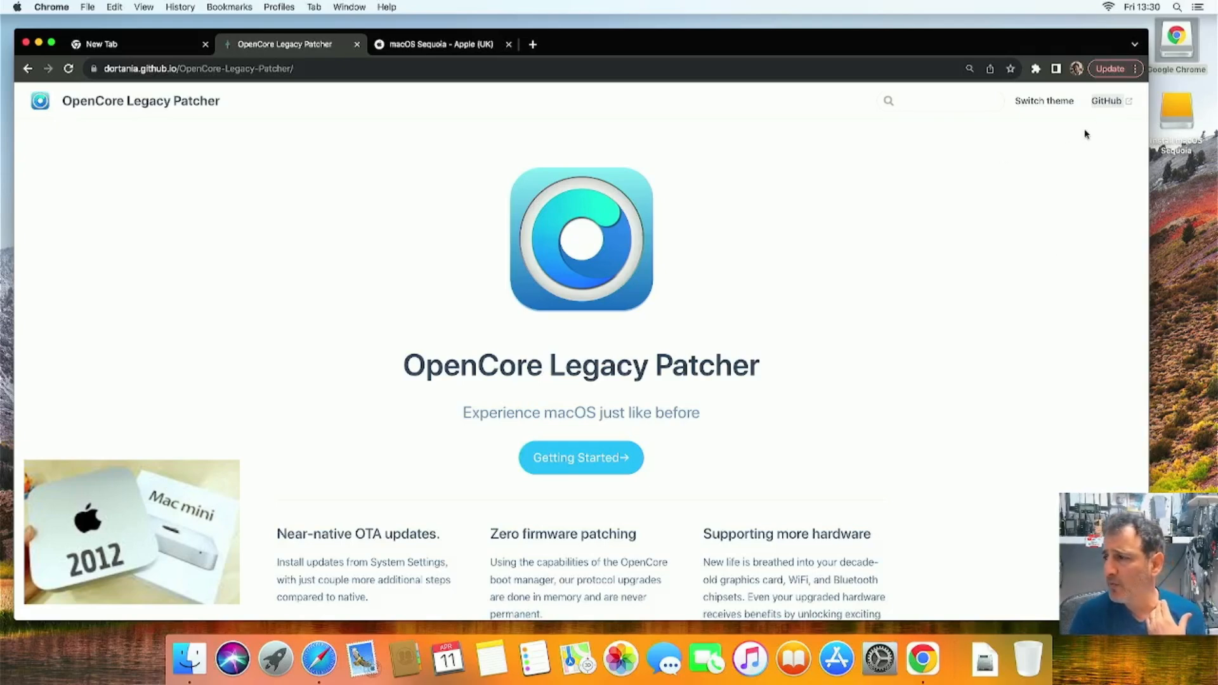
# Step: From the site's GitHub link, open release 2.3.2 and show its Assets list
pyautogui.click(1106, 101)
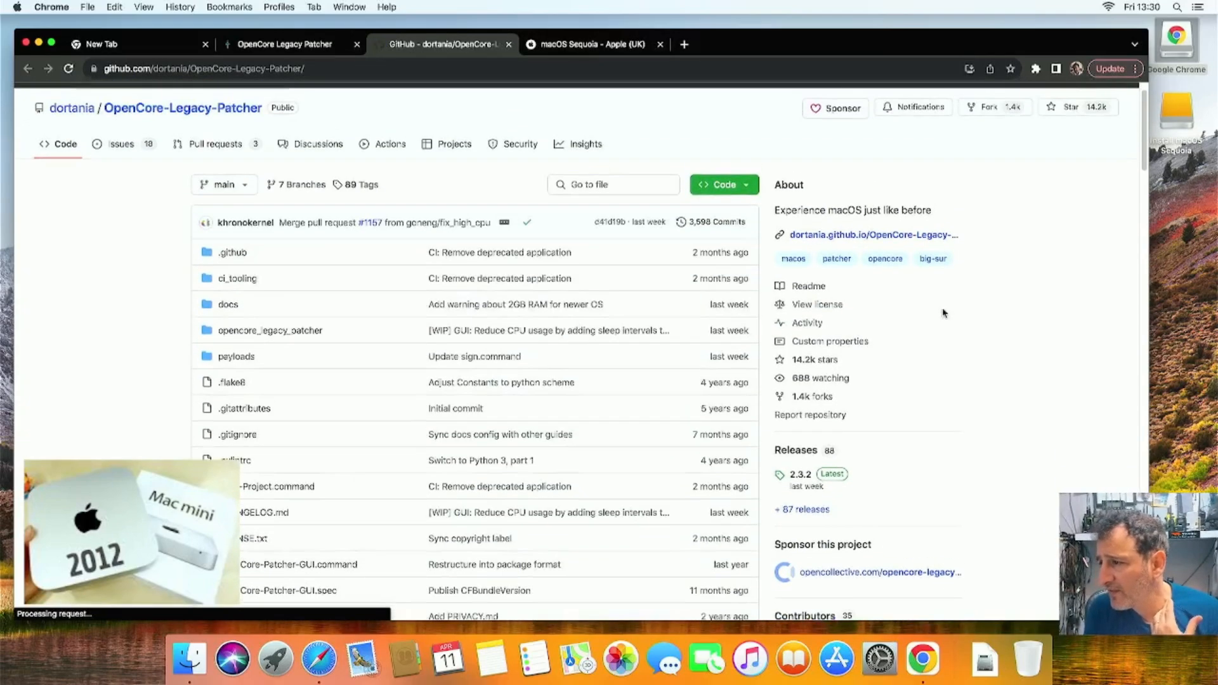
pyautogui.moveTo(798, 474)
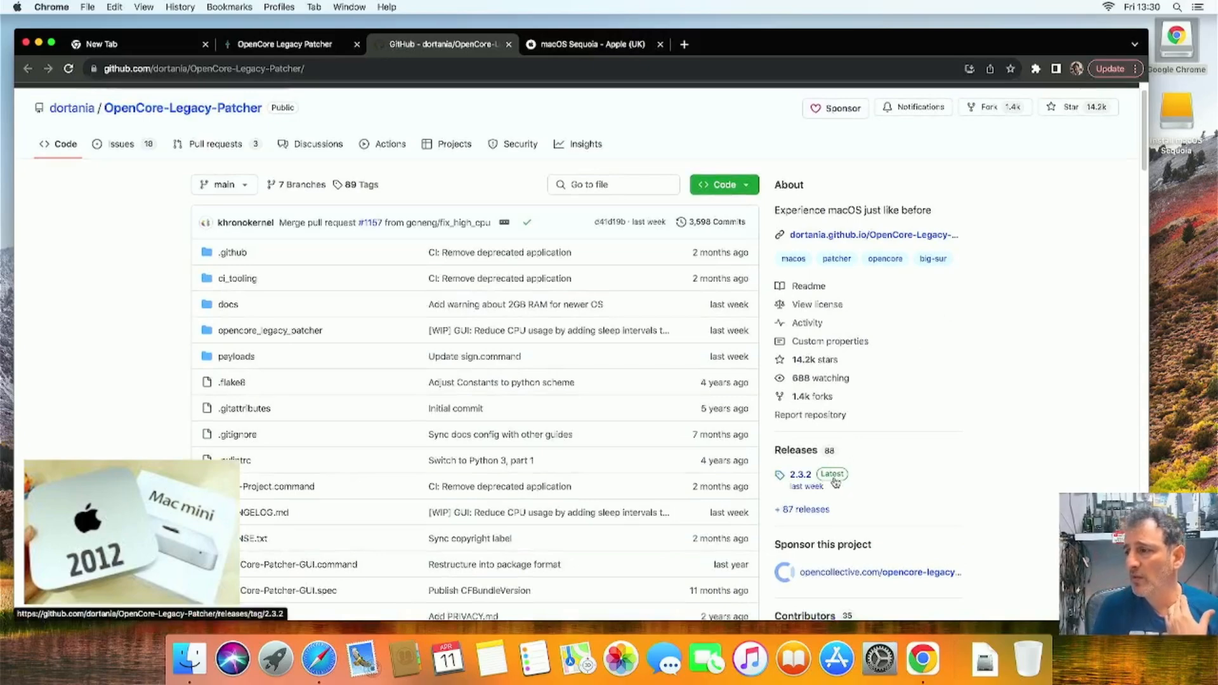
pyautogui.click(798, 474)
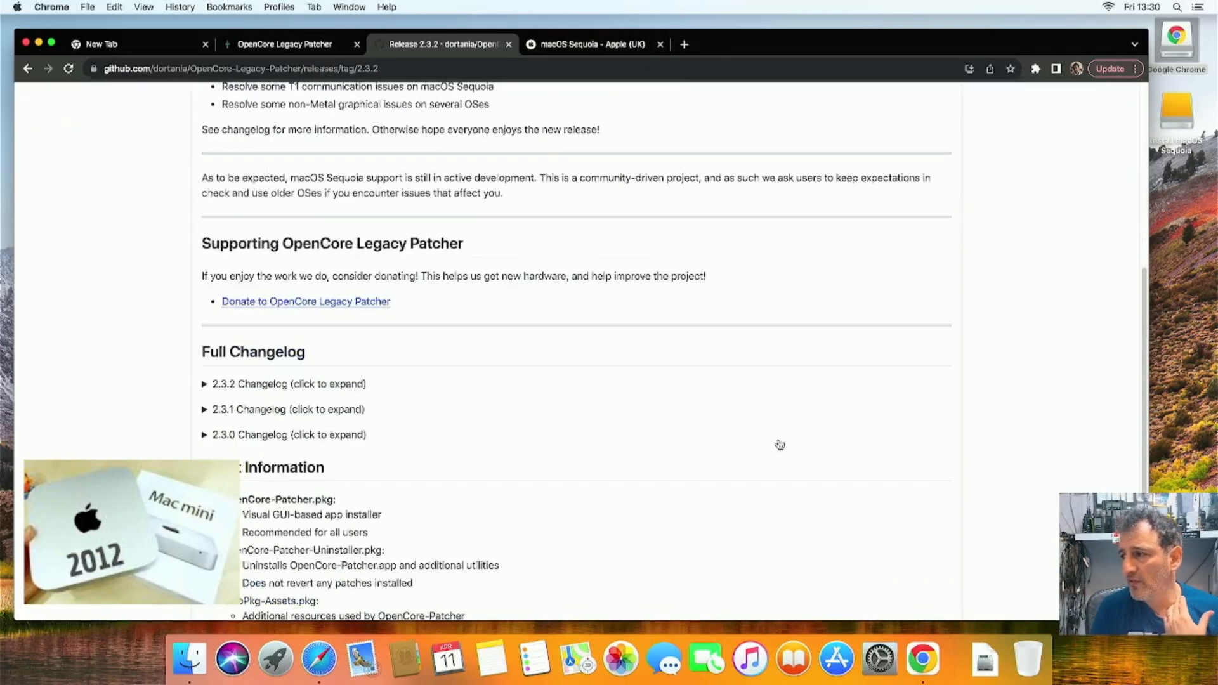
pyautogui.scroll(-3)
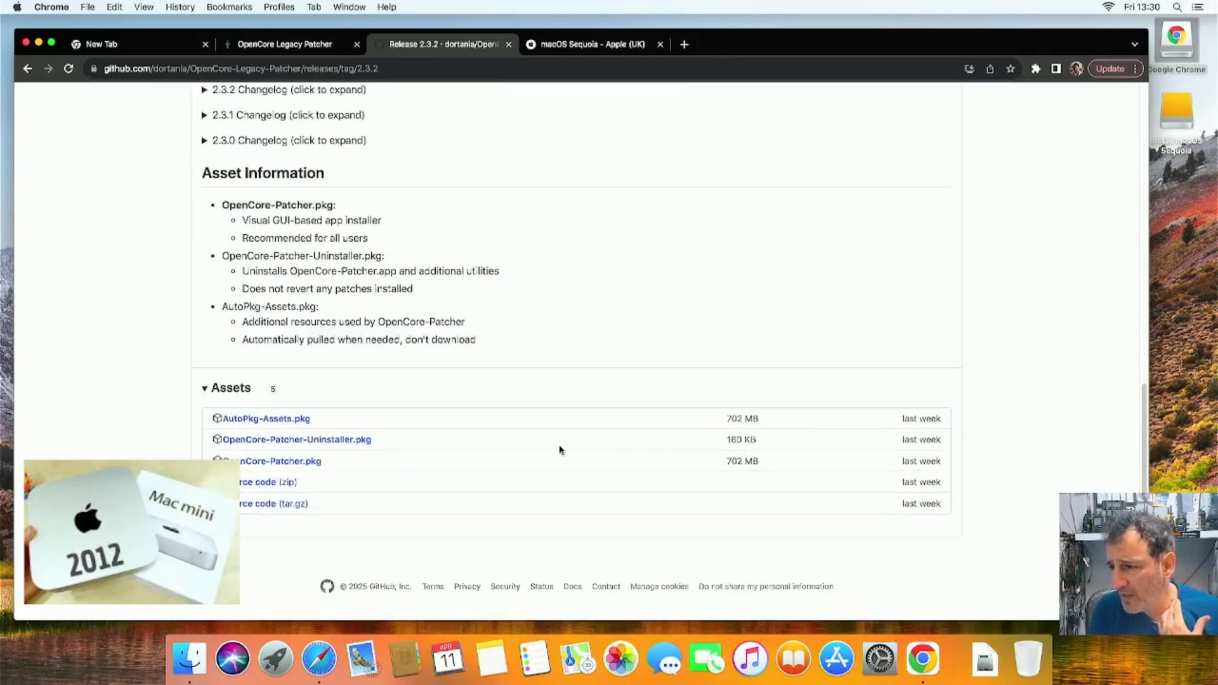
pyautogui.moveTo(273, 461)
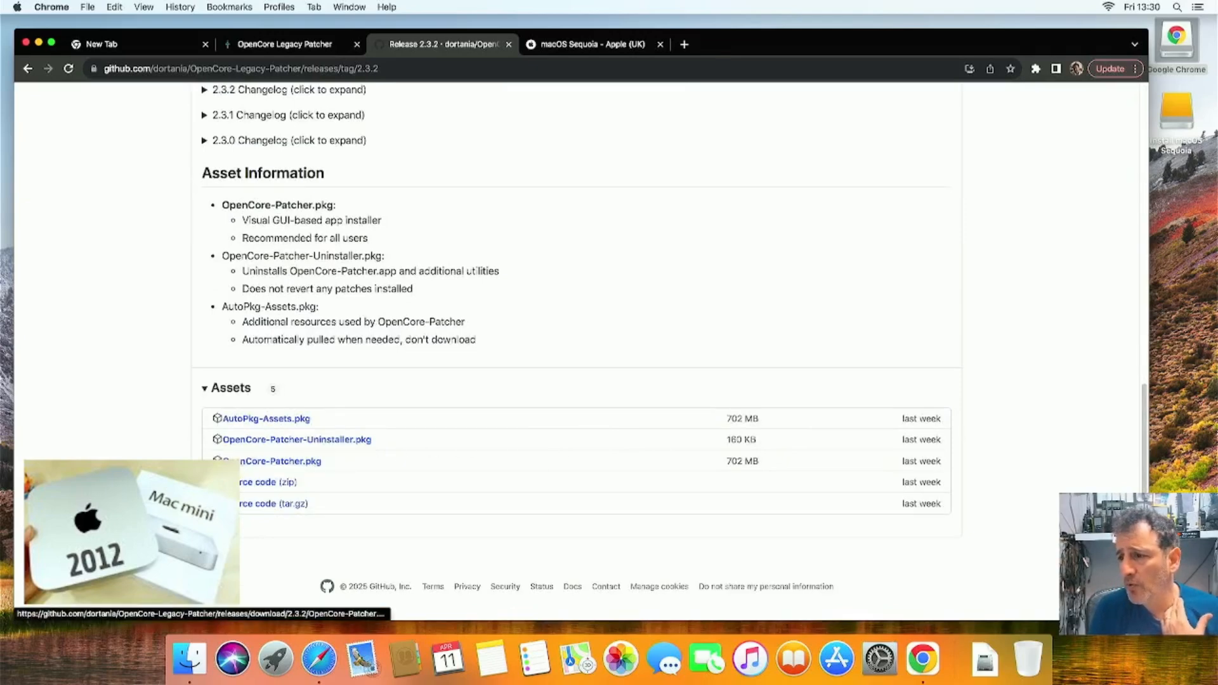
pyautogui.moveTo(640, 419)
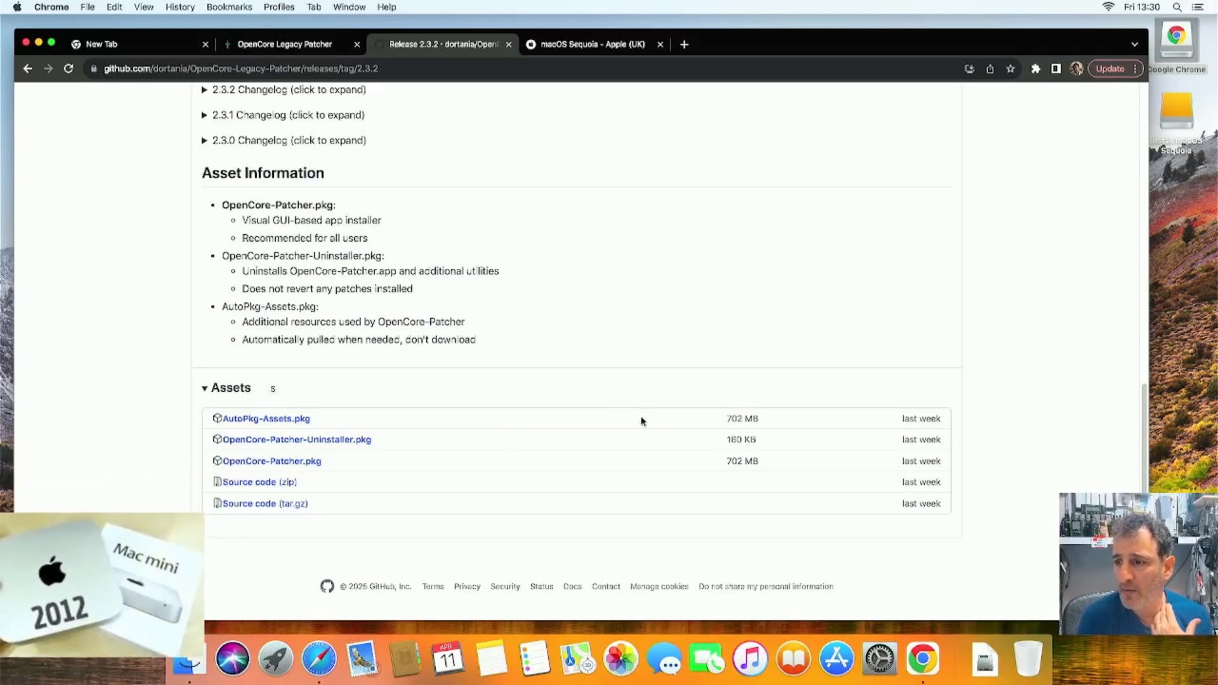
pyautogui.moveTo(464, 452)
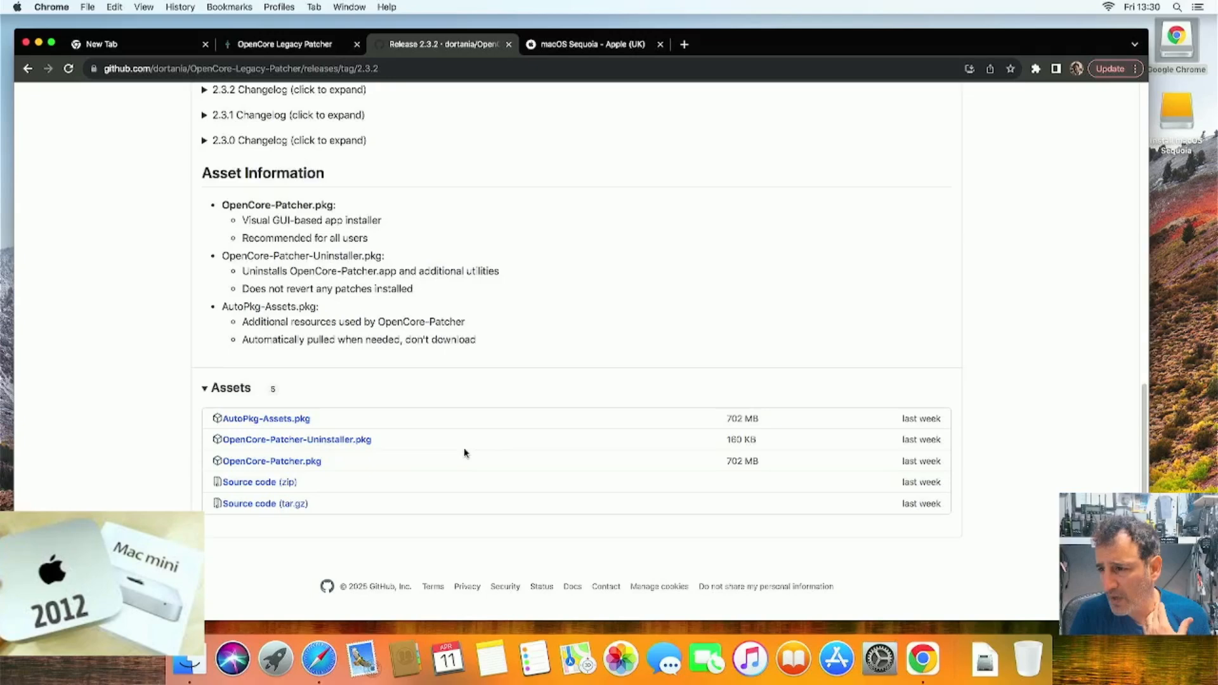
# Step: Download OpenCore-Patcher.pkg from Assets and keep it despite Chrome's harmful-file warning
pyautogui.click(270, 461)
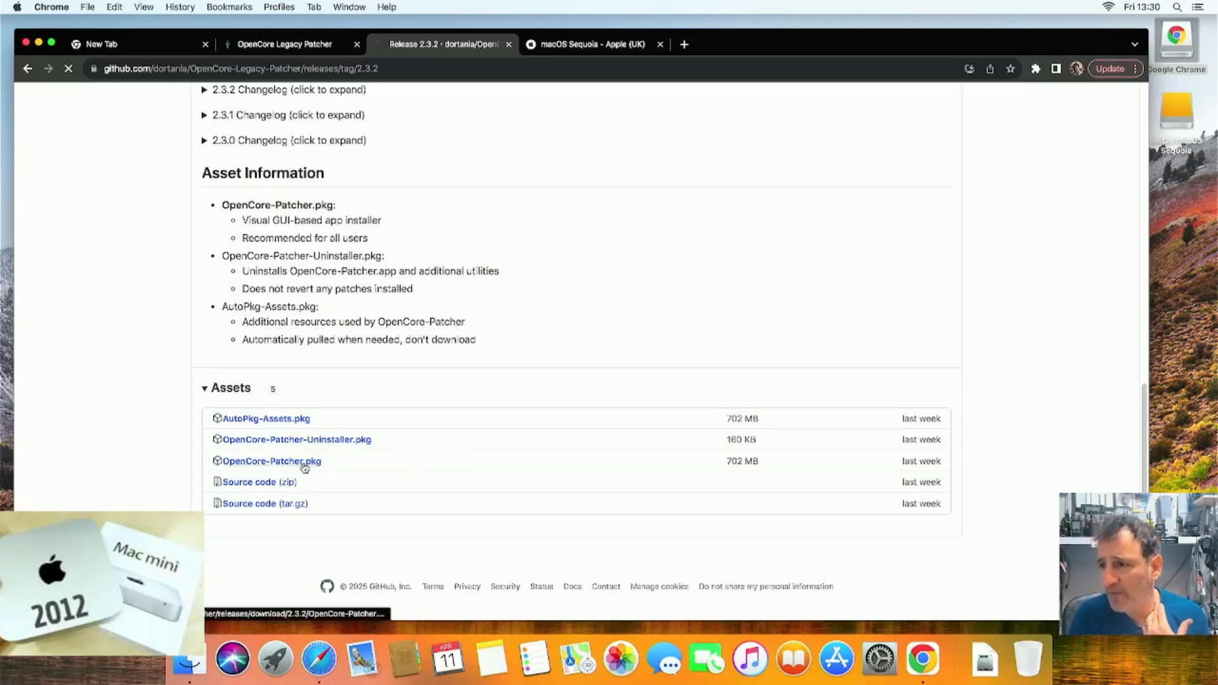
pyautogui.click(270, 461)
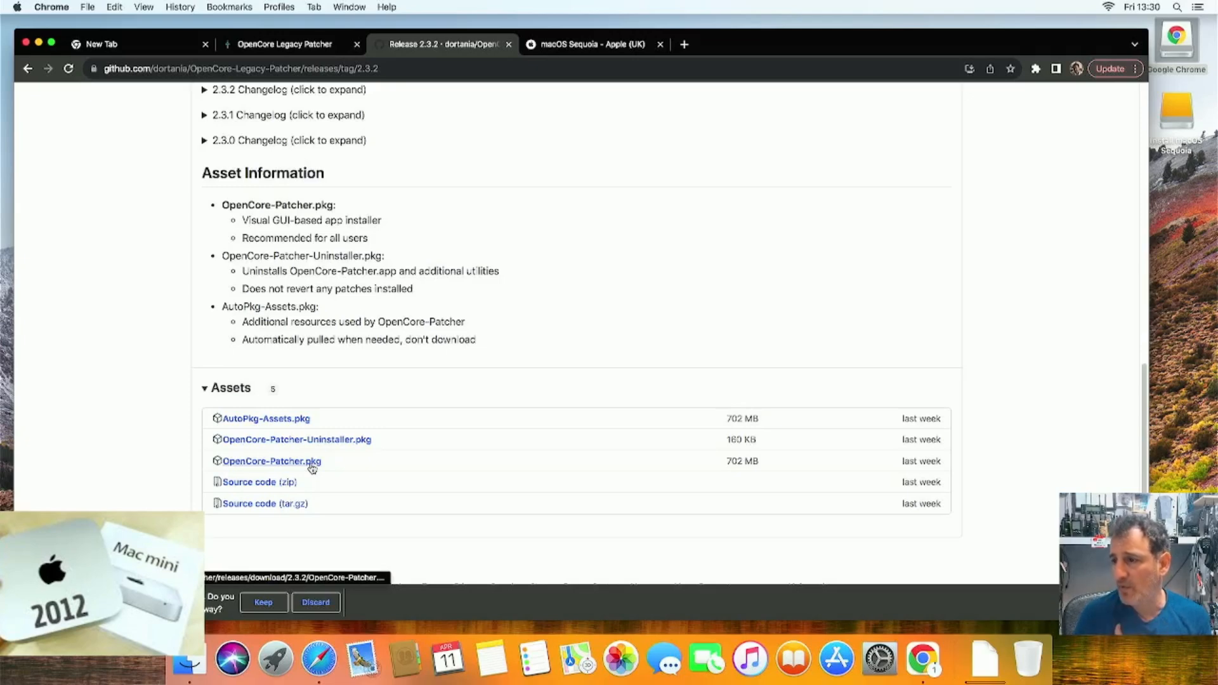
pyautogui.moveTo(714, 478)
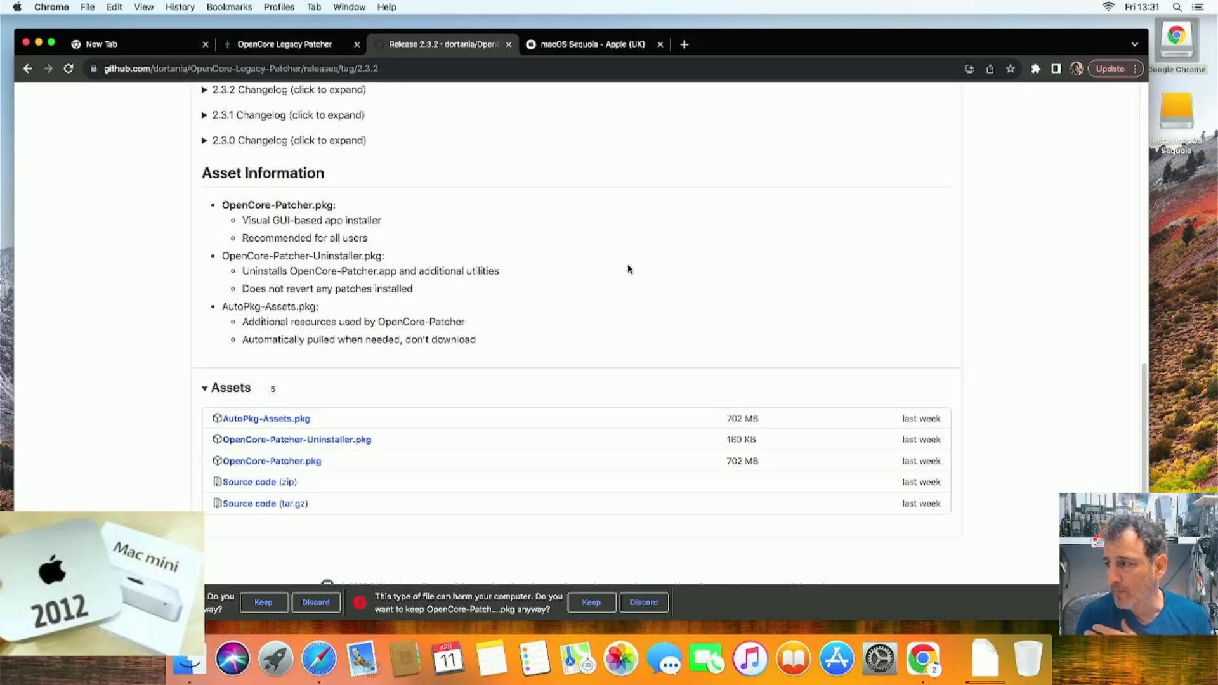
pyautogui.moveTo(293, 576)
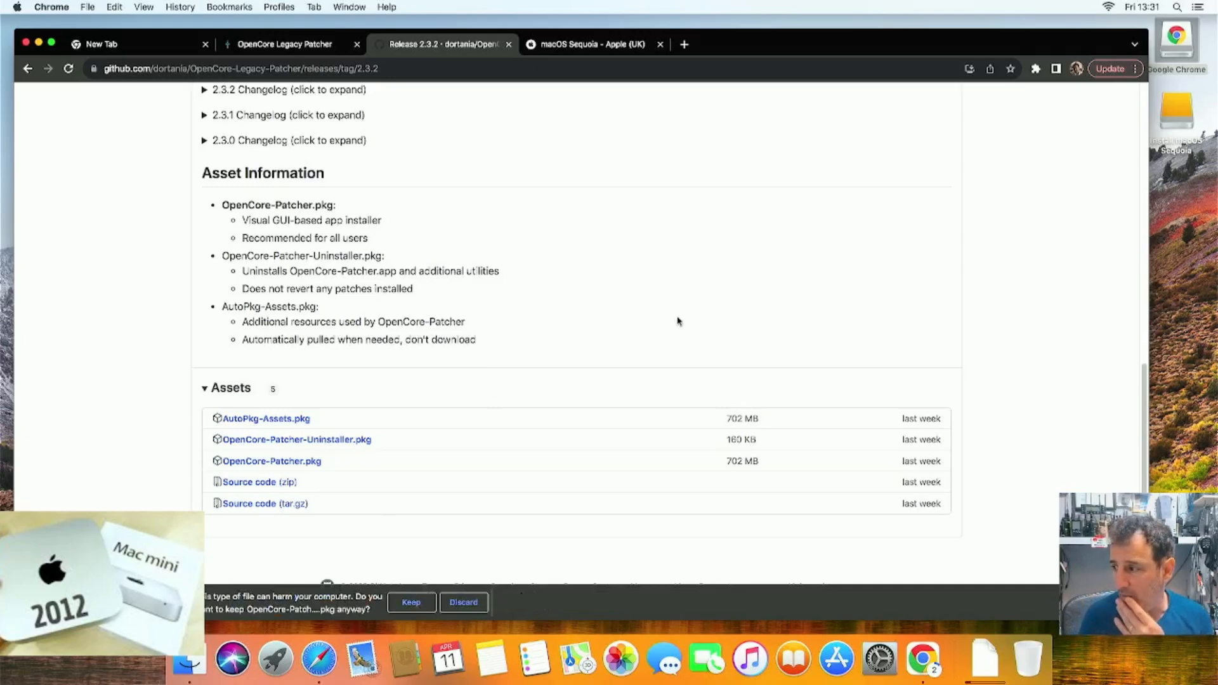
pyautogui.click(411, 601)
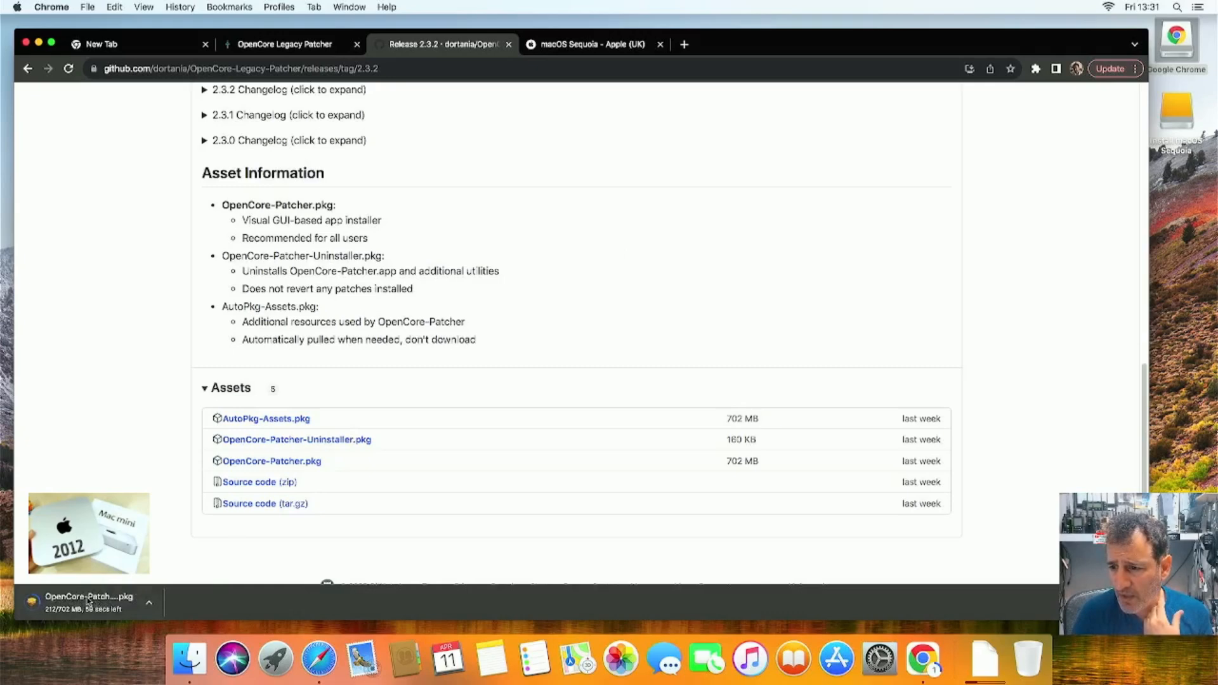
pyautogui.moveTo(489, 380)
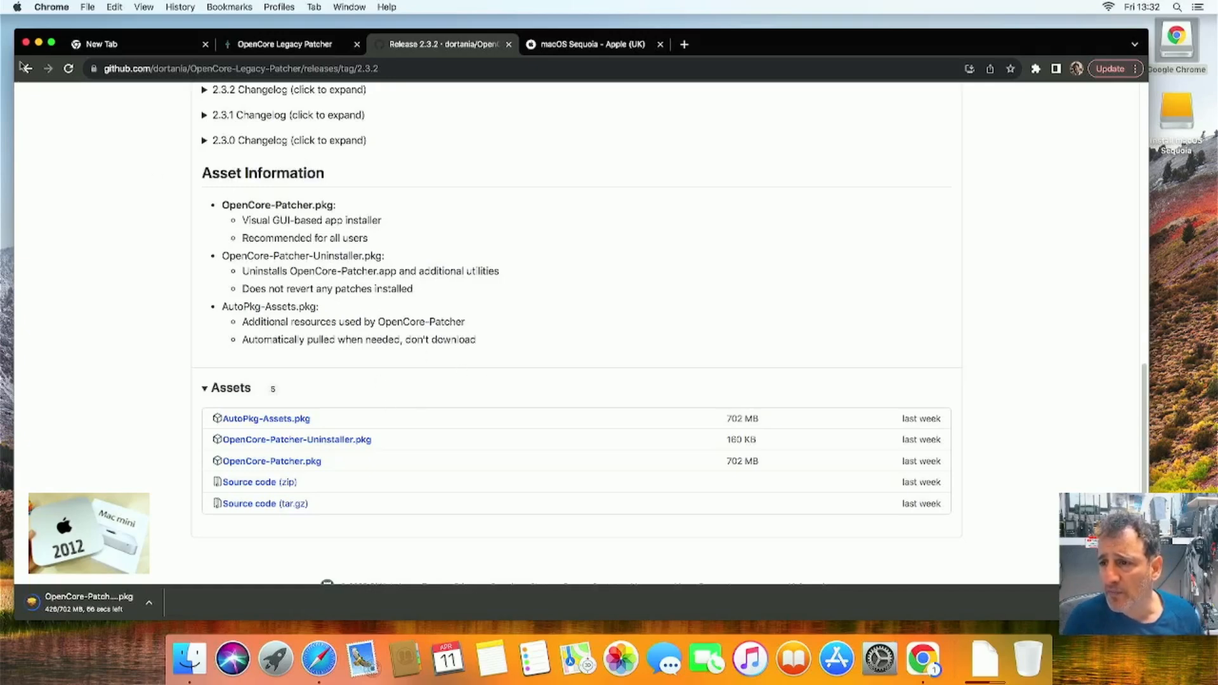
pyautogui.click(15, 8)
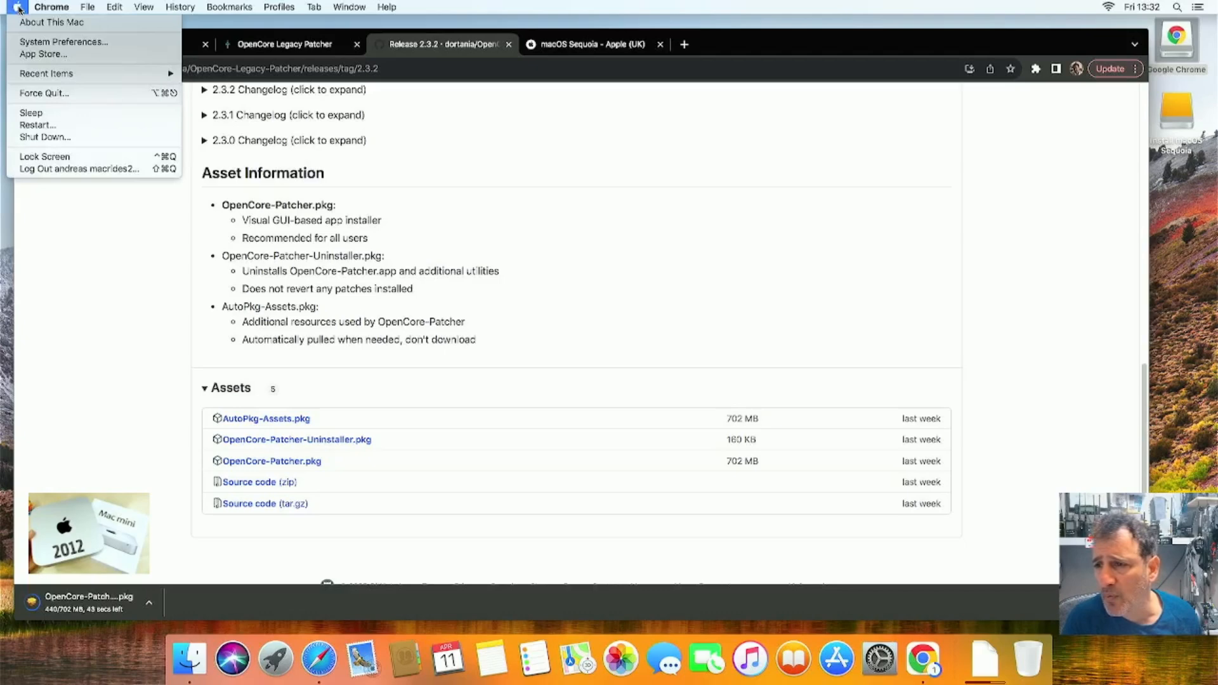
pyautogui.click(51, 21)
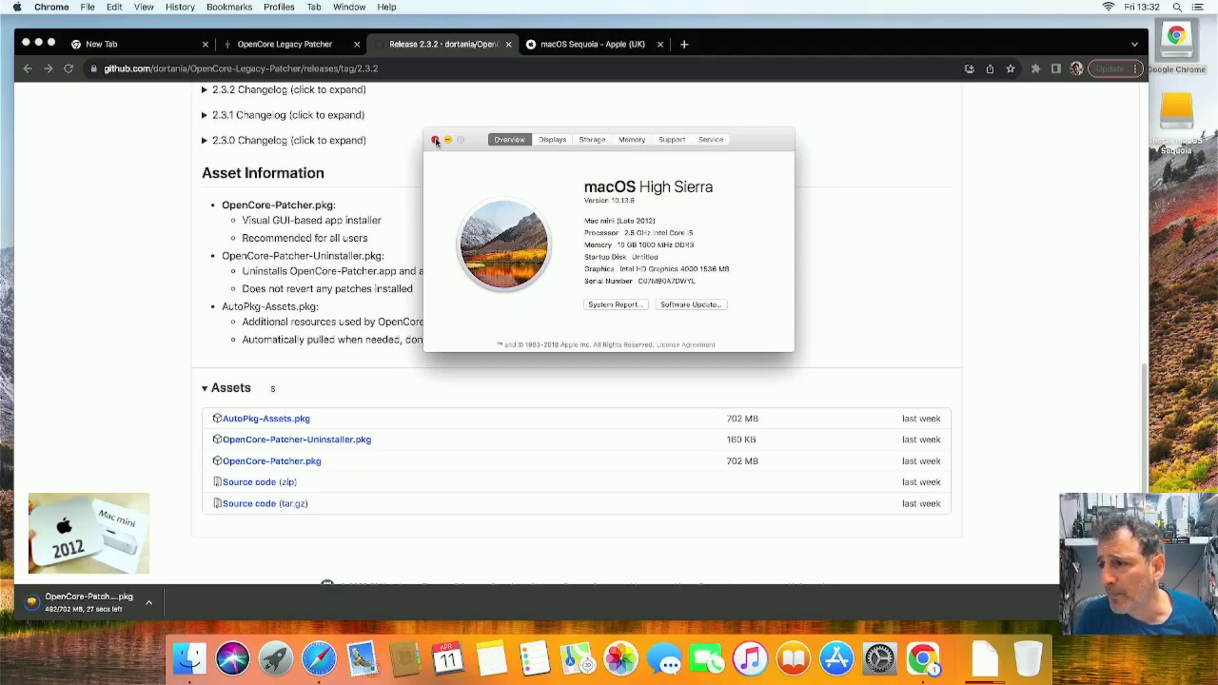
pyautogui.click(435, 140)
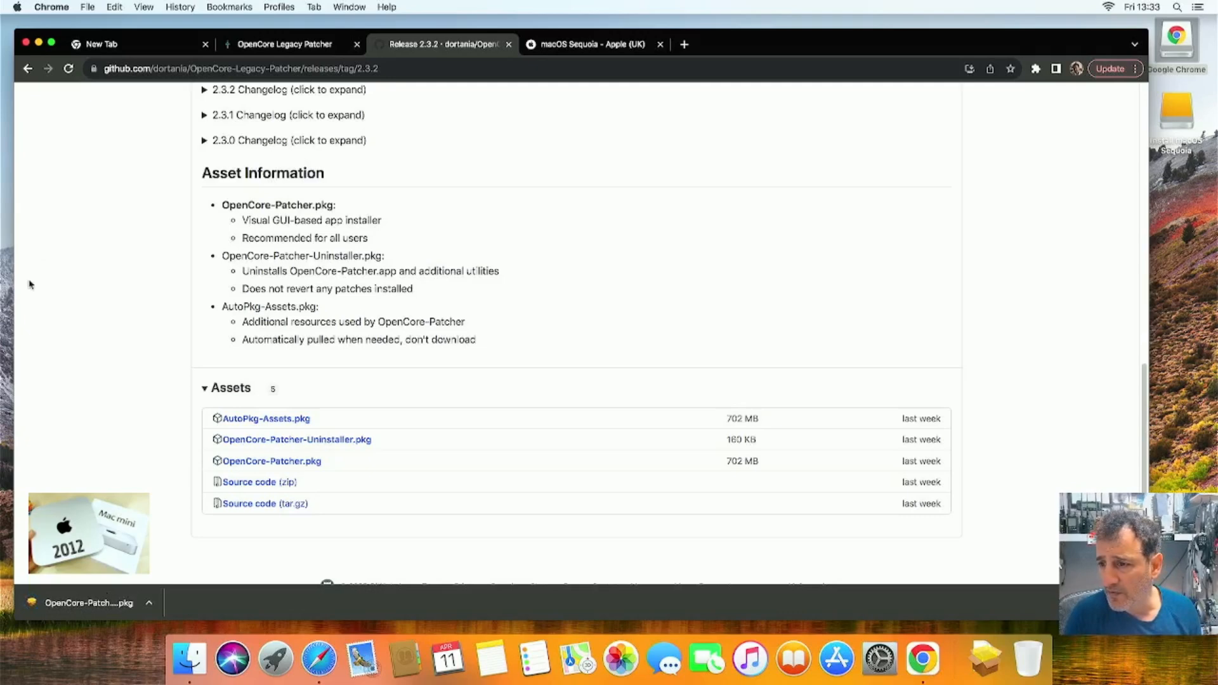
# Step: Run the downloaded OpenCore-Patcher package and authorise installing it onto the Untitled disk
pyautogui.click(87, 601)
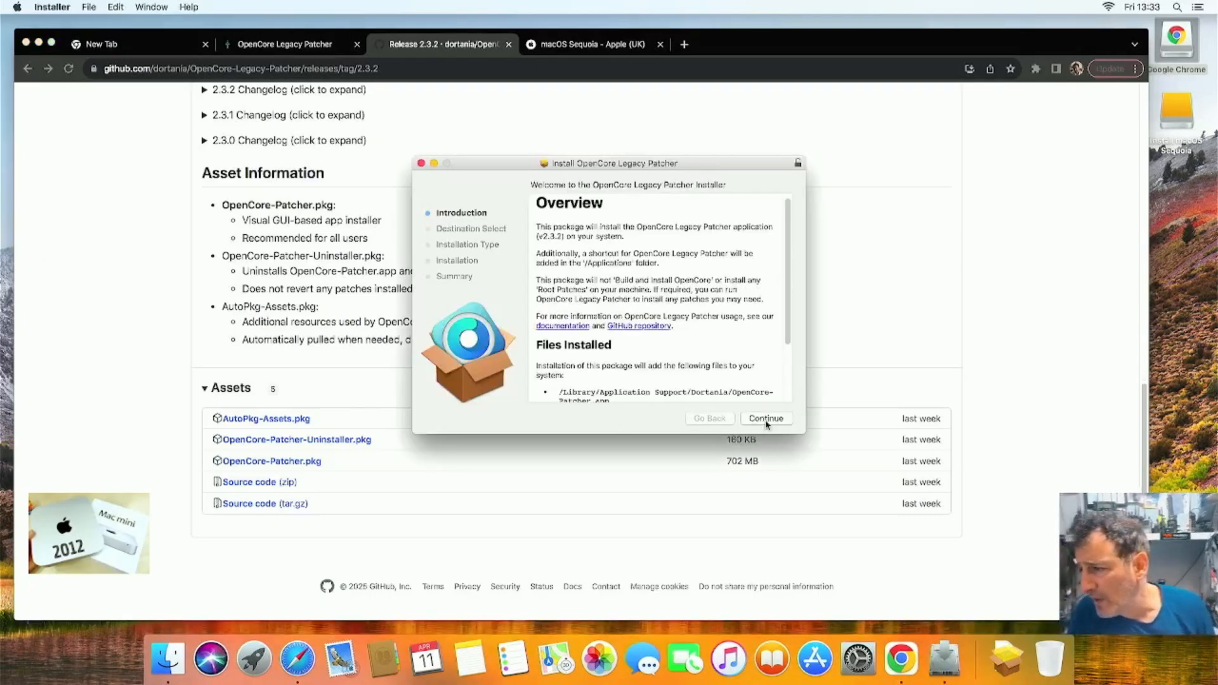
pyautogui.click(764, 417)
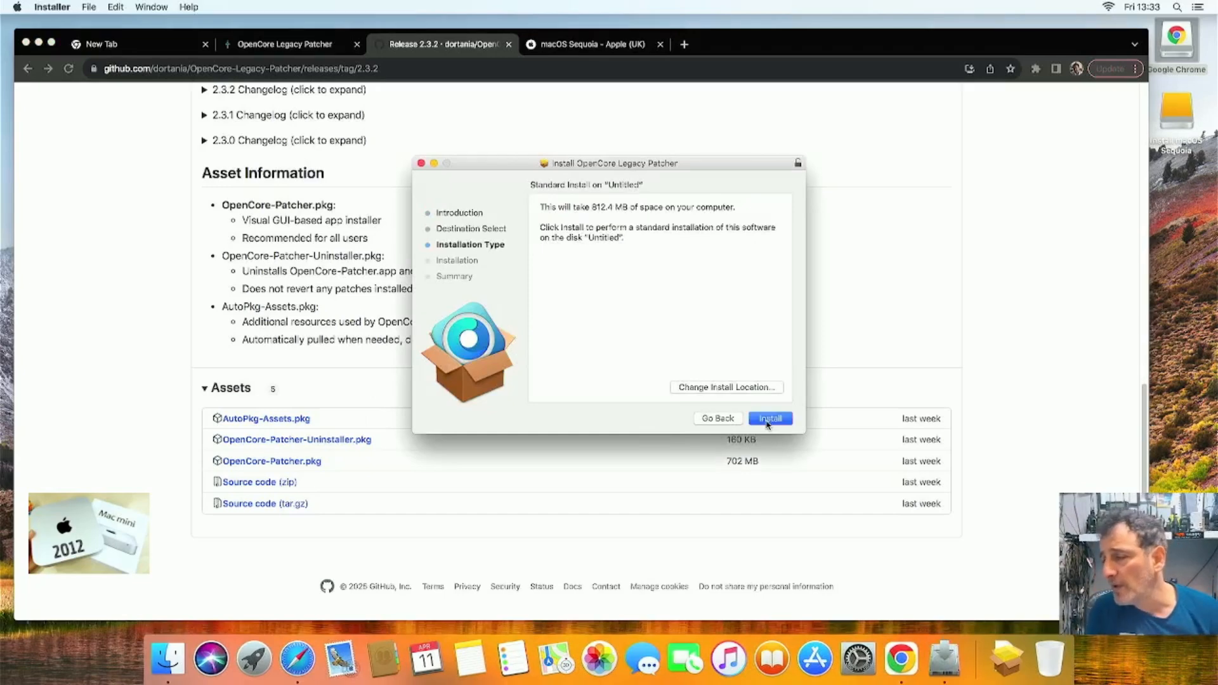
pyautogui.click(769, 417)
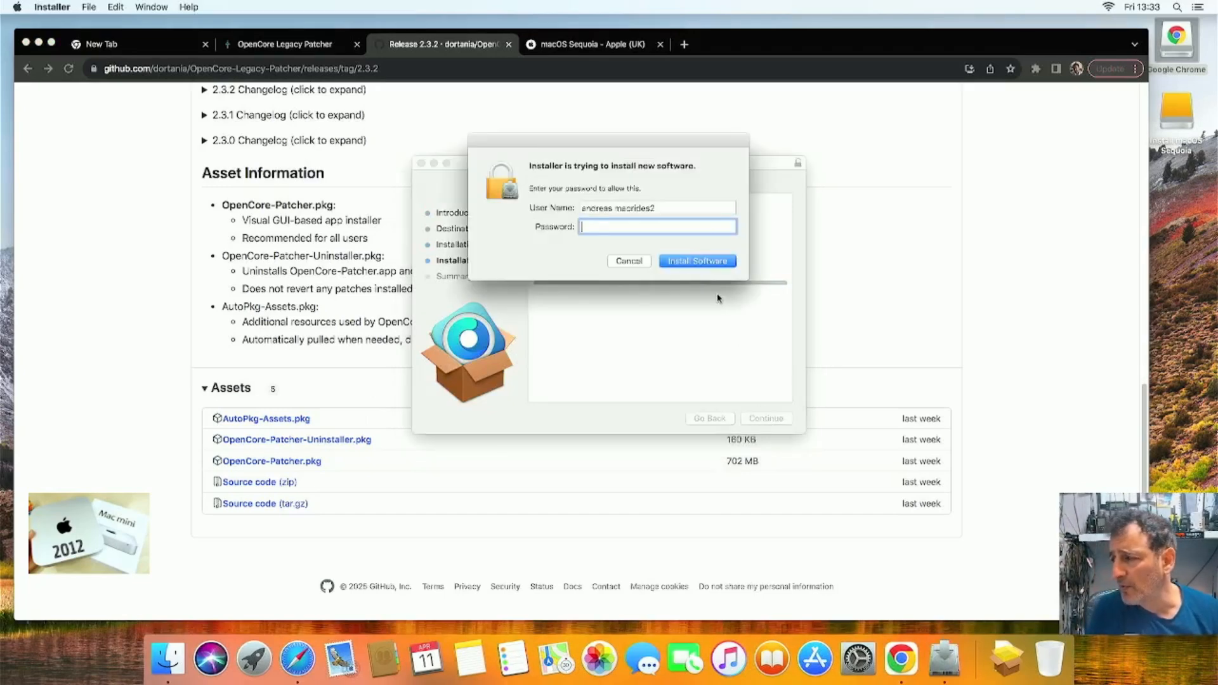
pyautogui.write('••••')
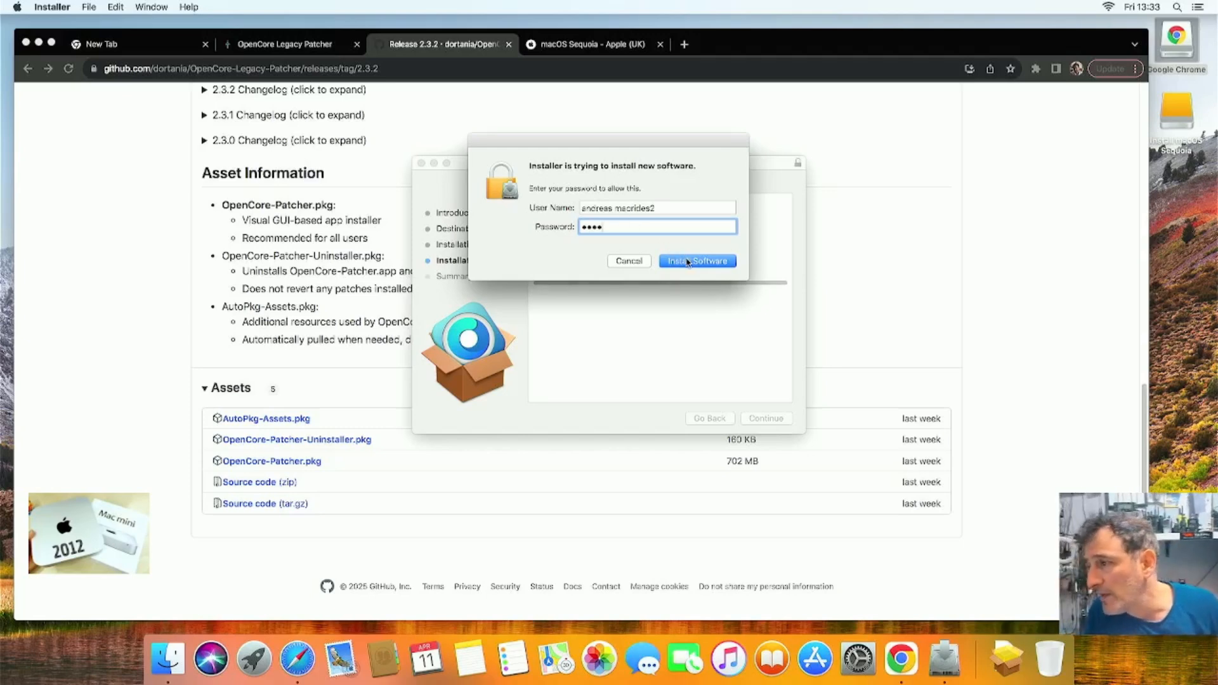
pyautogui.click(696, 260)
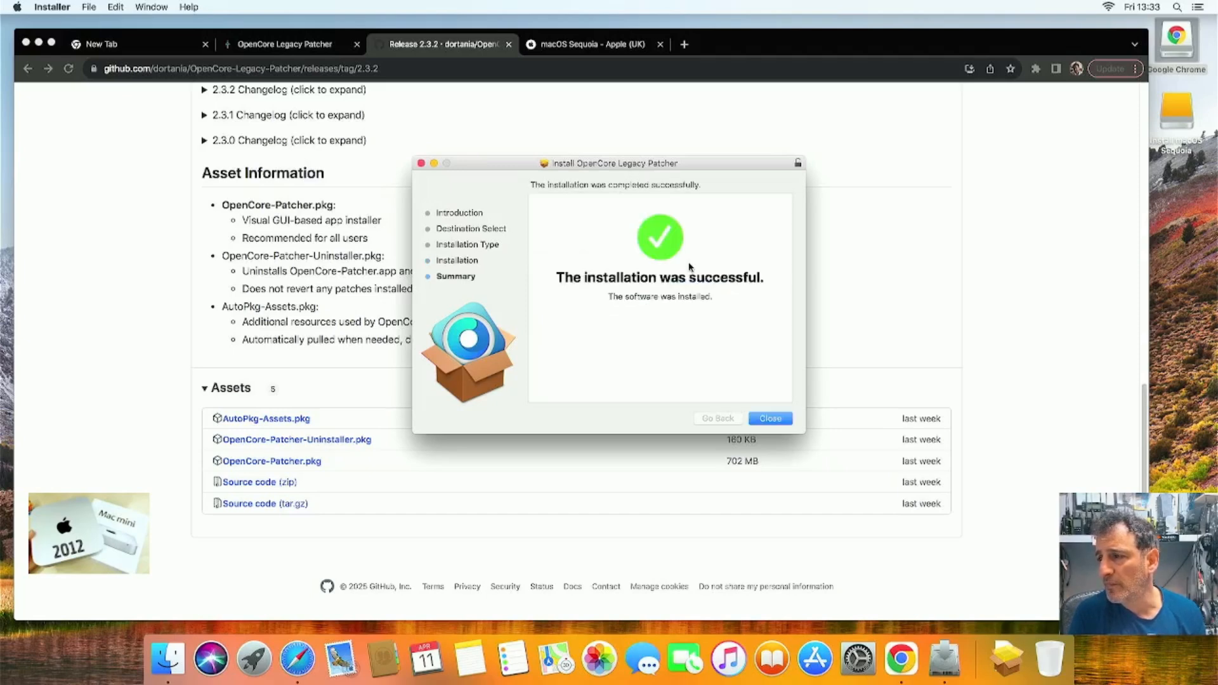
pyautogui.moveTo(658, 303)
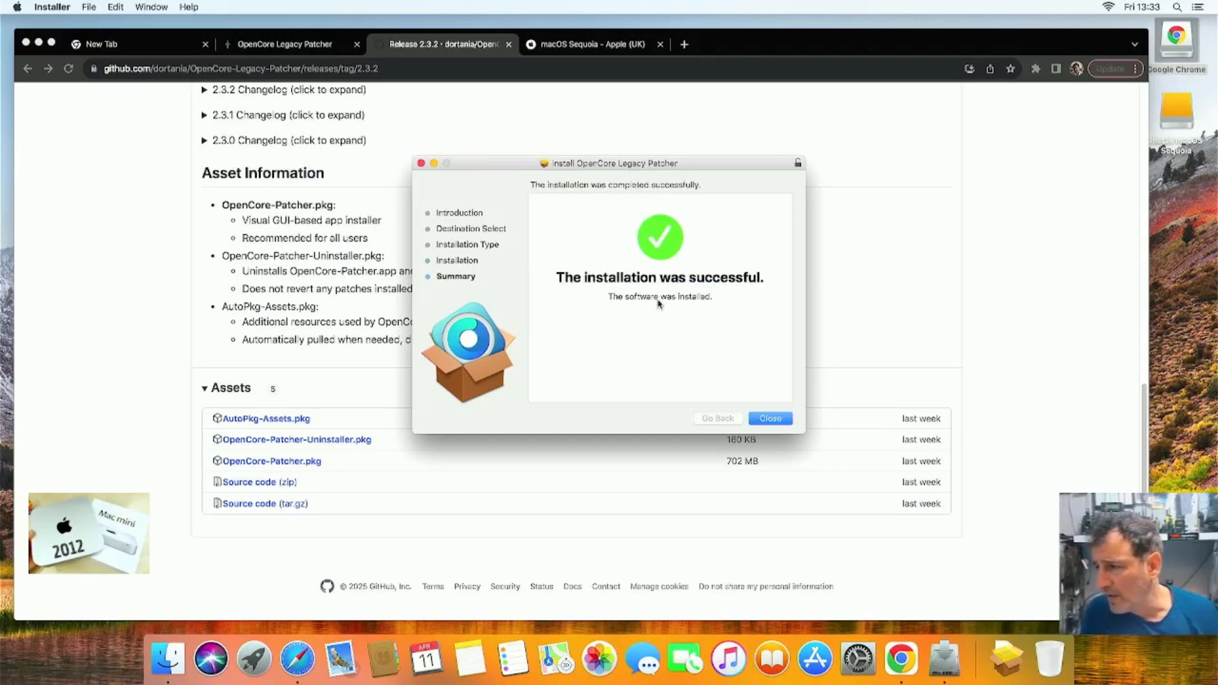
# Step: Close the successful installer and answer the prompt about trashing the package
pyautogui.click(768, 417)
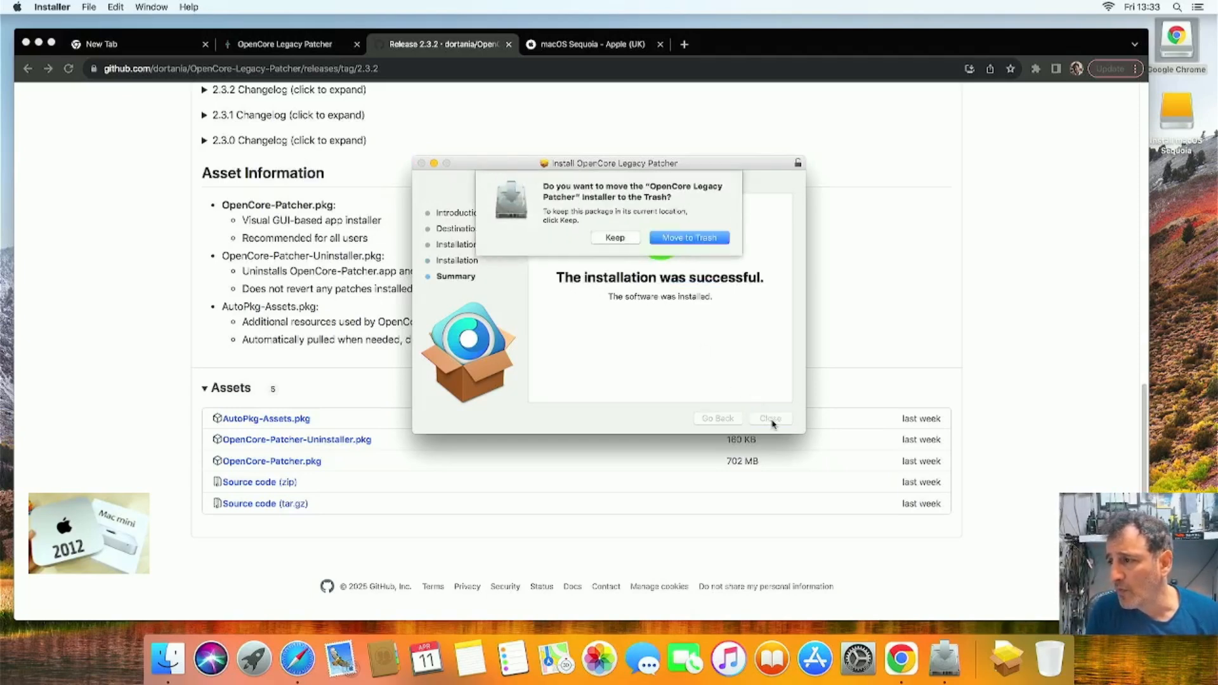
pyautogui.click(614, 237)
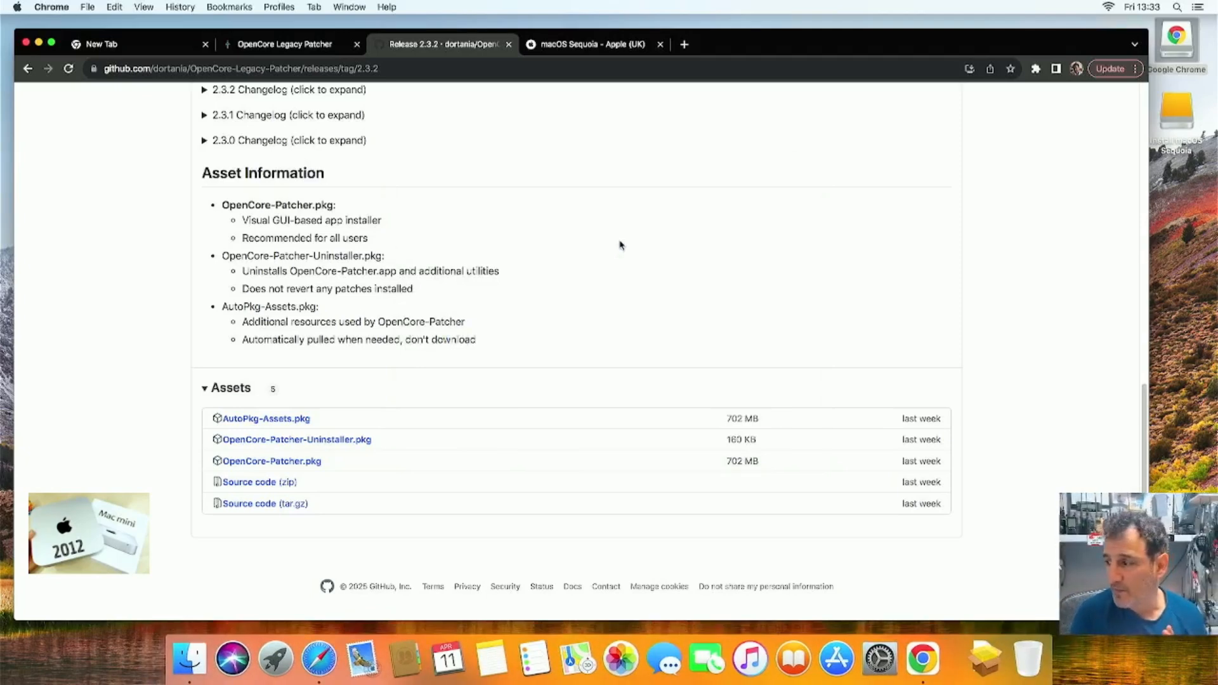
pyautogui.moveTo(264, 501)
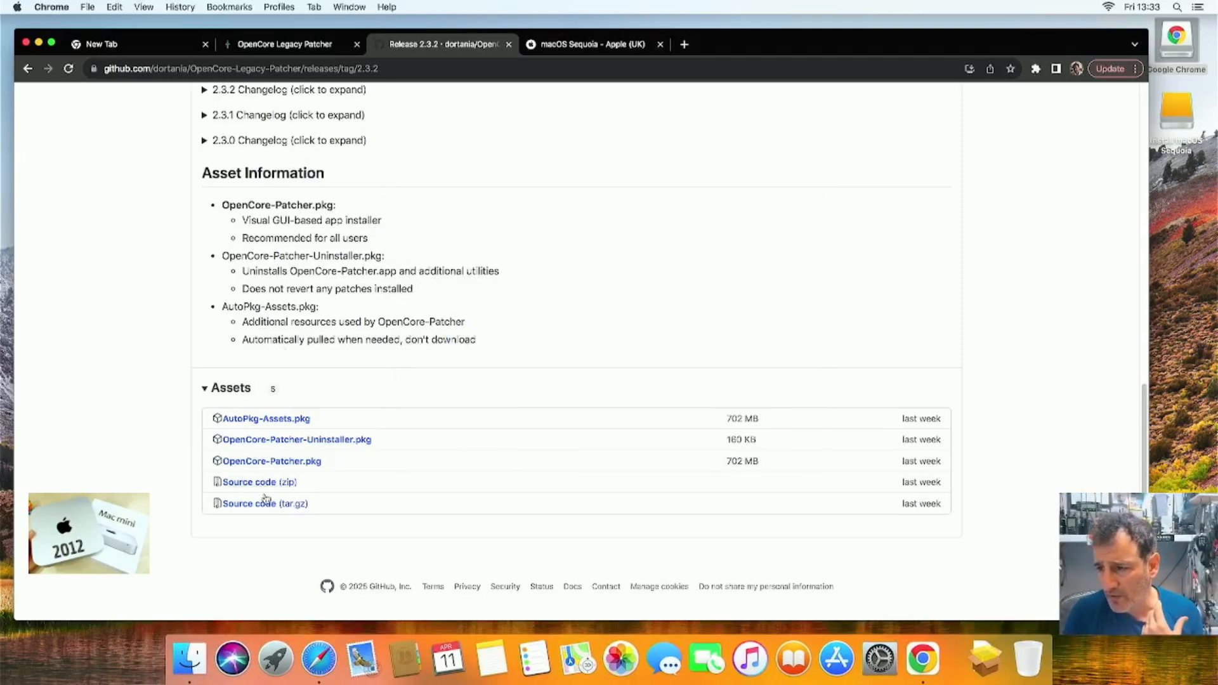
# Step: In a new Finder window, search for 'opencore' to find the downloaded patcher
pyautogui.click(189, 659)
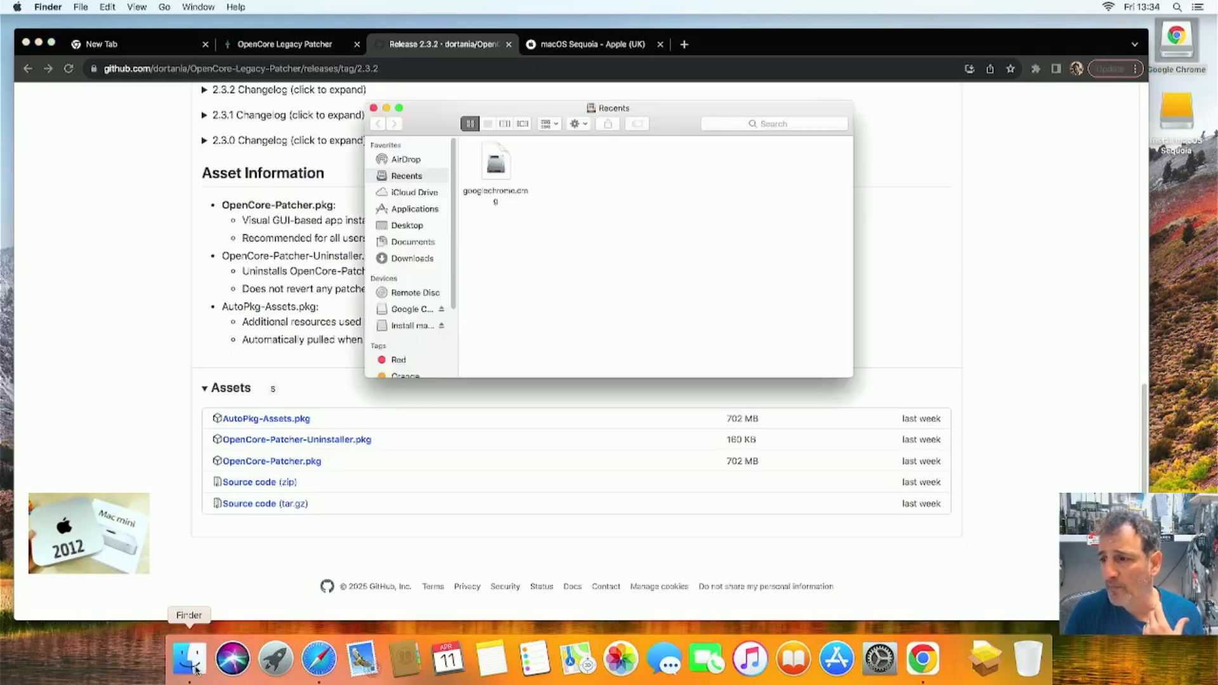
pyautogui.moveTo(724, 131)
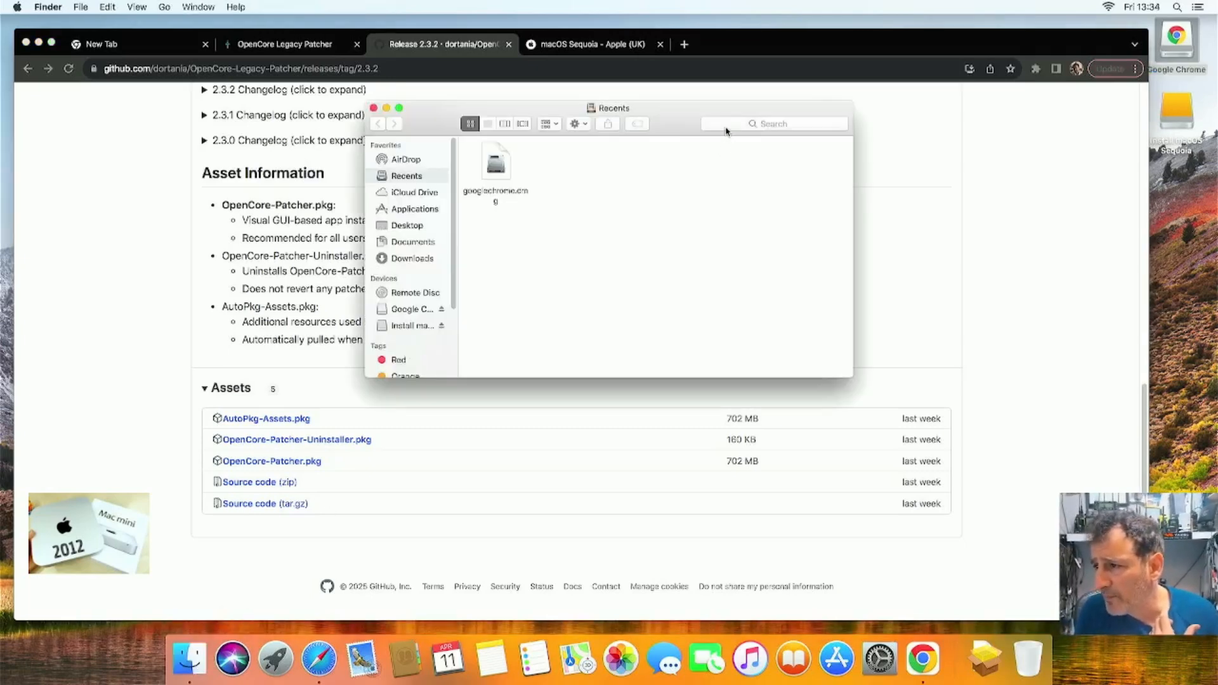
pyautogui.click(773, 123)
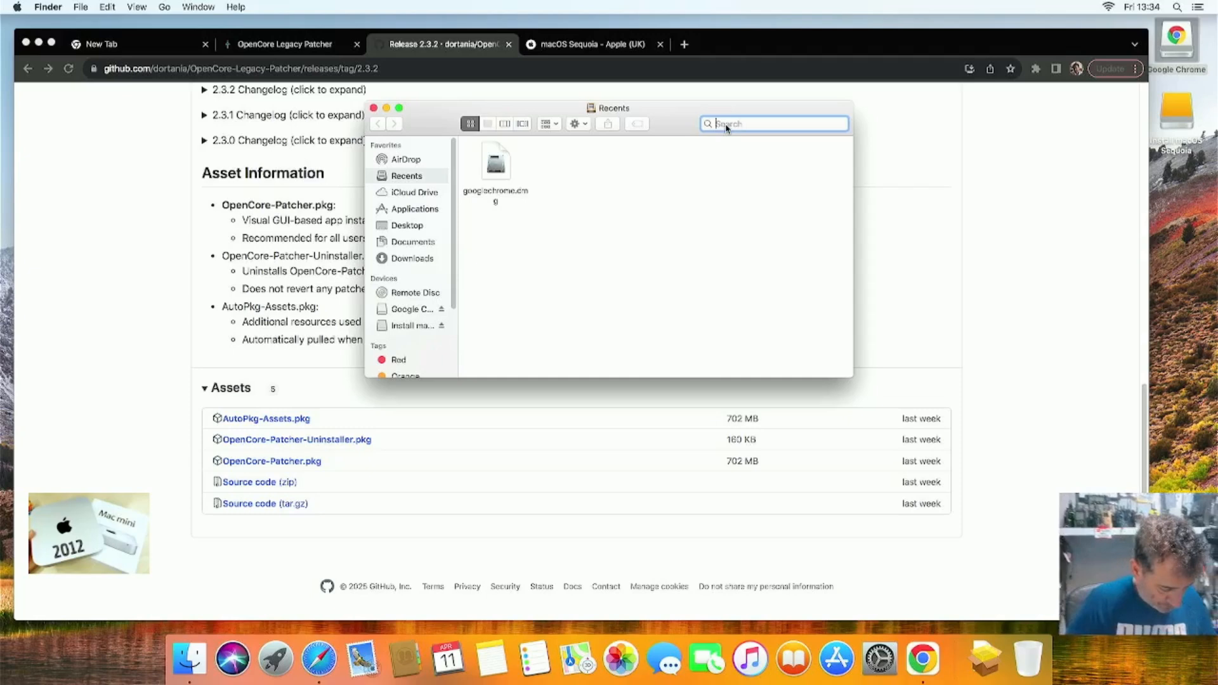
pyautogui.write('openco')
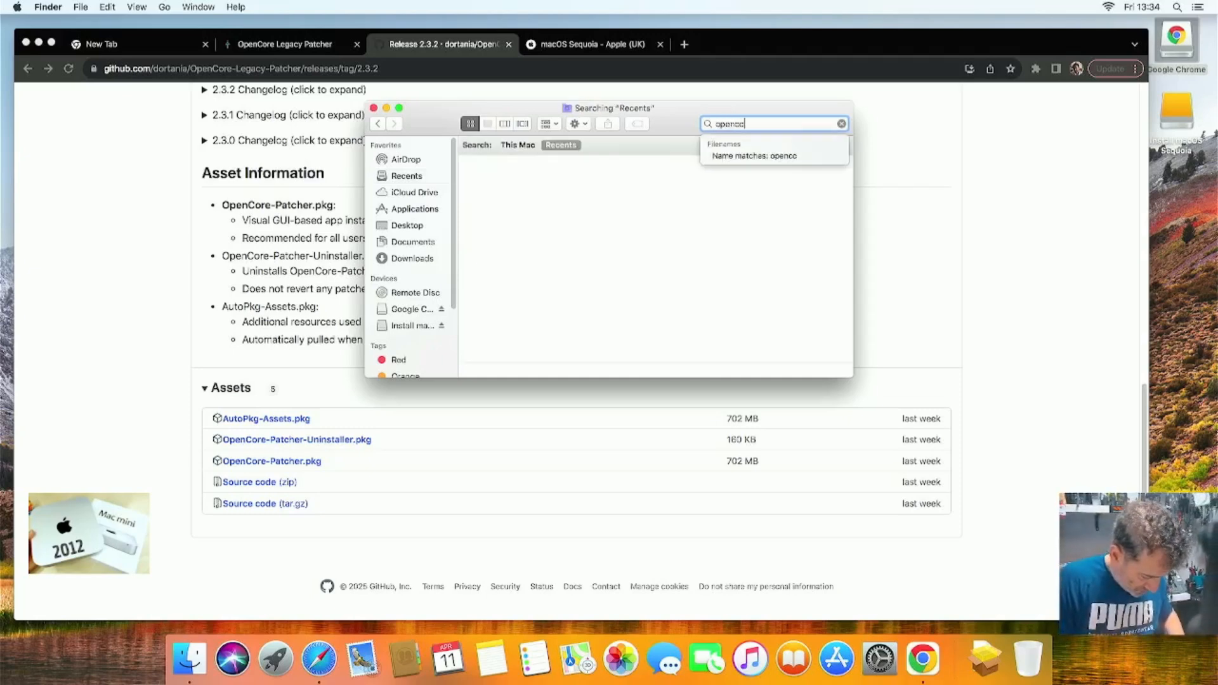
pyautogui.write('ore')
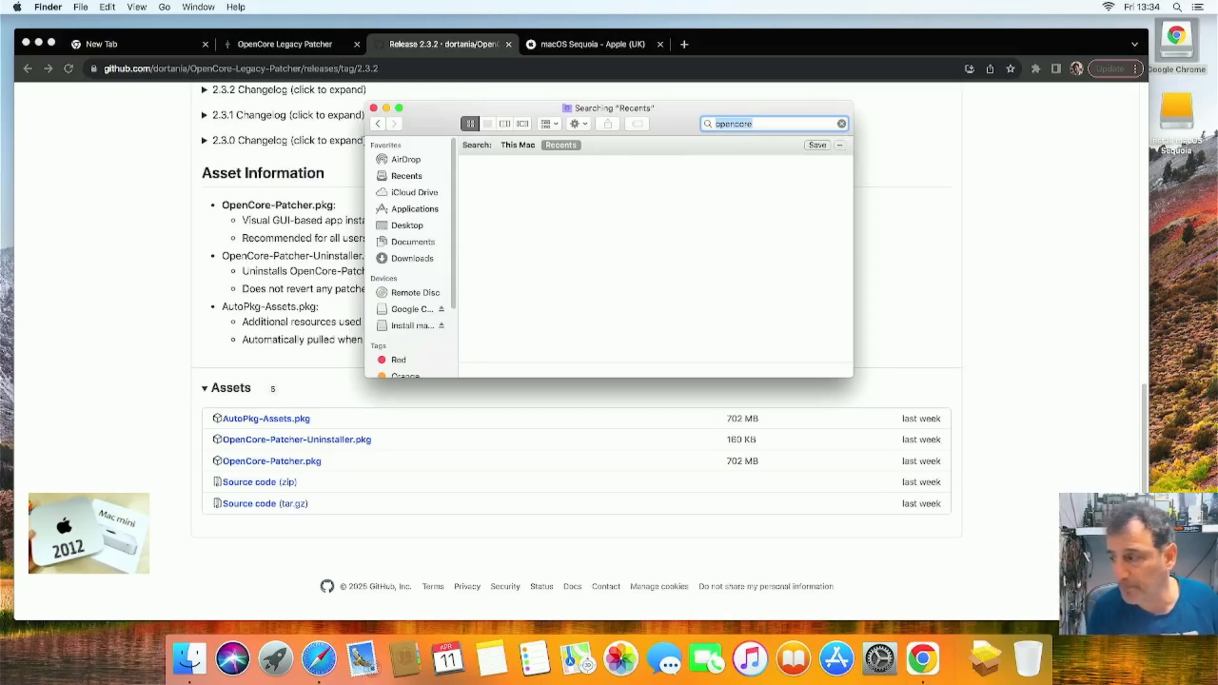
pyautogui.moveTo(327, 261)
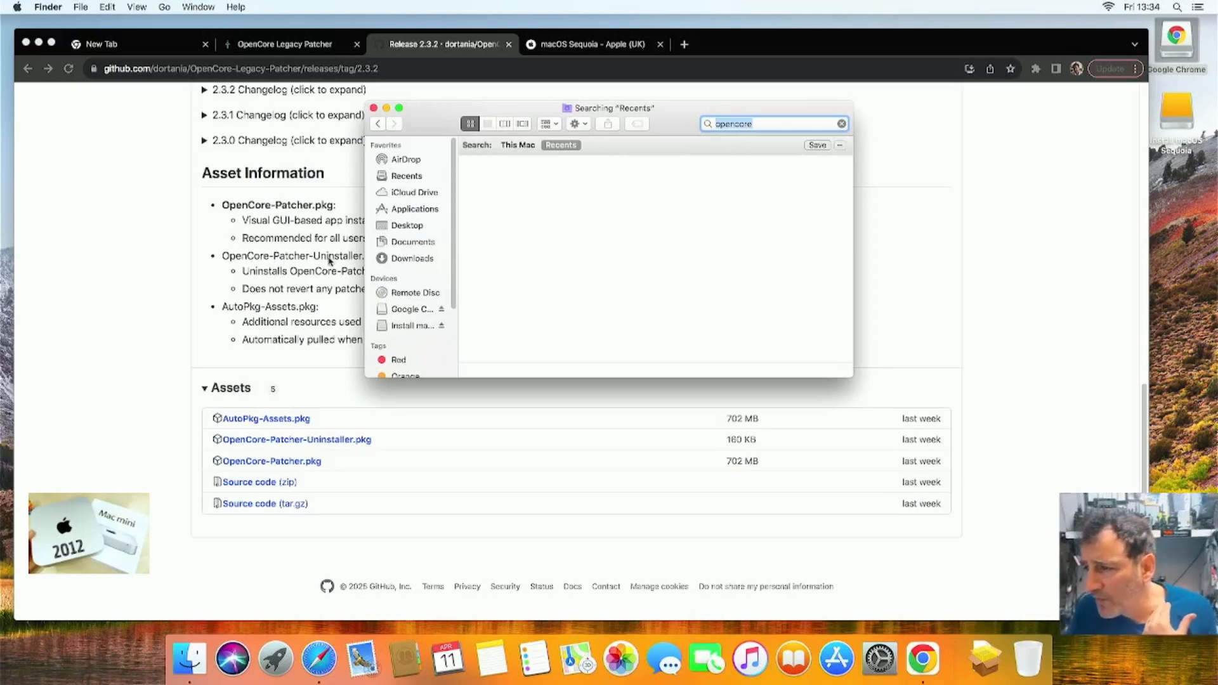
# Step: Show the Downloads folder and select OpenCore-Patcher (1).pkg
pyautogui.click(413, 257)
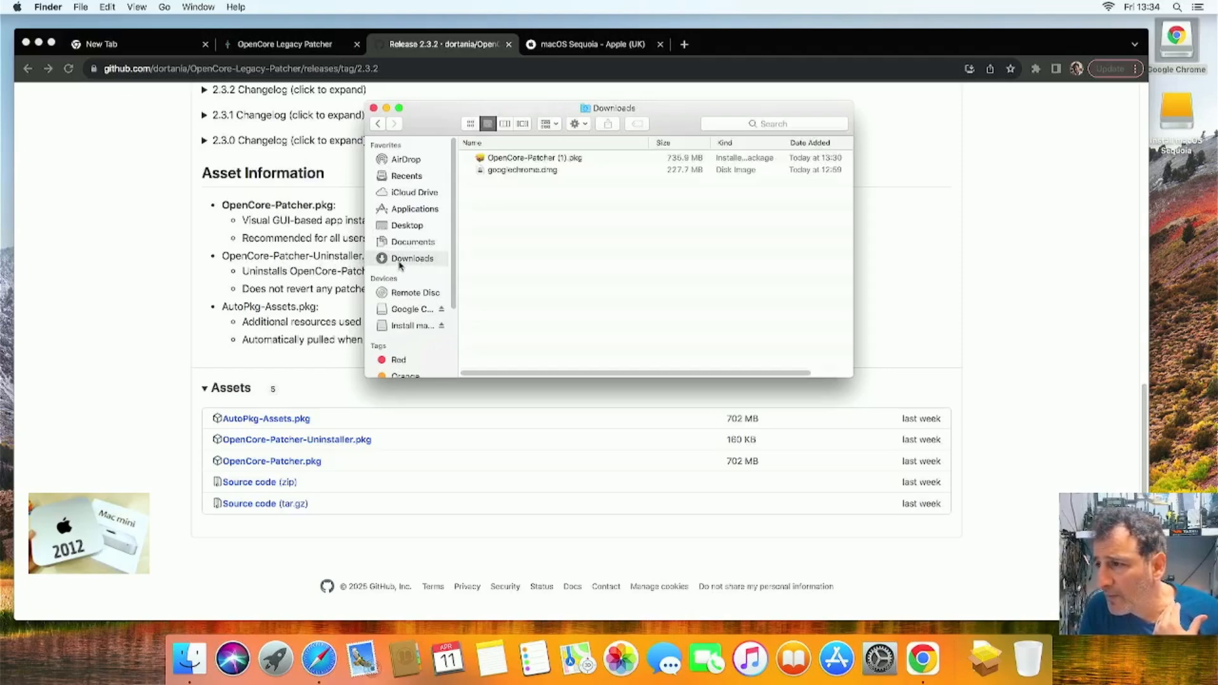
pyautogui.click(533, 158)
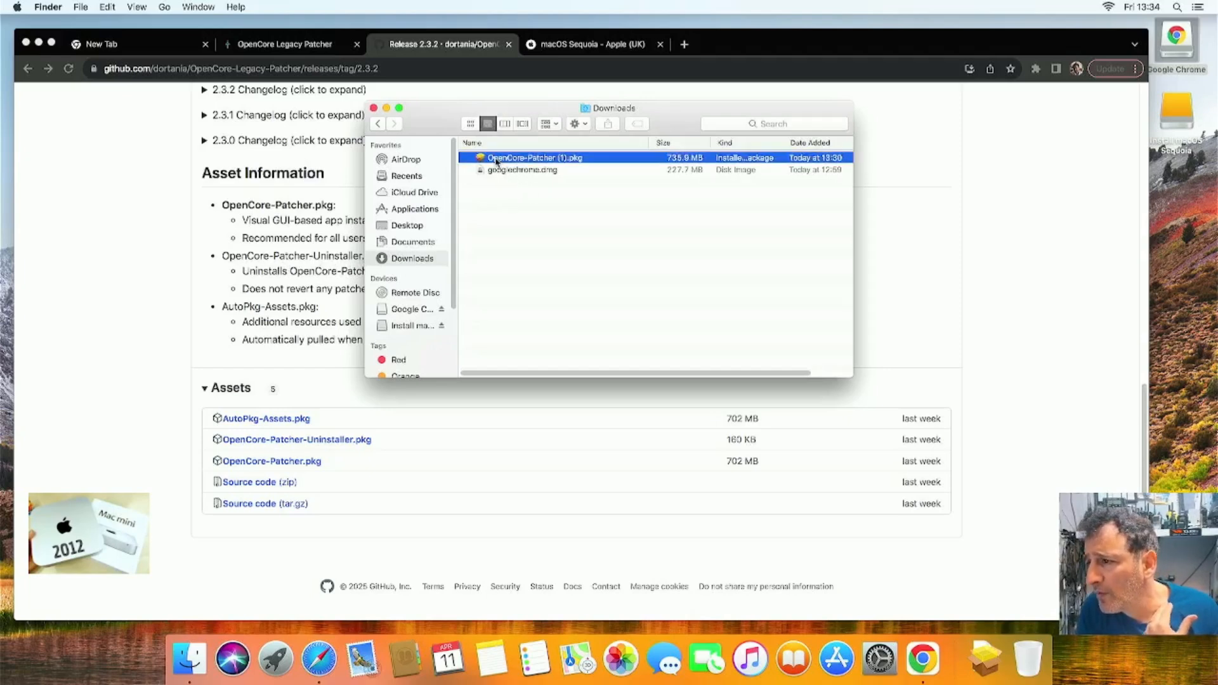
# Step: Run OpenCore-Patcher (1).pkg again, authorise with the admin password, close Installer and bring up Launchpad
pyautogui.doubleClick(534, 158)
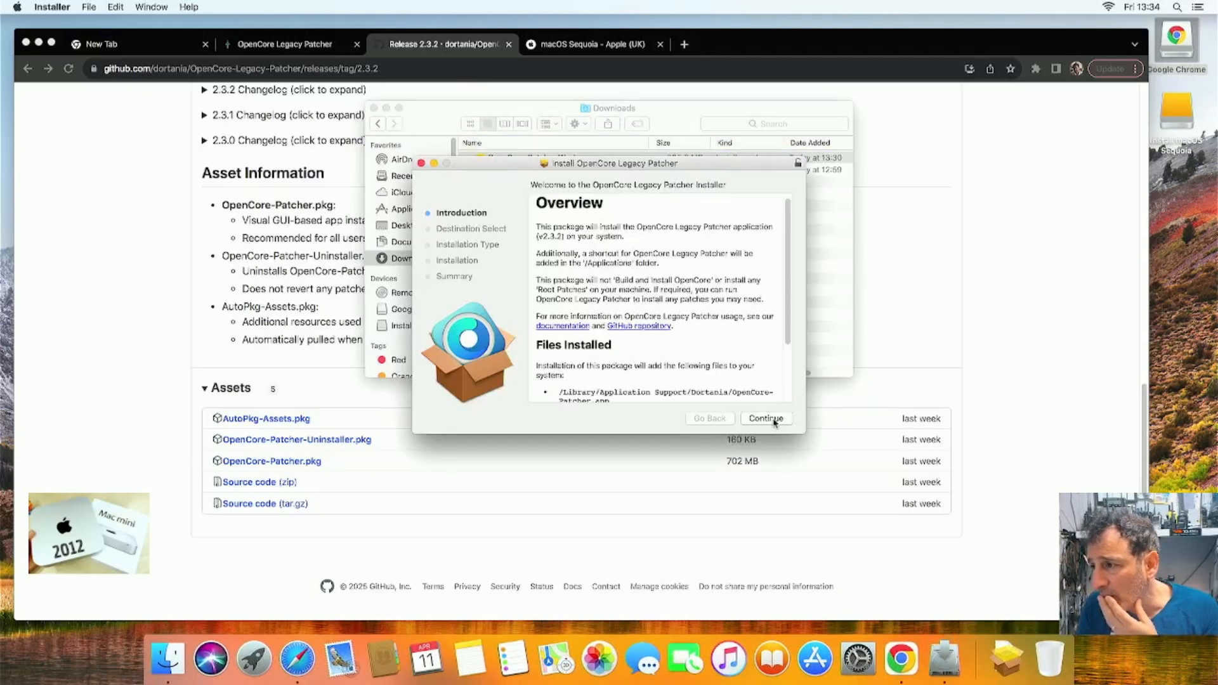
pyautogui.click(764, 418)
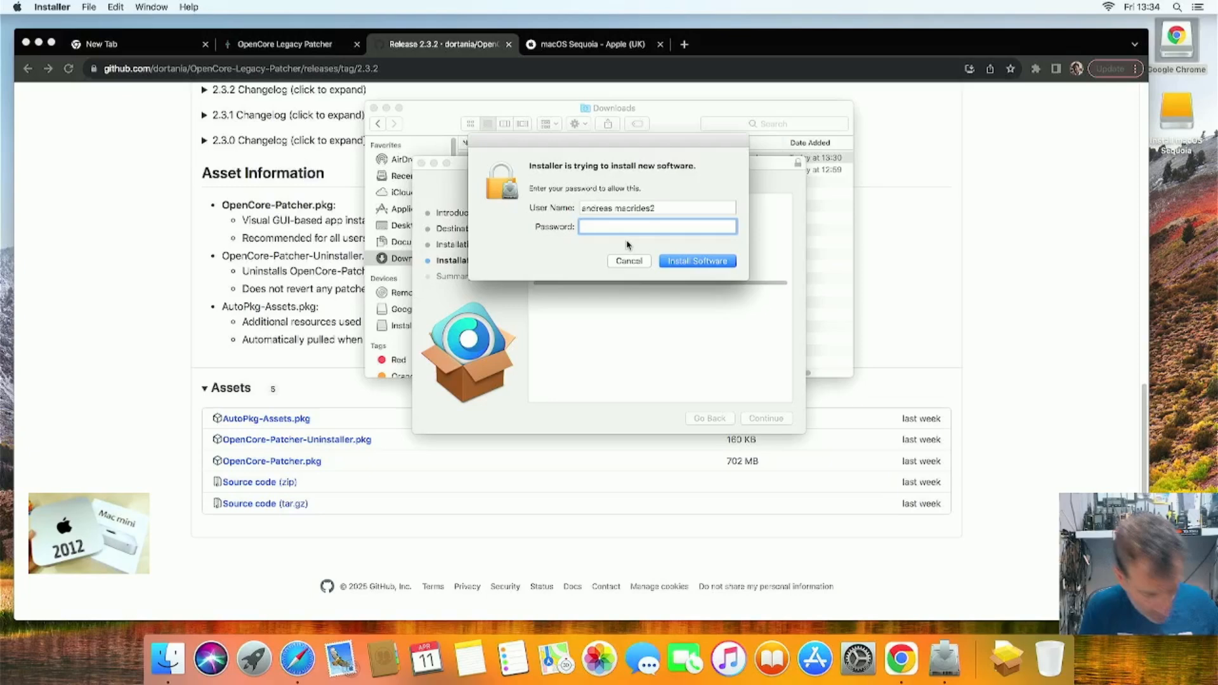
pyautogui.write('••••')
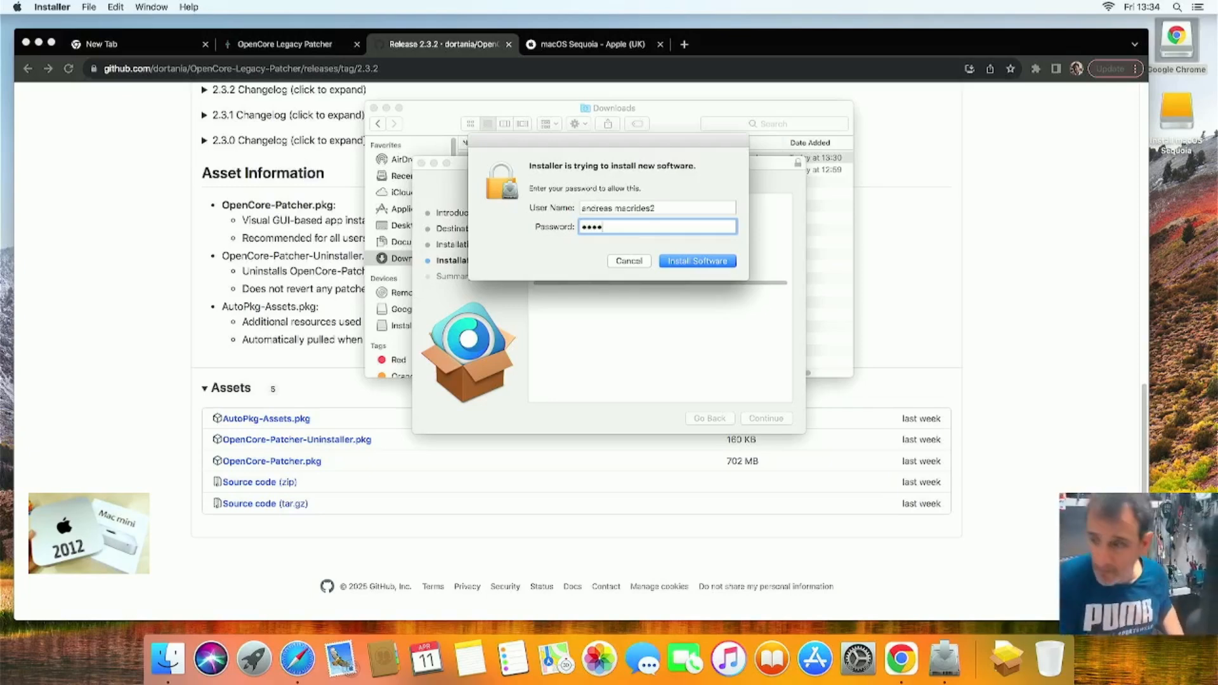
pyautogui.click(696, 260)
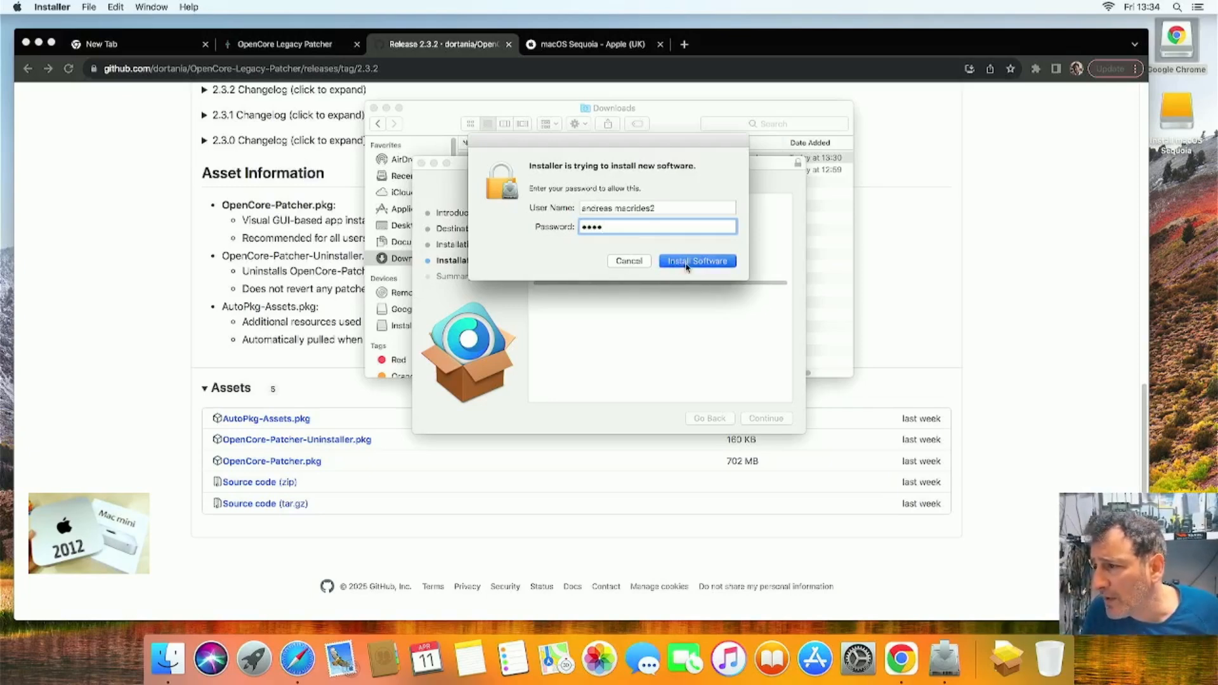
pyautogui.click(697, 260)
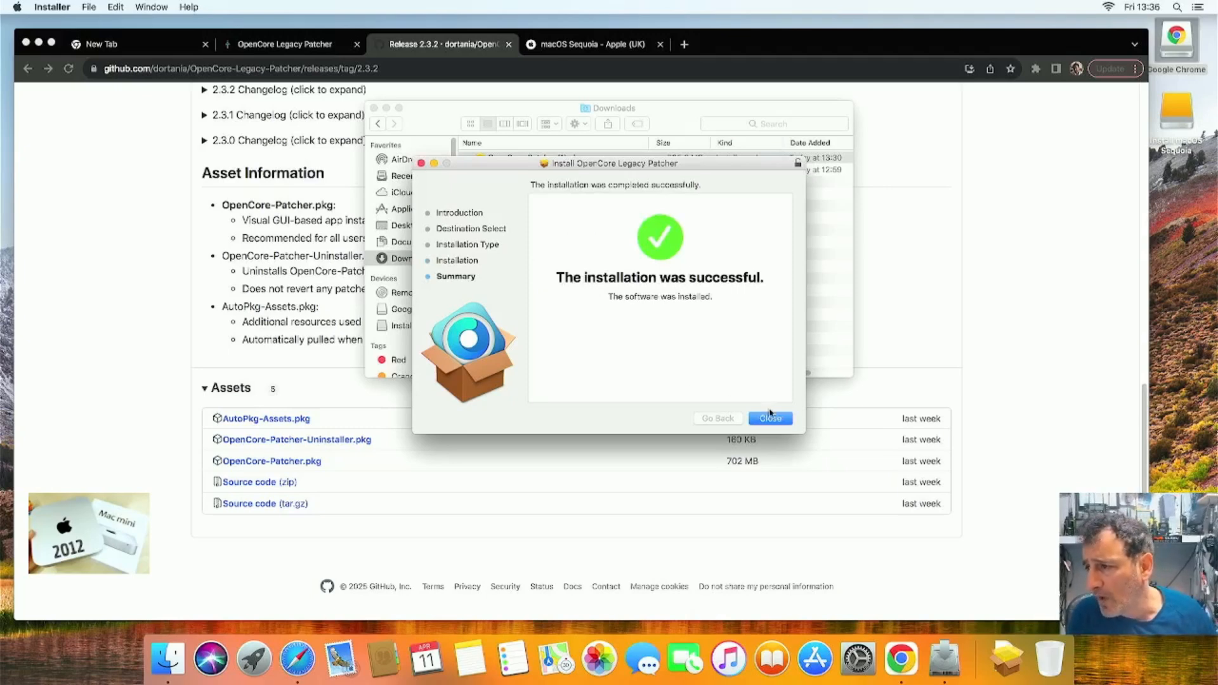
pyautogui.click(770, 417)
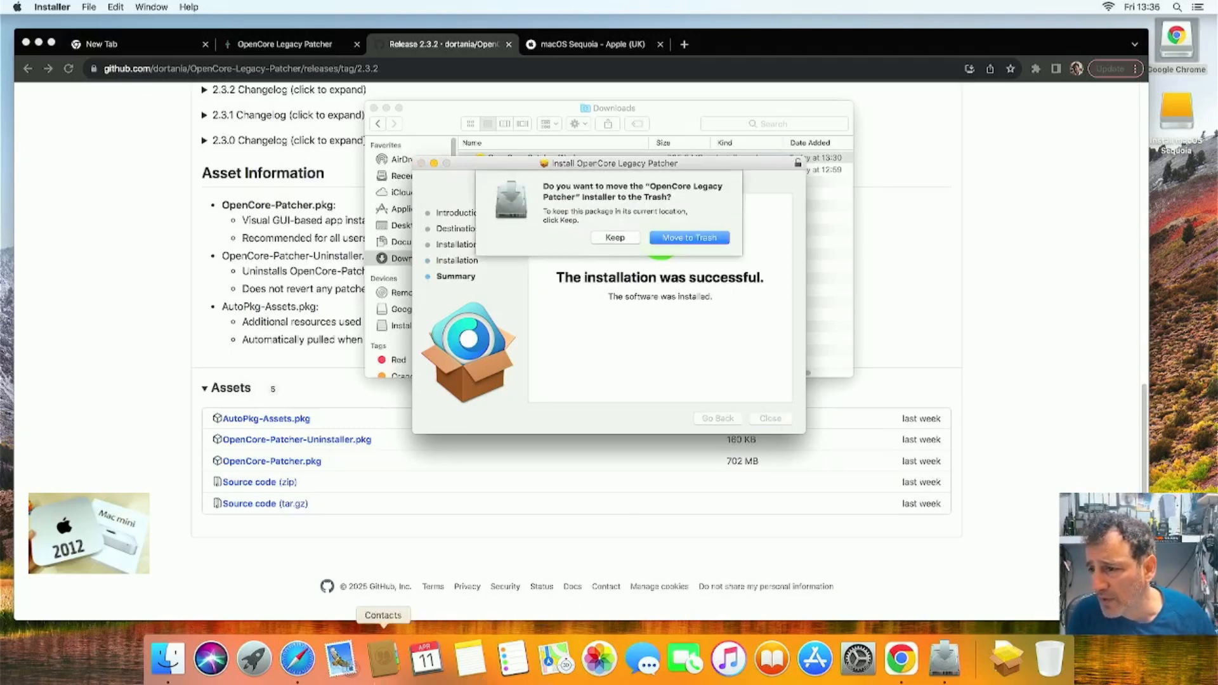
pyautogui.moveTo(253, 660)
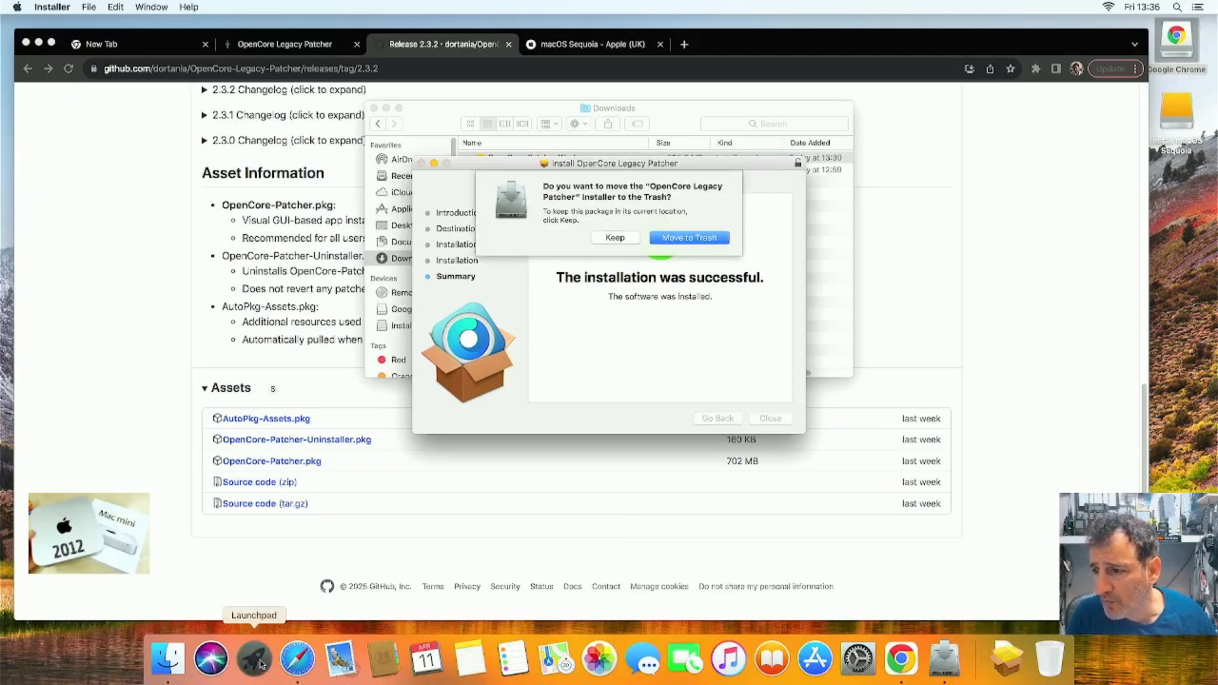
pyautogui.click(254, 662)
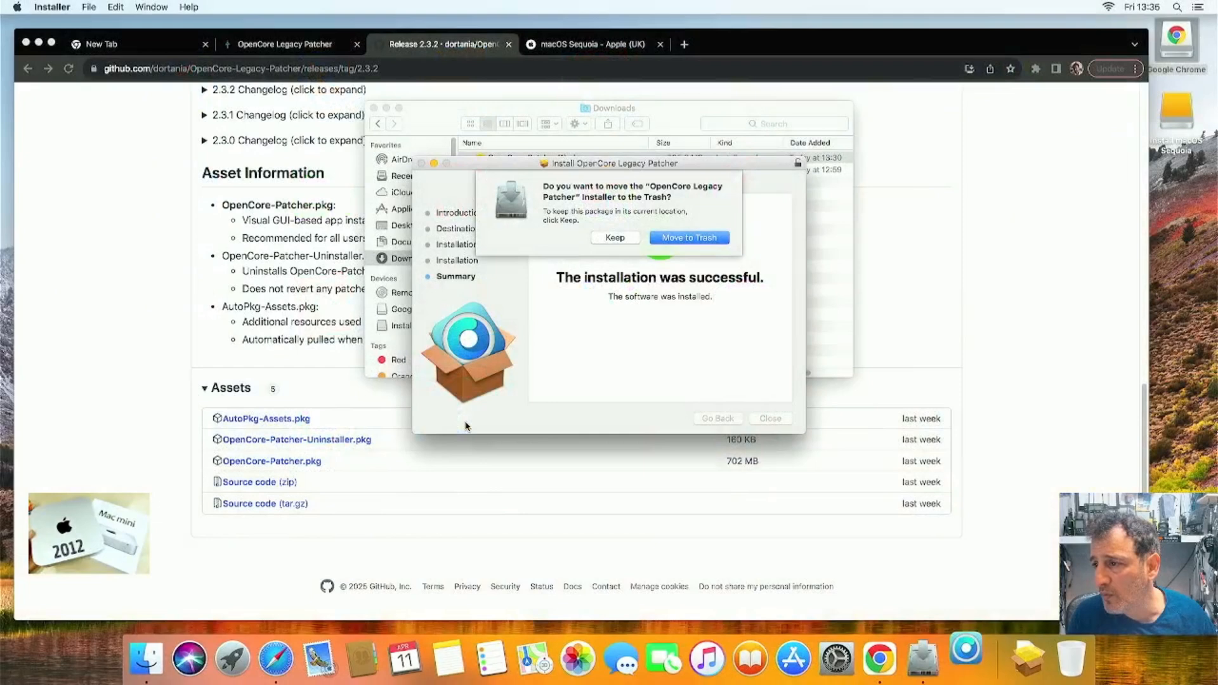
pyautogui.moveTo(691, 399)
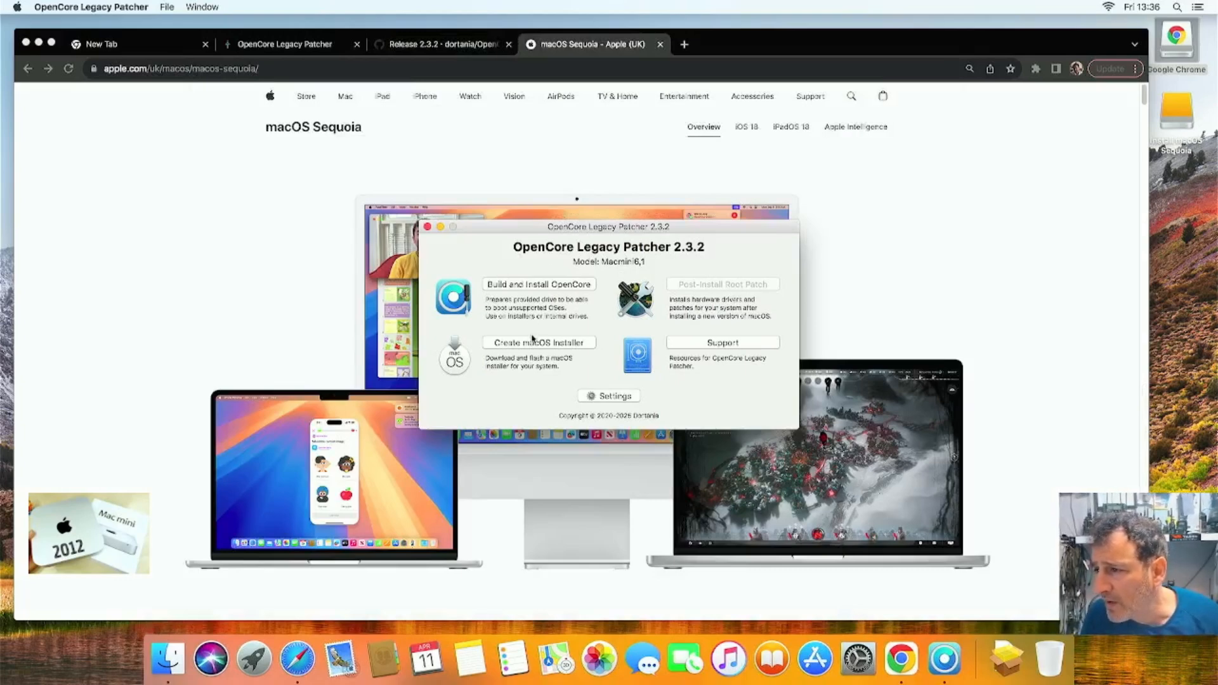
# Step: Under Create macOS Installer, download the macOS Sequoia 15.4 installer
pyautogui.click(536, 343)
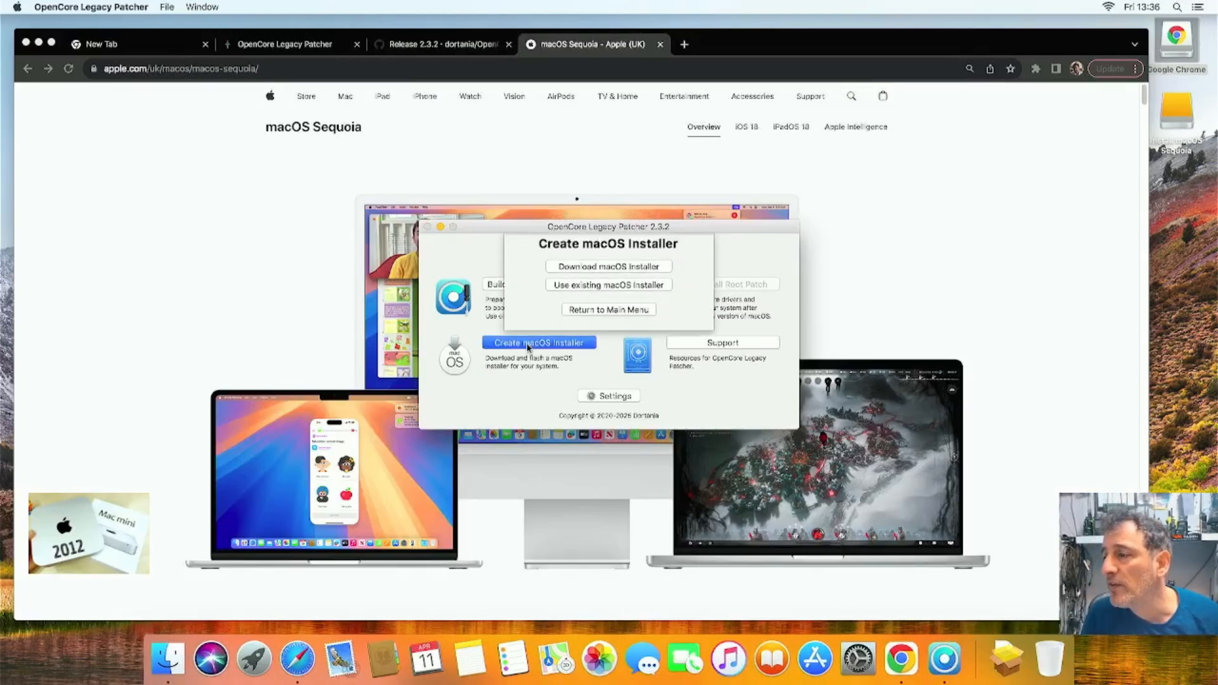
pyautogui.moveTo(608, 285)
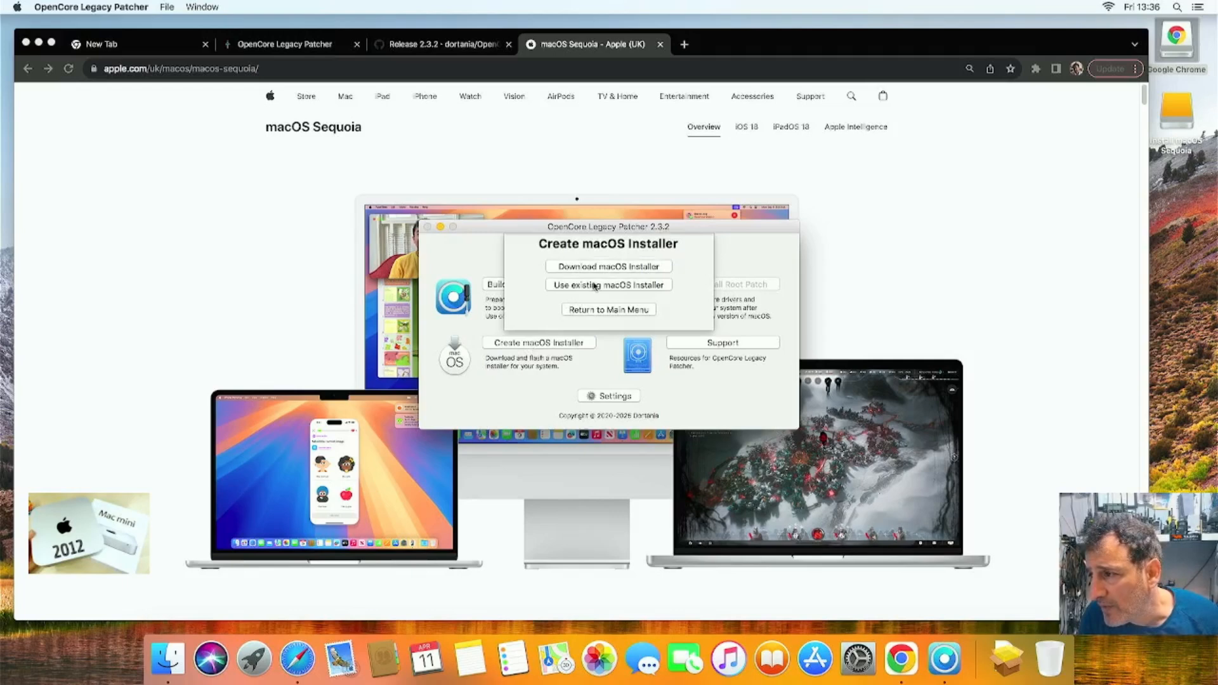
pyautogui.click(608, 266)
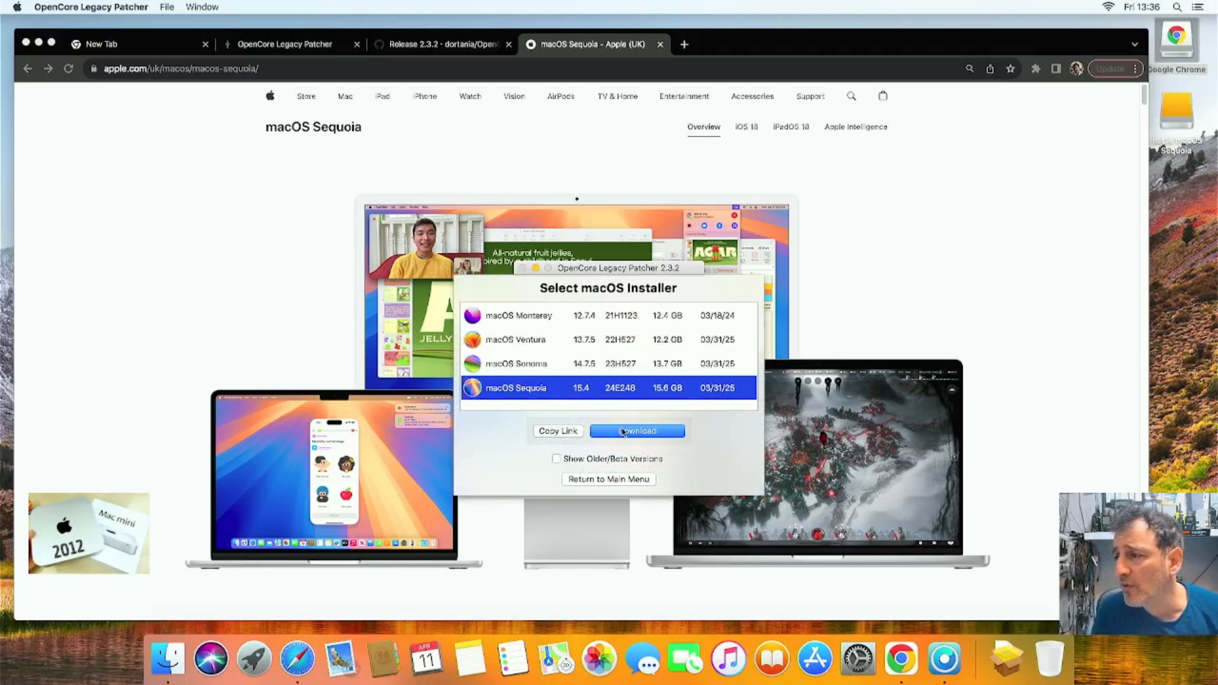
pyautogui.click(636, 431)
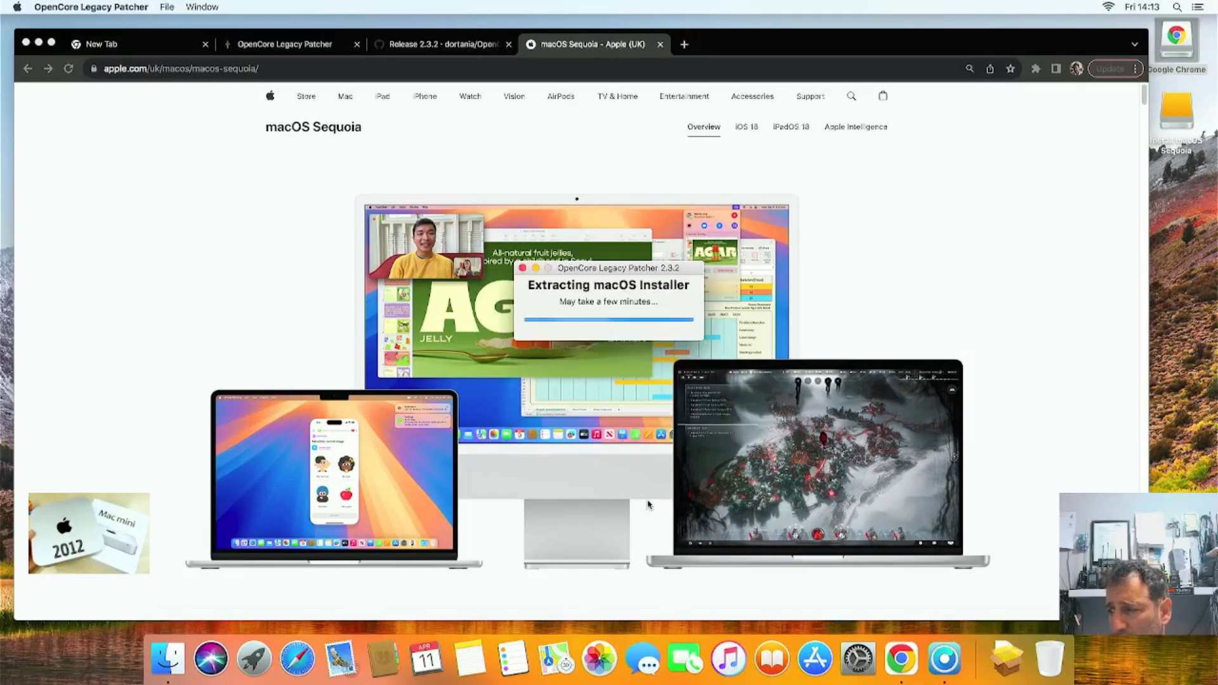
pyautogui.moveTo(601, 500)
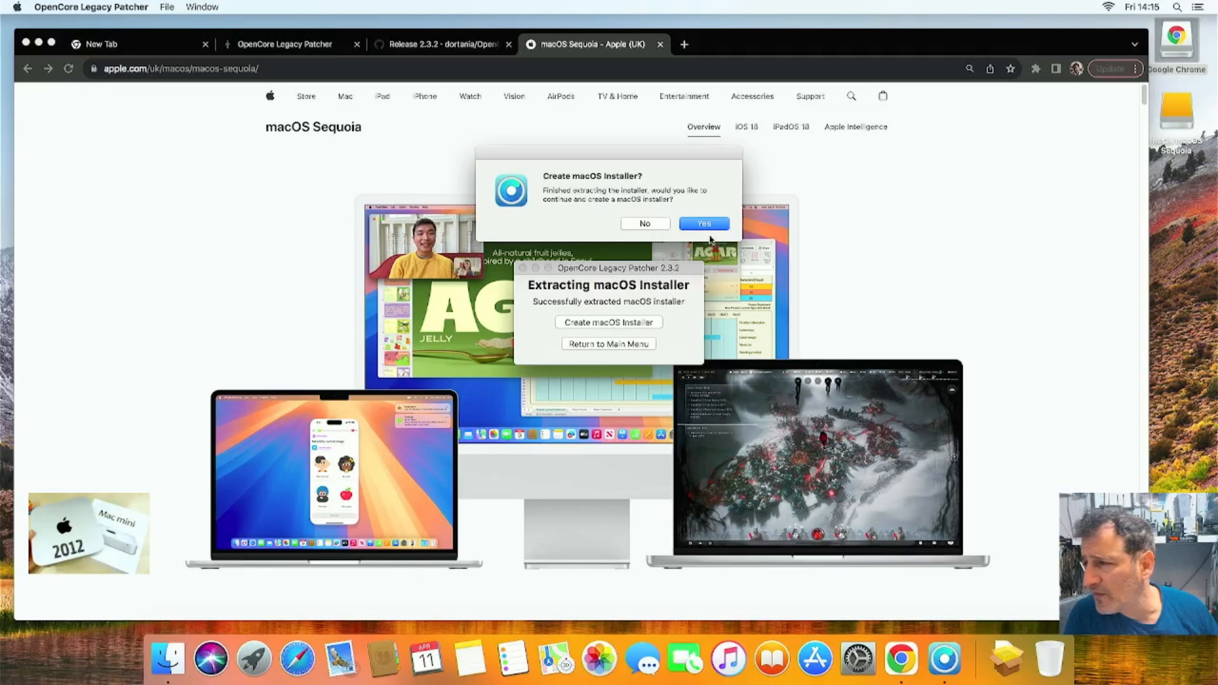
# Step: Write the local Sequoia 15.4 installer to disk3 MobileDataStar, confirming the erase
pyautogui.click(702, 223)
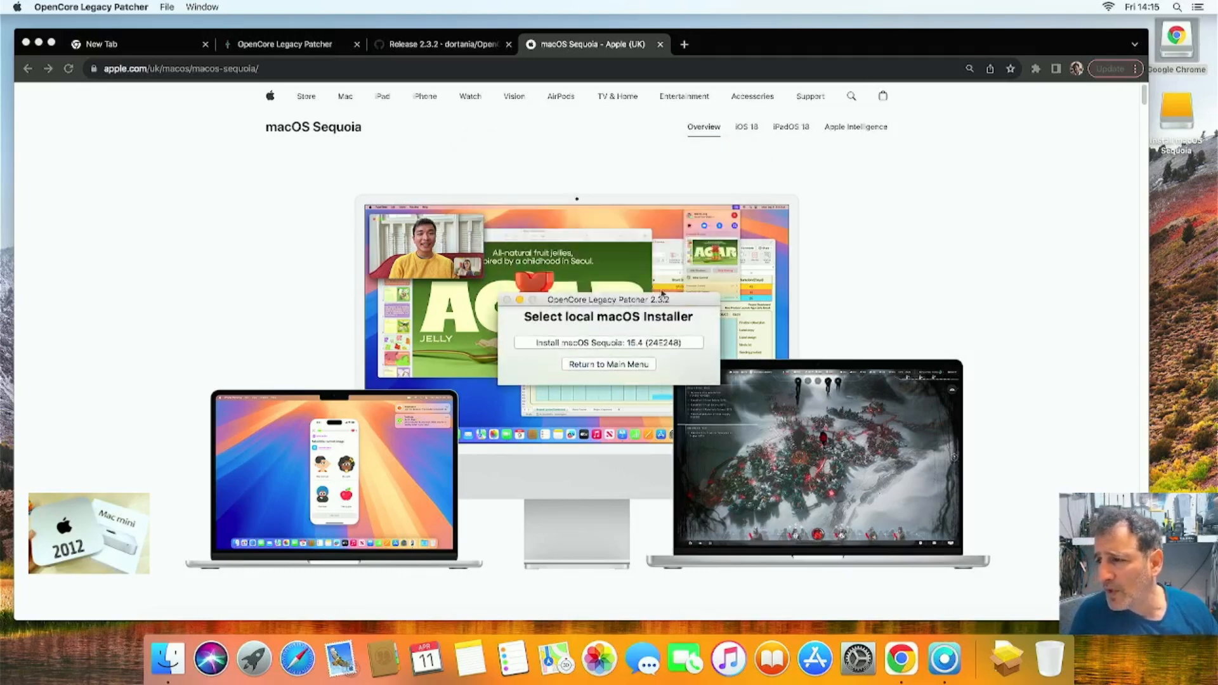
pyautogui.click(608, 343)
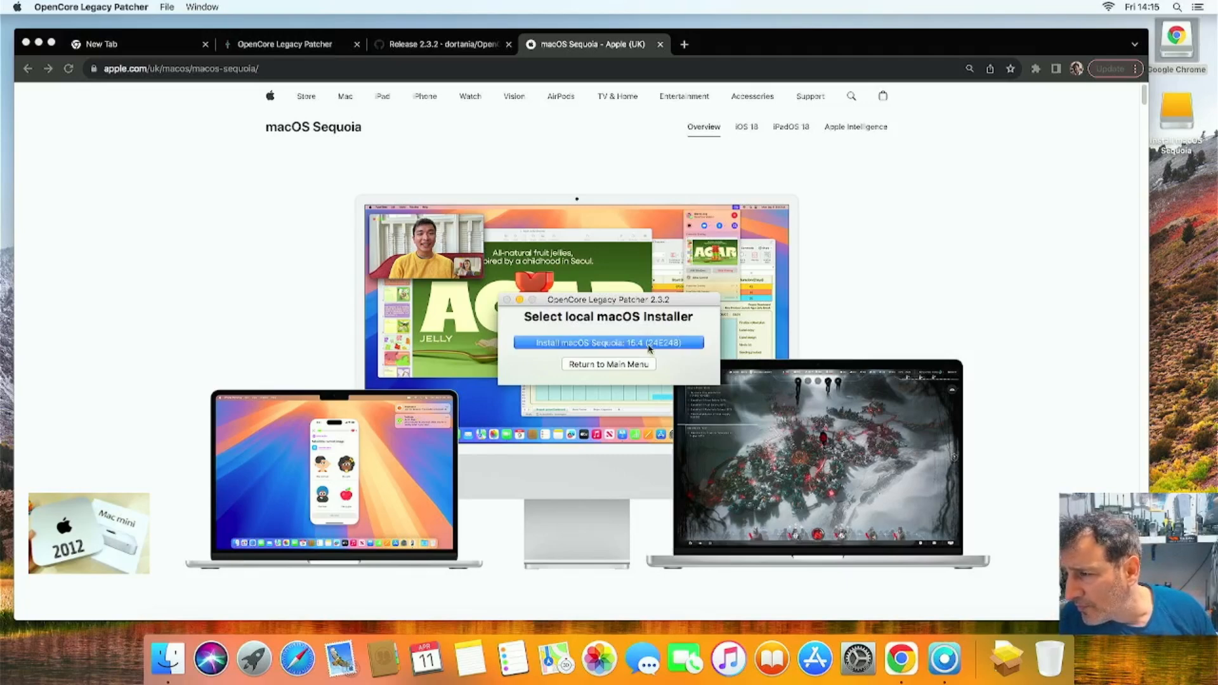
pyautogui.click(608, 342)
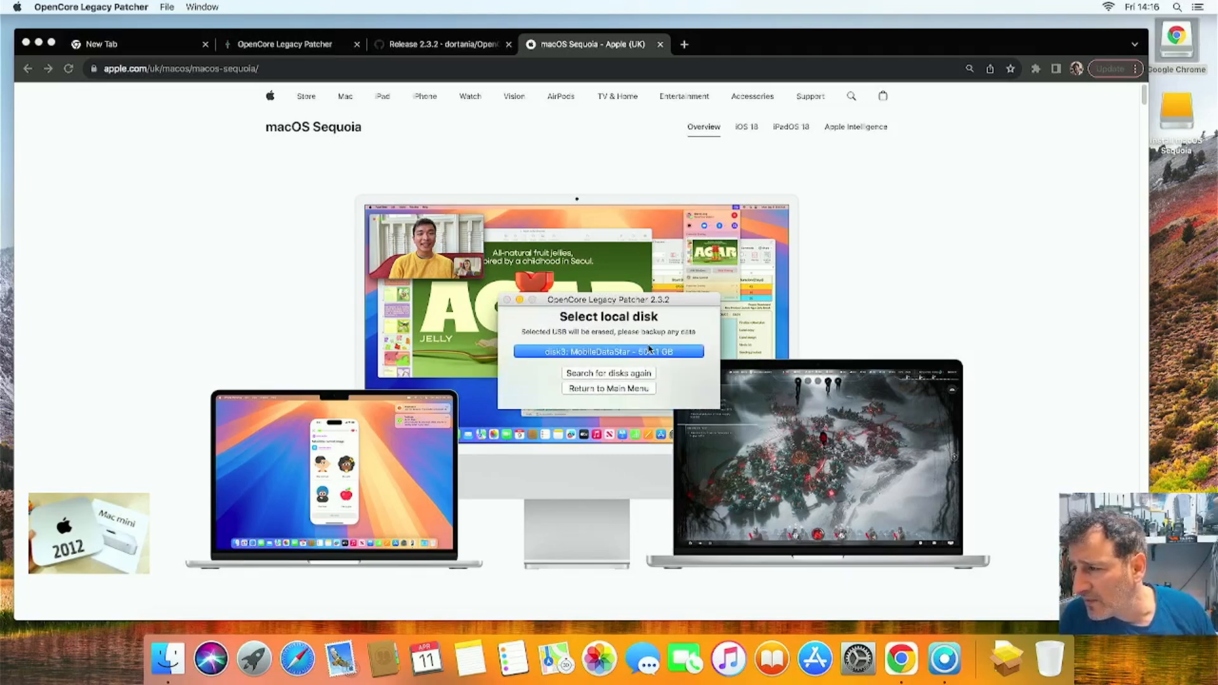
pyautogui.moveTo(648, 368)
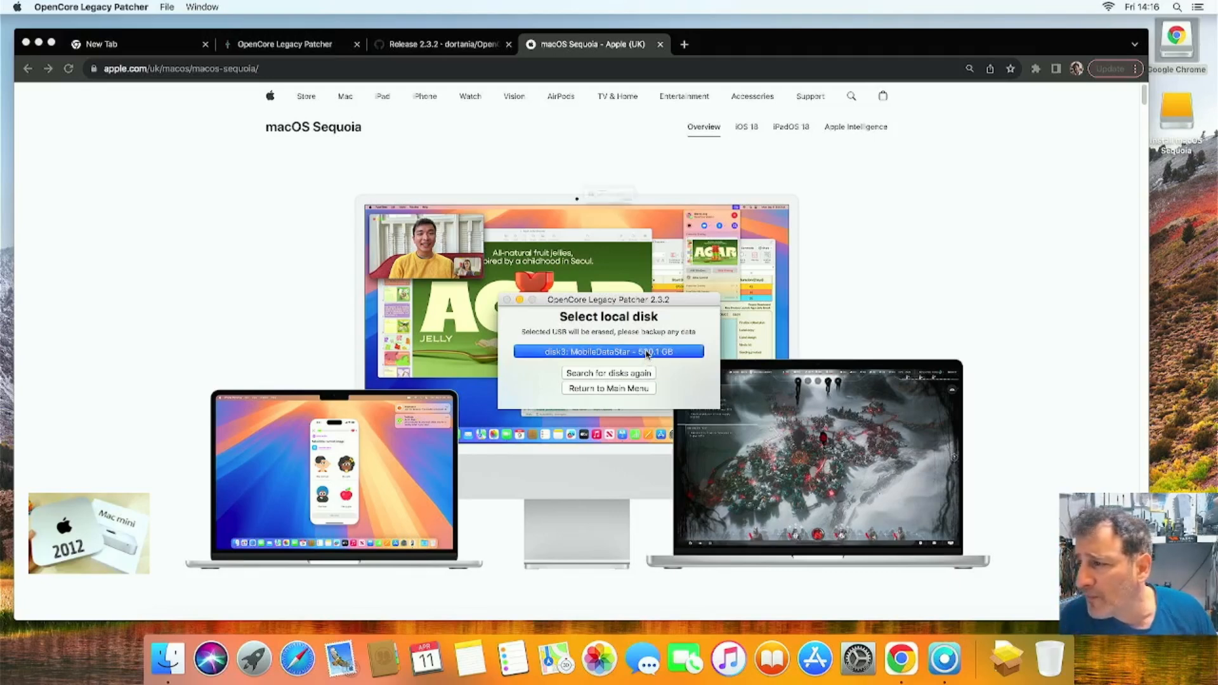
pyautogui.click(607, 351)
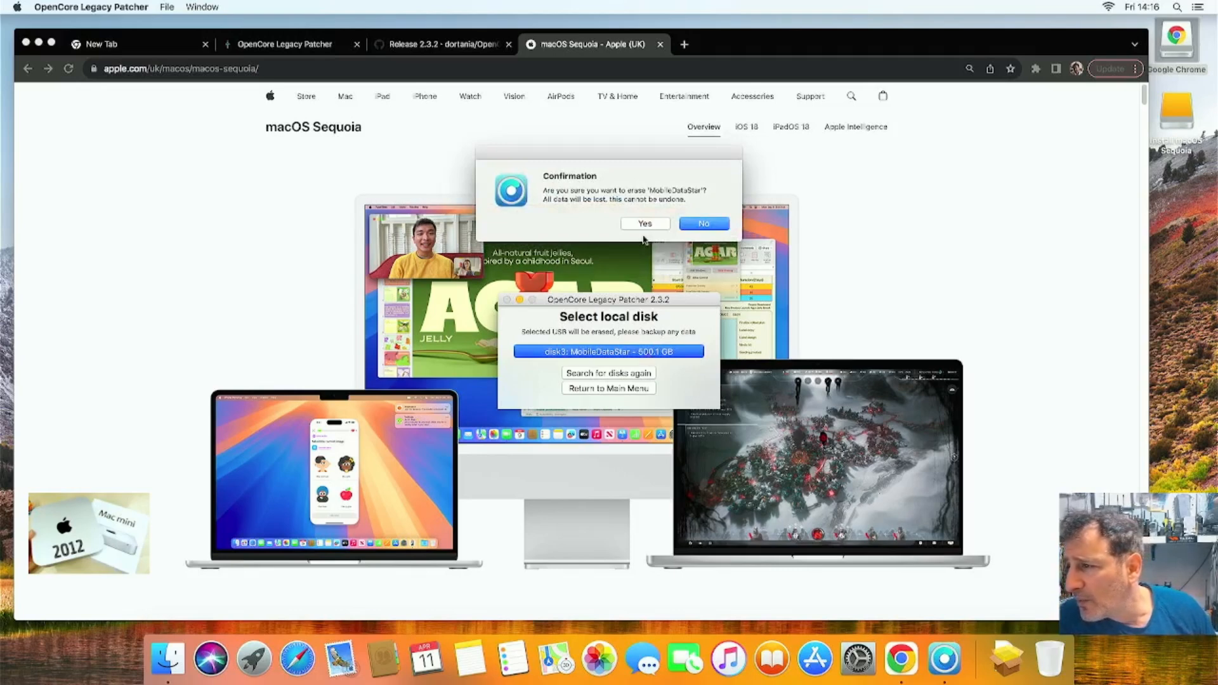
pyautogui.click(644, 223)
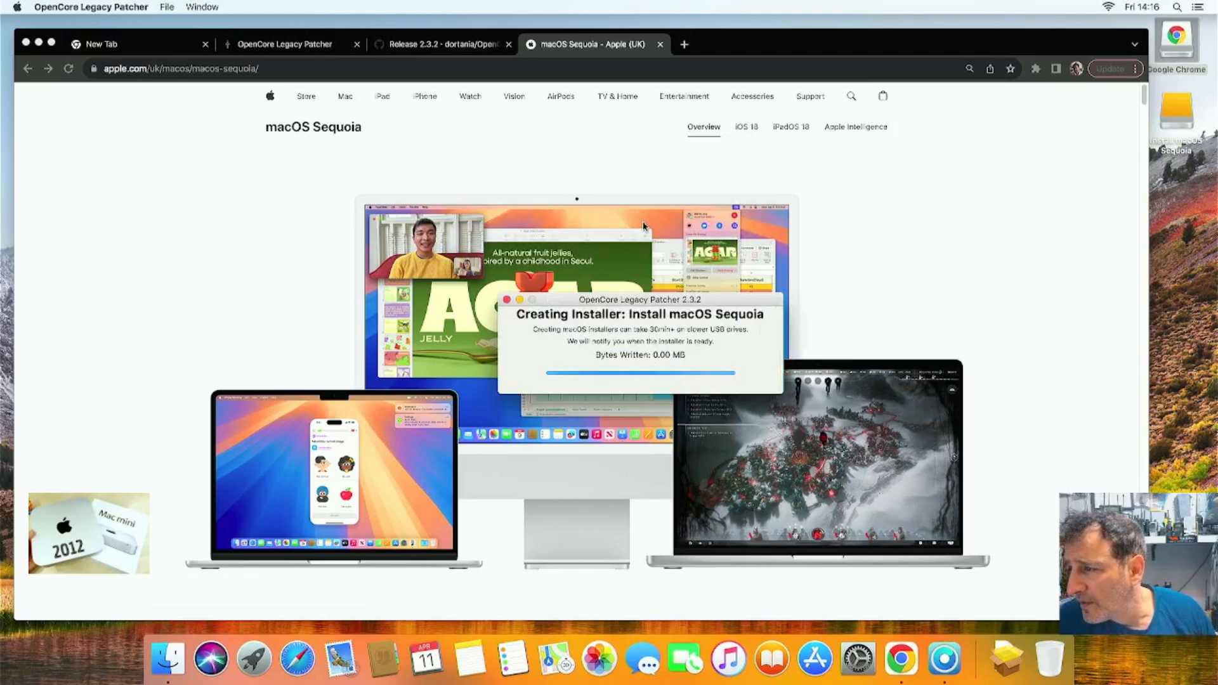
pyautogui.moveTo(832, 177)
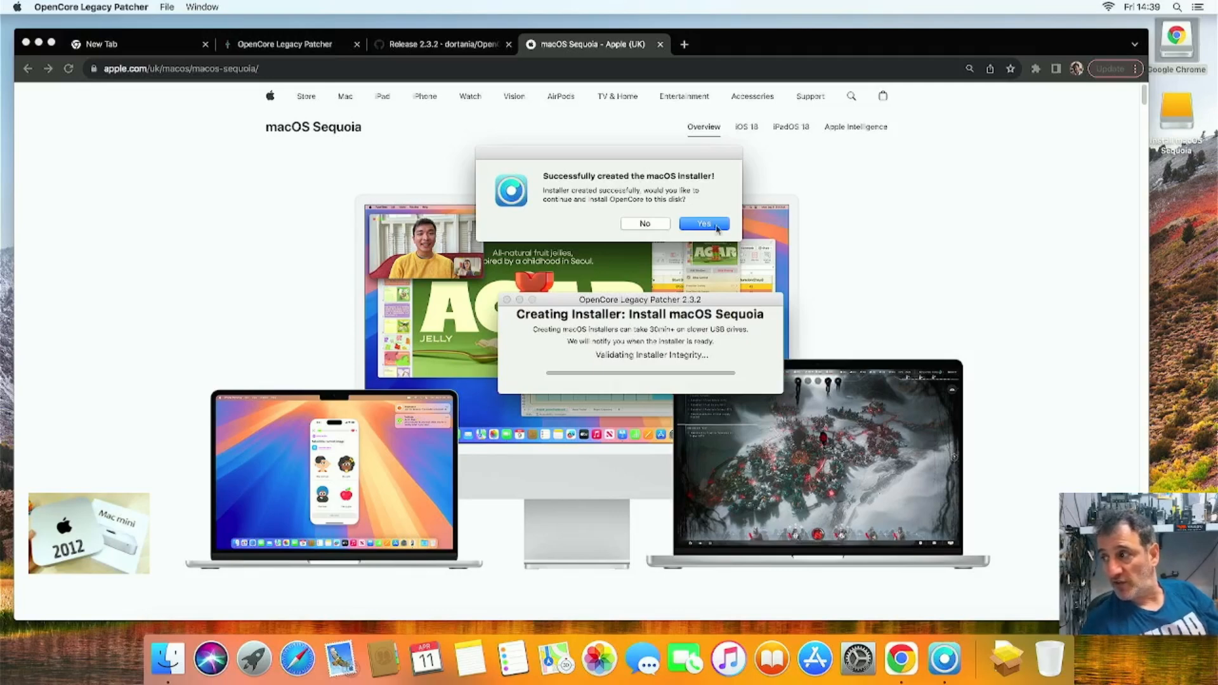
pyautogui.moveTo(1172, 106)
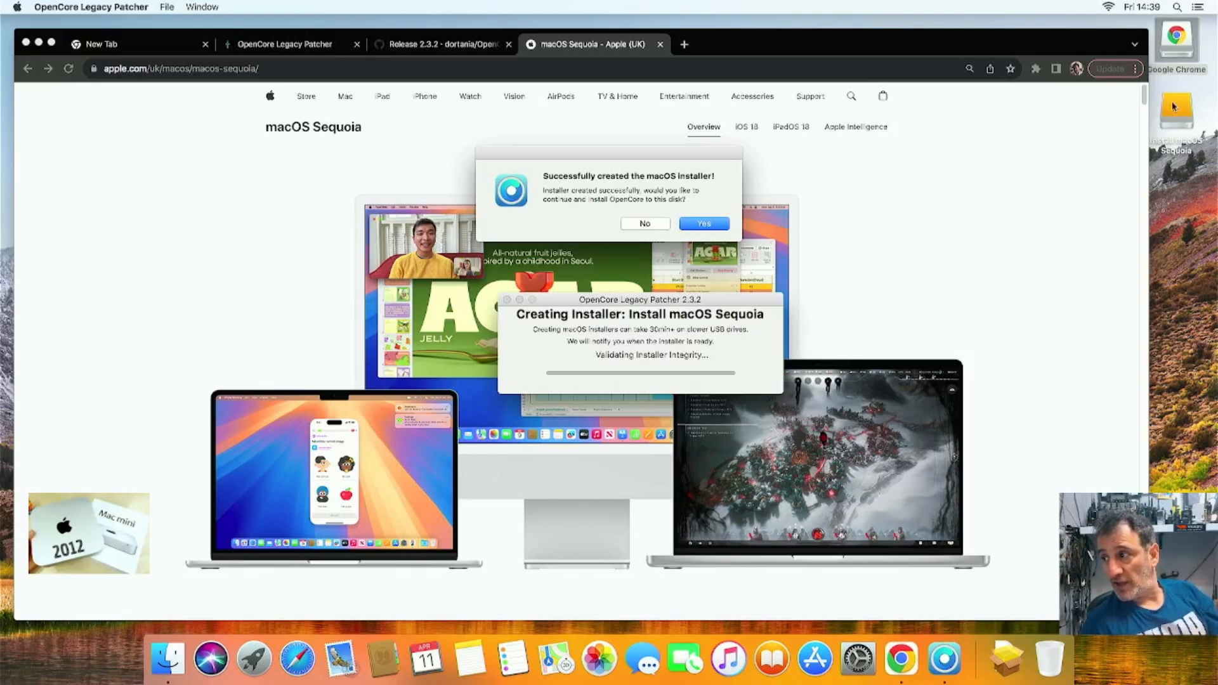
pyautogui.moveTo(1039, 150)
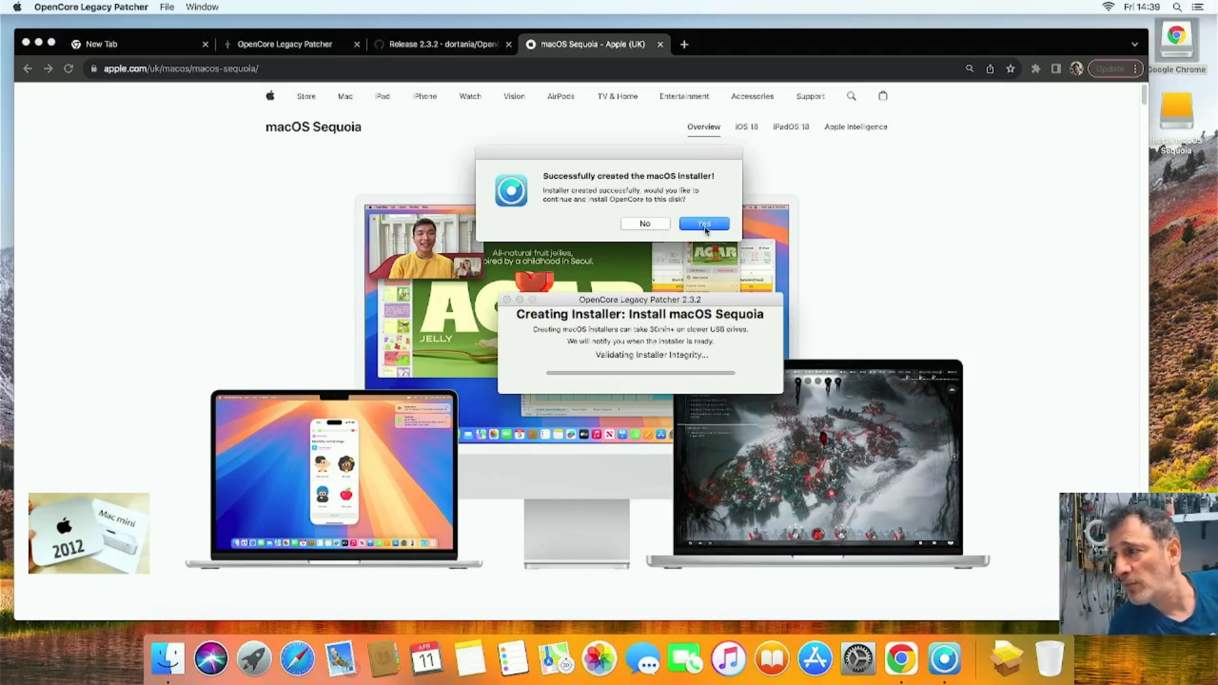
# Step: Answer Yes to continue from the created installer to building OpenCore for Macmini6,1
pyautogui.click(703, 223)
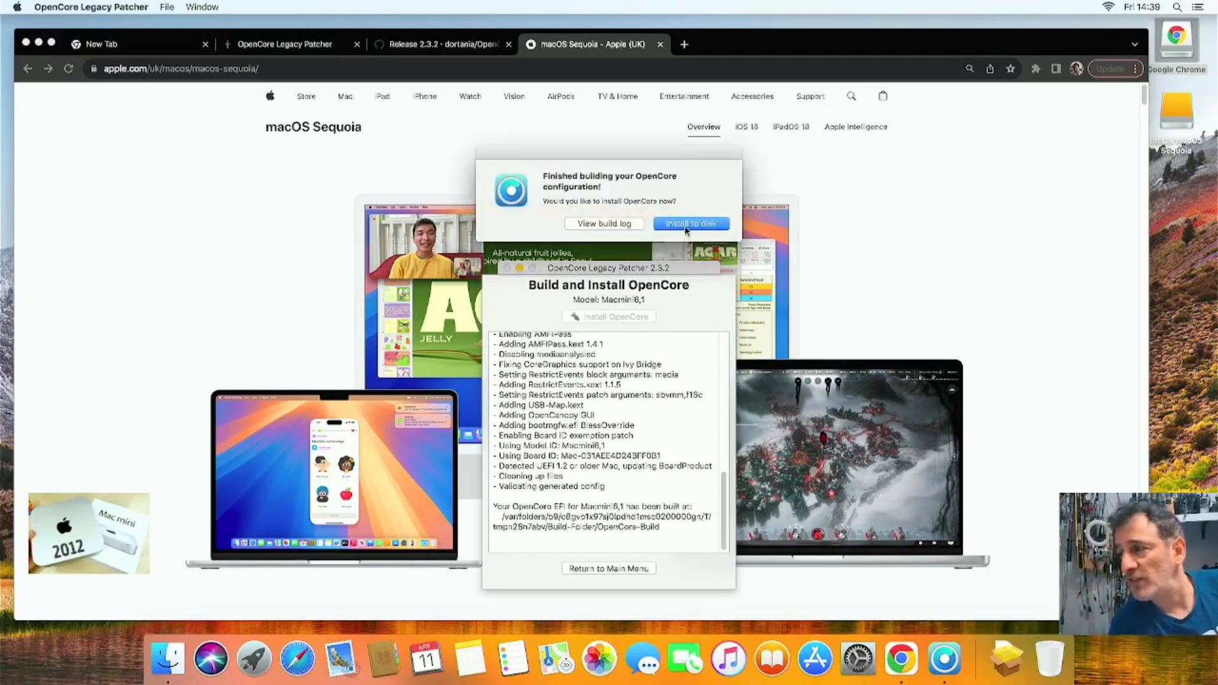
# Step: Install the OpenCore build to disk0 WDC's disk0s1 EFI partition and restart the Mac
pyautogui.click(690, 224)
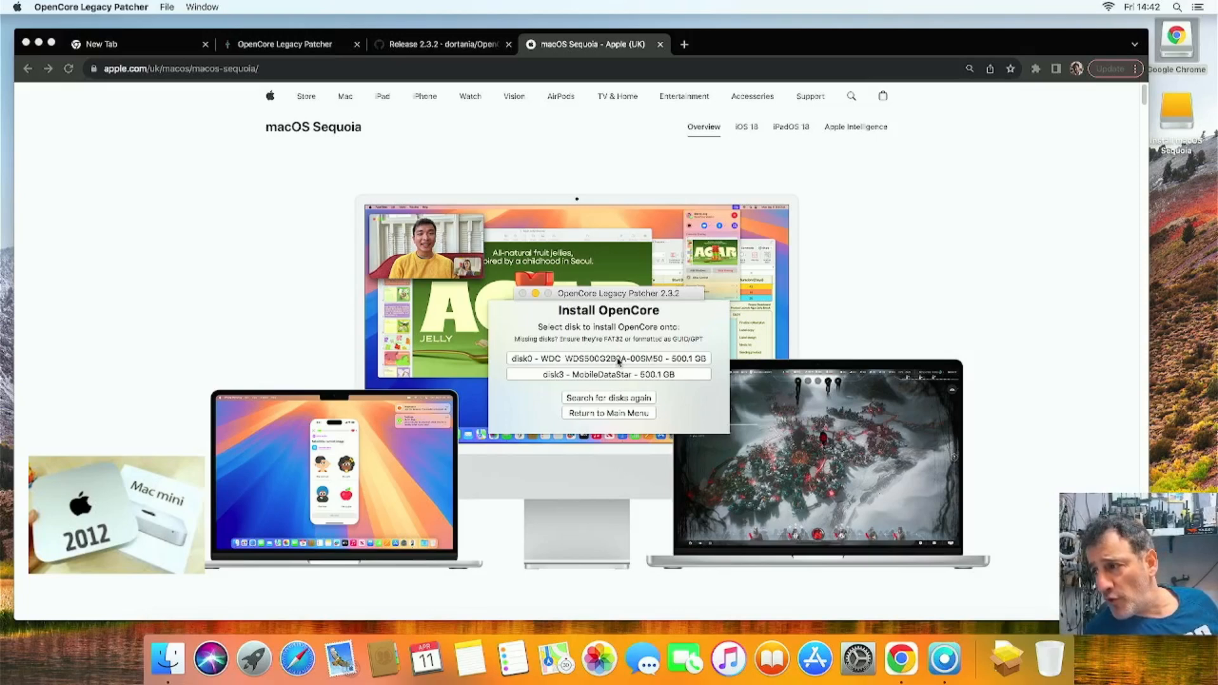
pyautogui.click(607, 358)
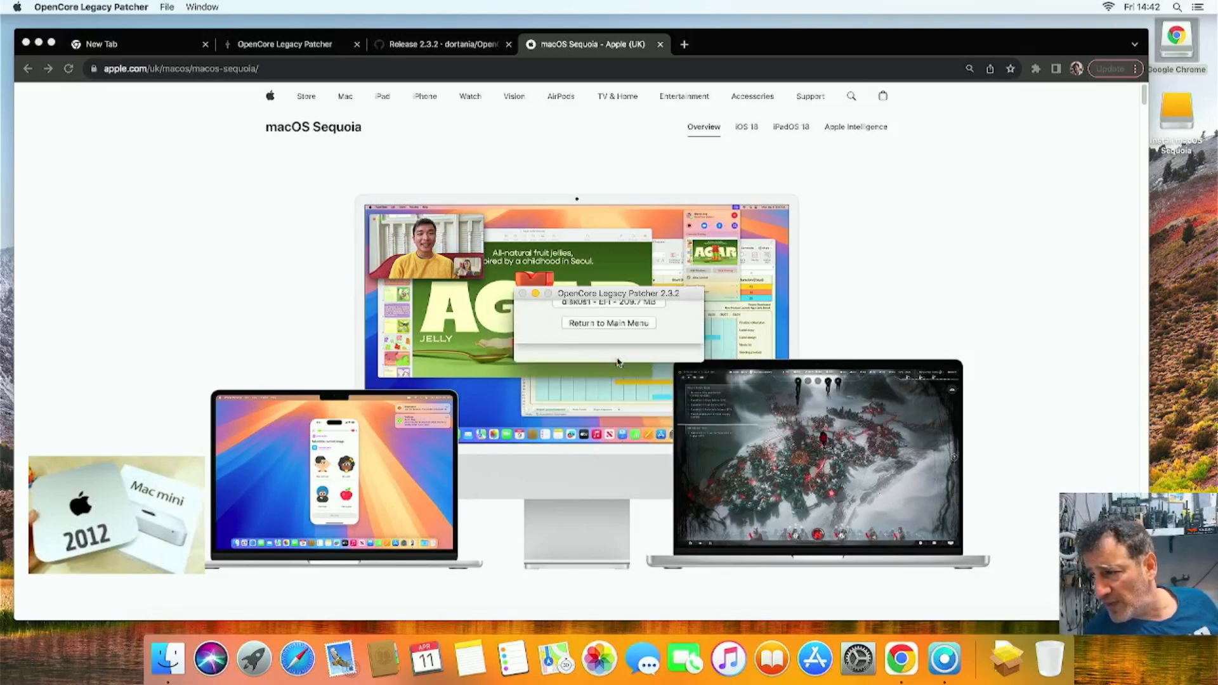
pyautogui.click(608, 336)
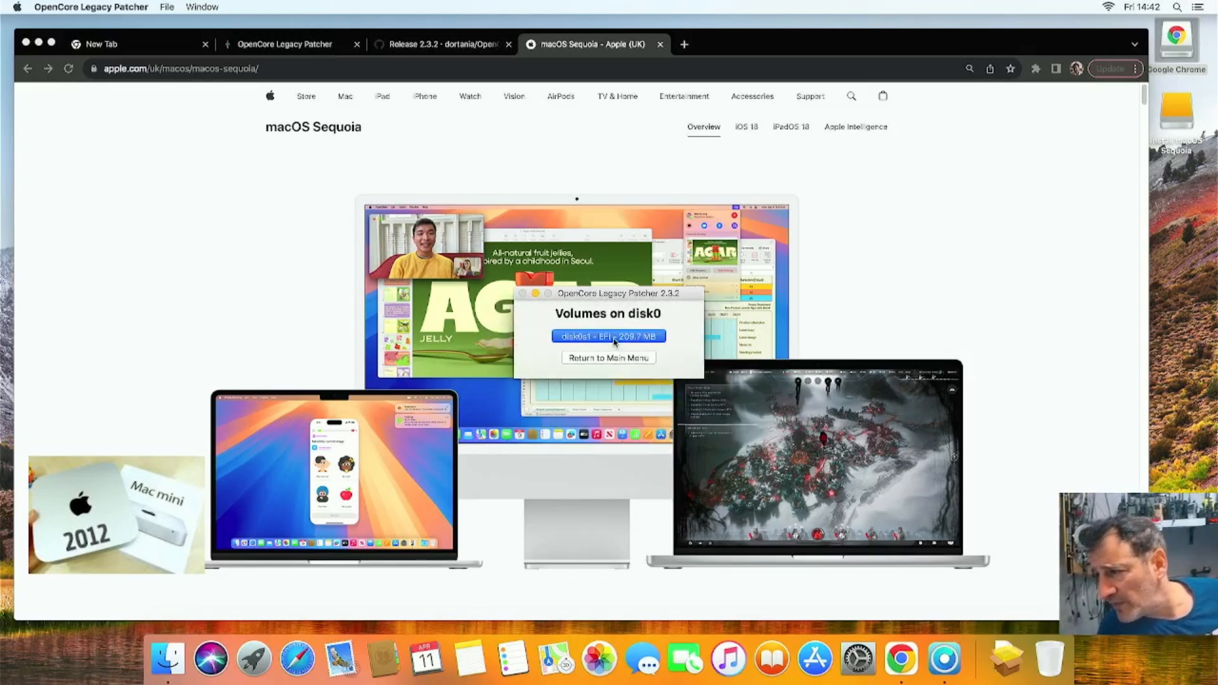
pyautogui.click(608, 336)
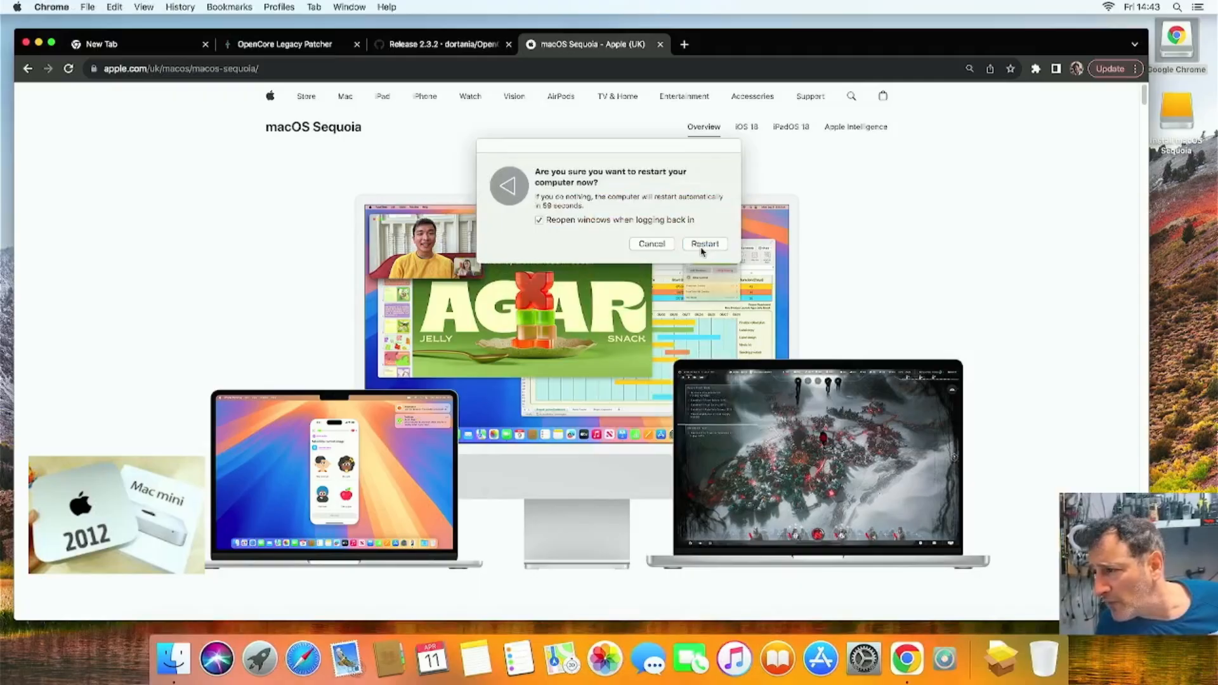
pyautogui.click(703, 243)
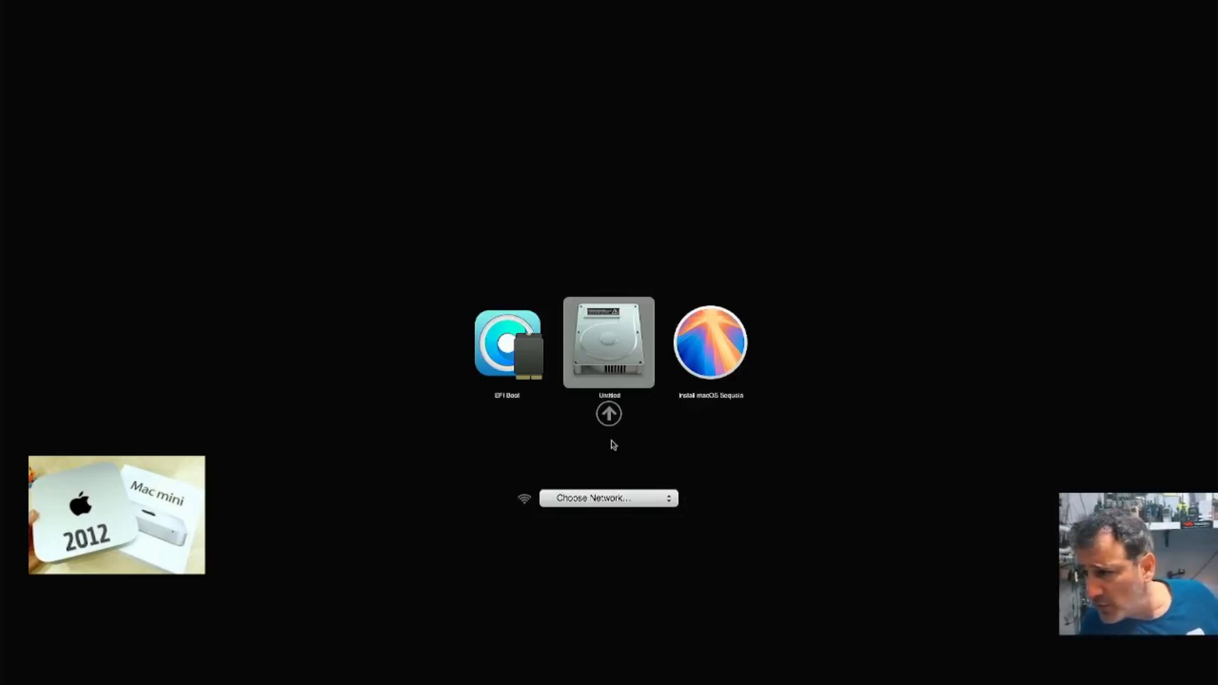
# Step: Boot the EFI Boot entry, then the Install macOS Sequoia volume from OpenCore's picker
pyautogui.click(506, 342)
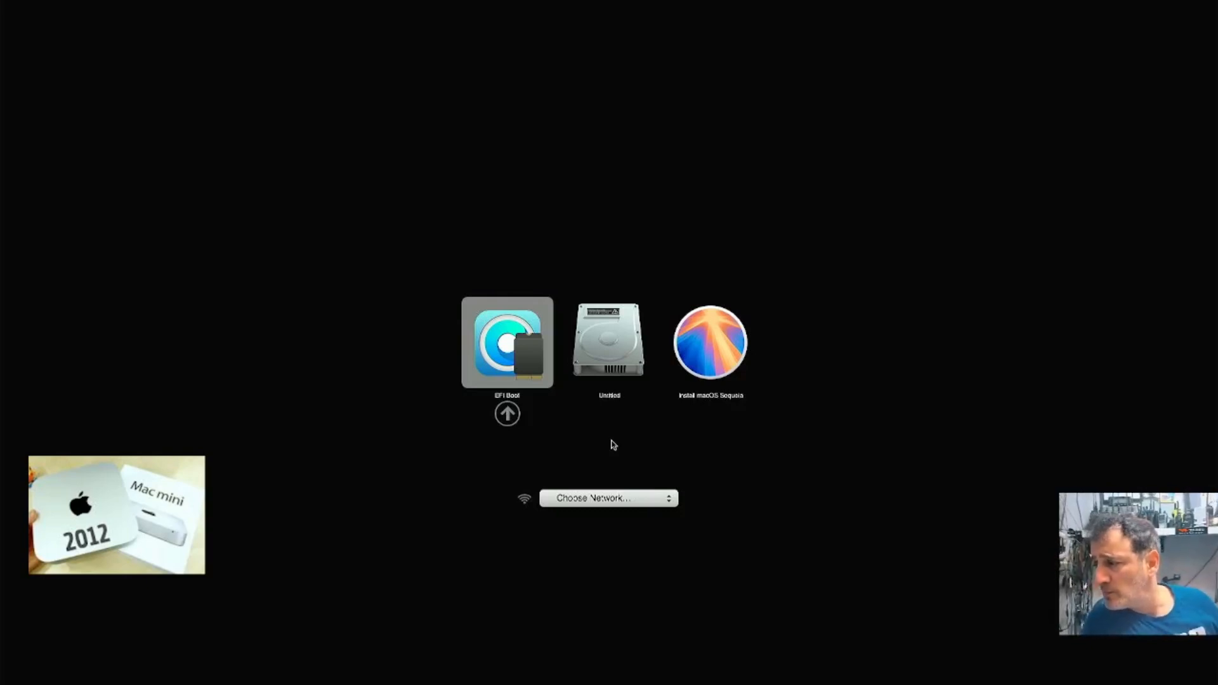
pyautogui.moveTo(511, 352)
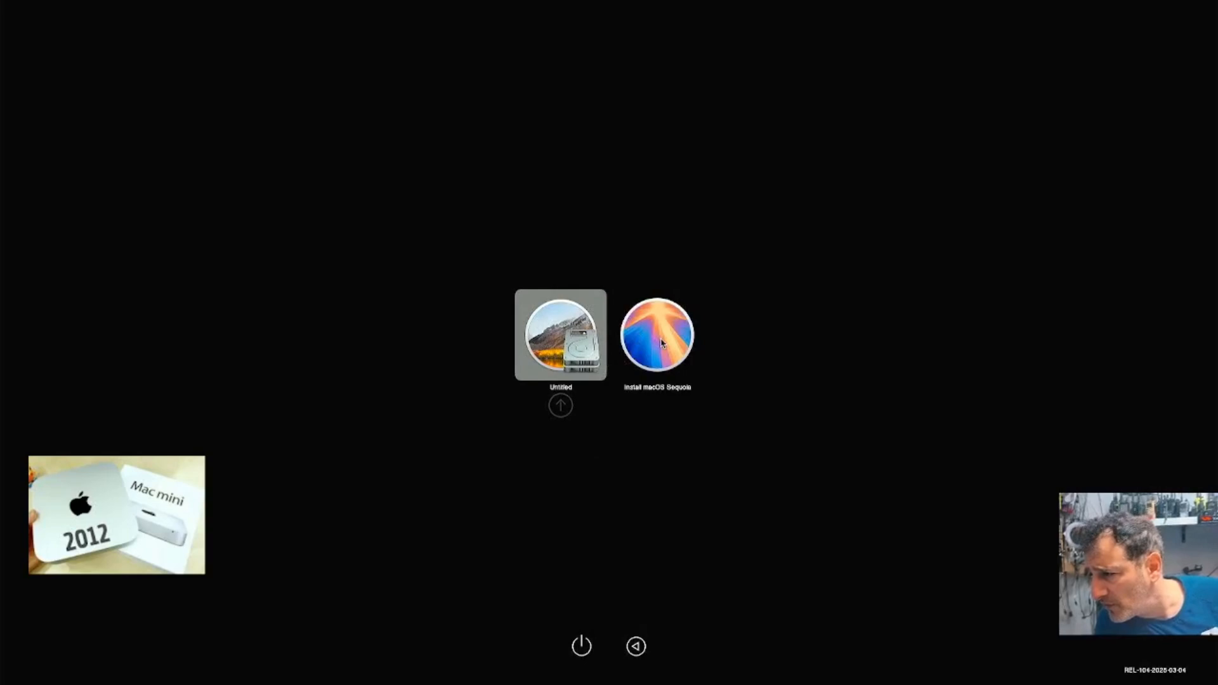
pyautogui.click(656, 335)
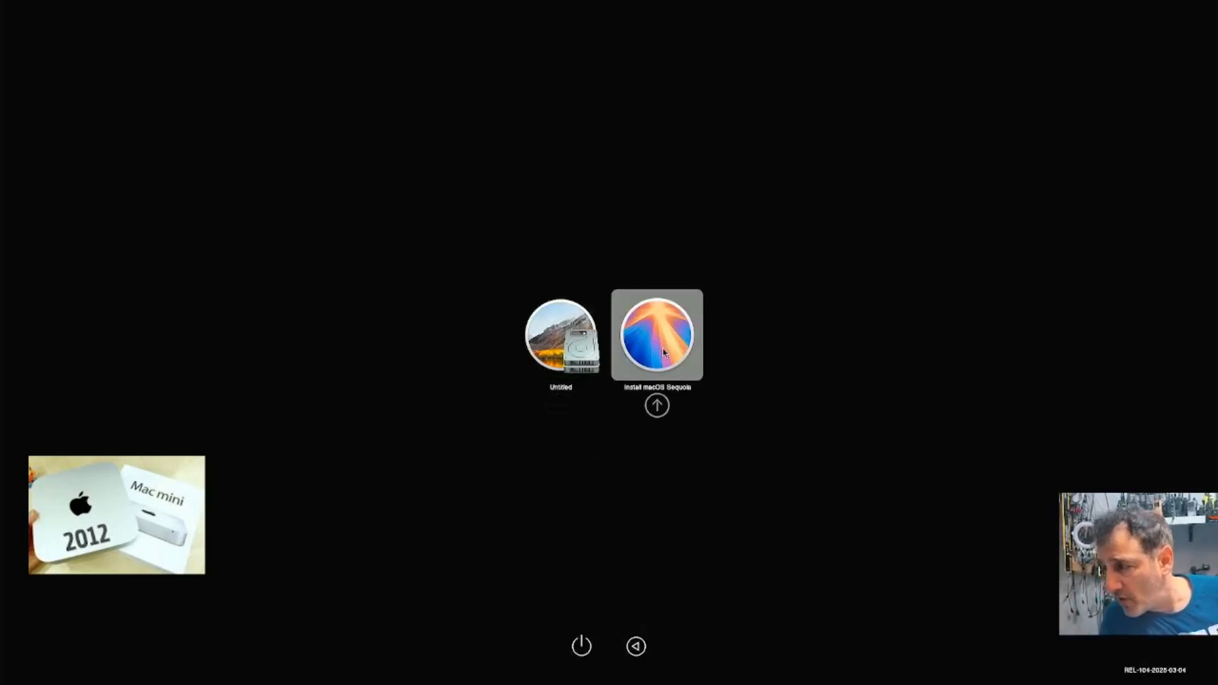
pyautogui.moveTo(663, 410)
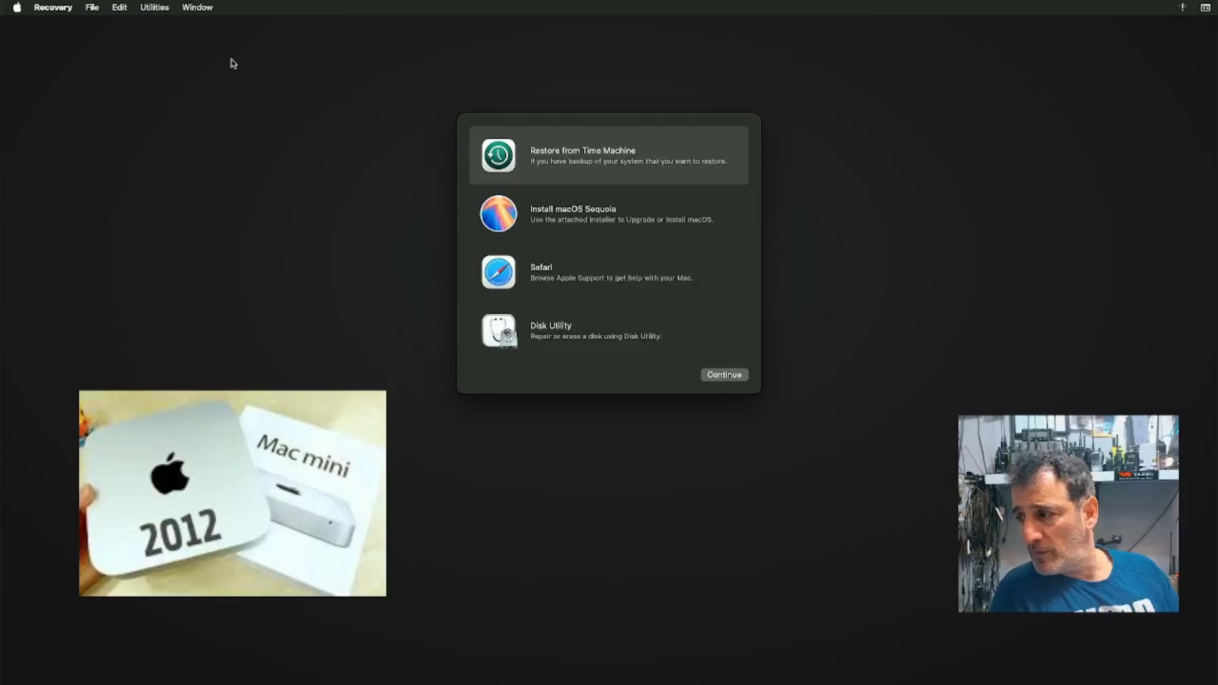
pyautogui.moveTo(649, 241)
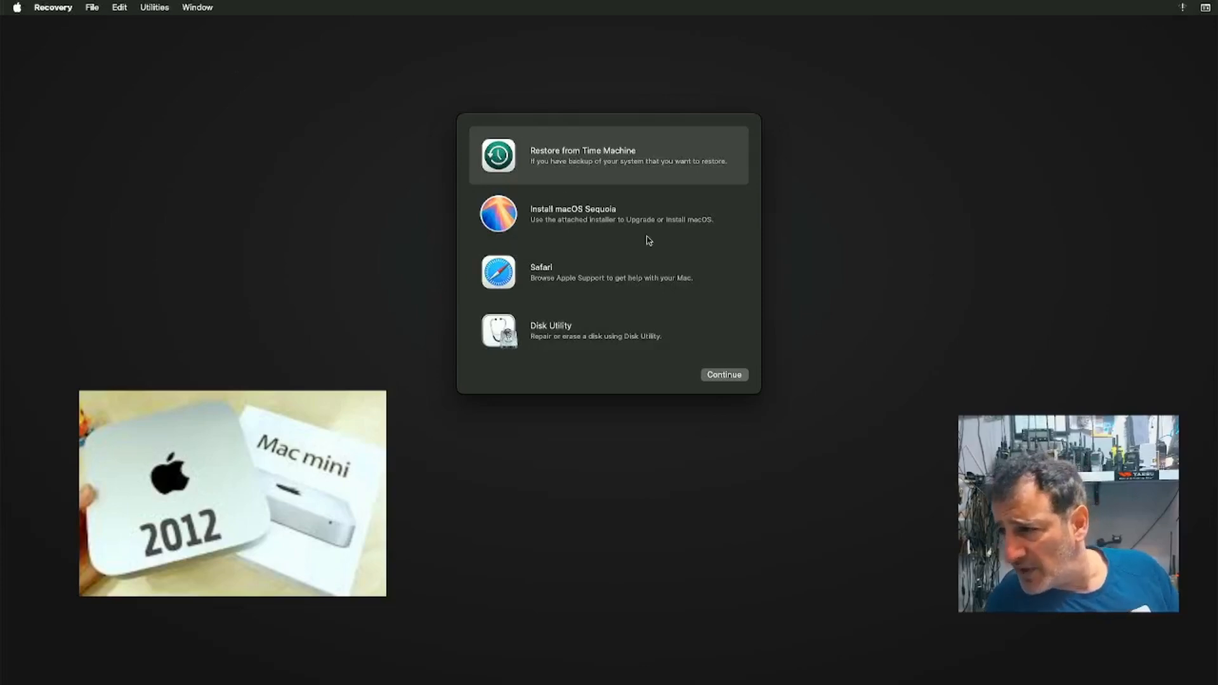
pyautogui.moveTo(592, 217)
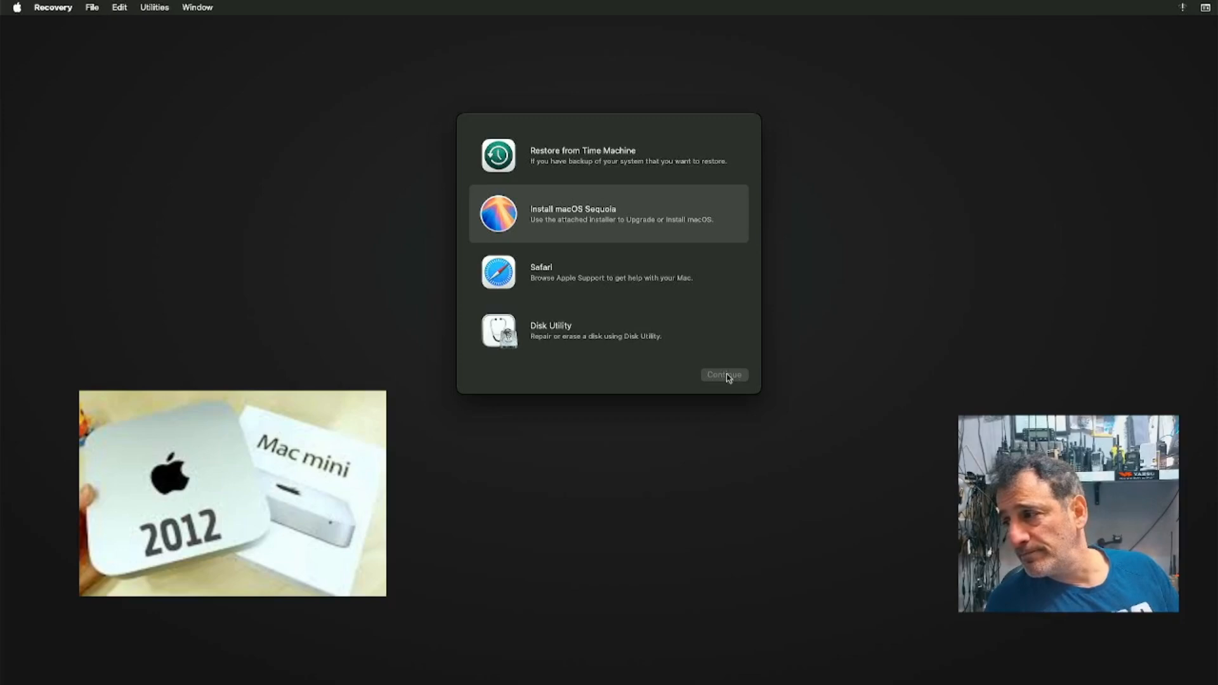
# Step: Launch Install macOS Sequoia from Recovery and continue into the installer setup
pyautogui.click(723, 374)
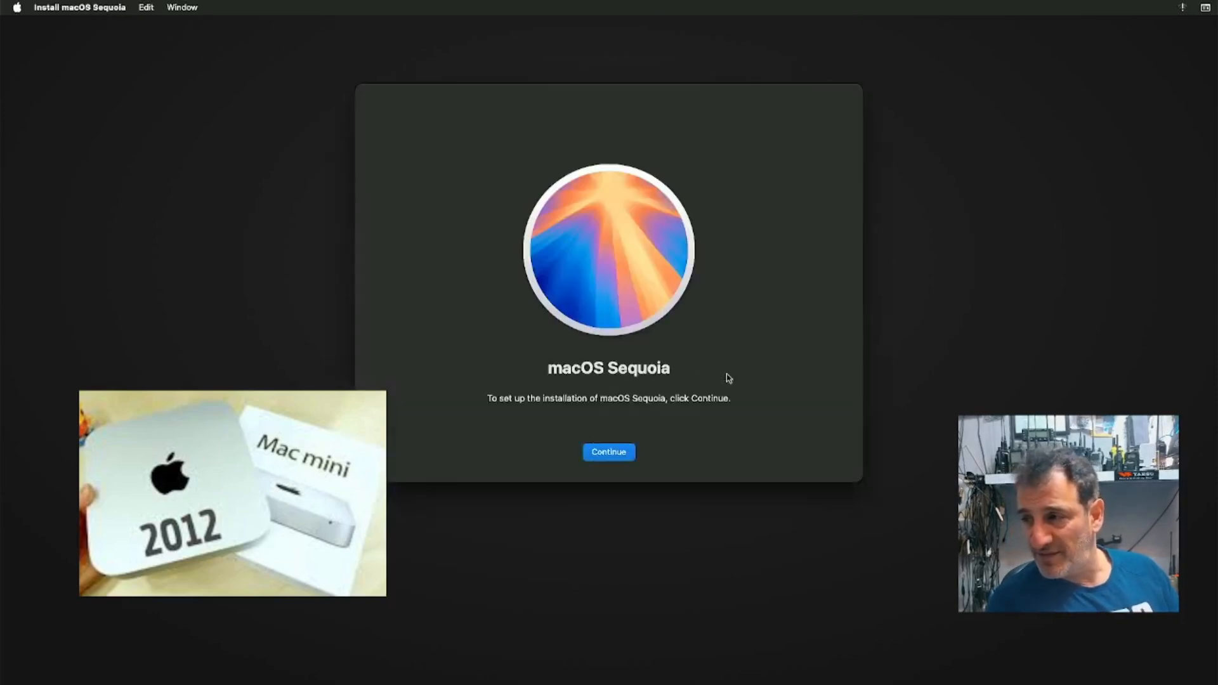
pyautogui.click(608, 451)
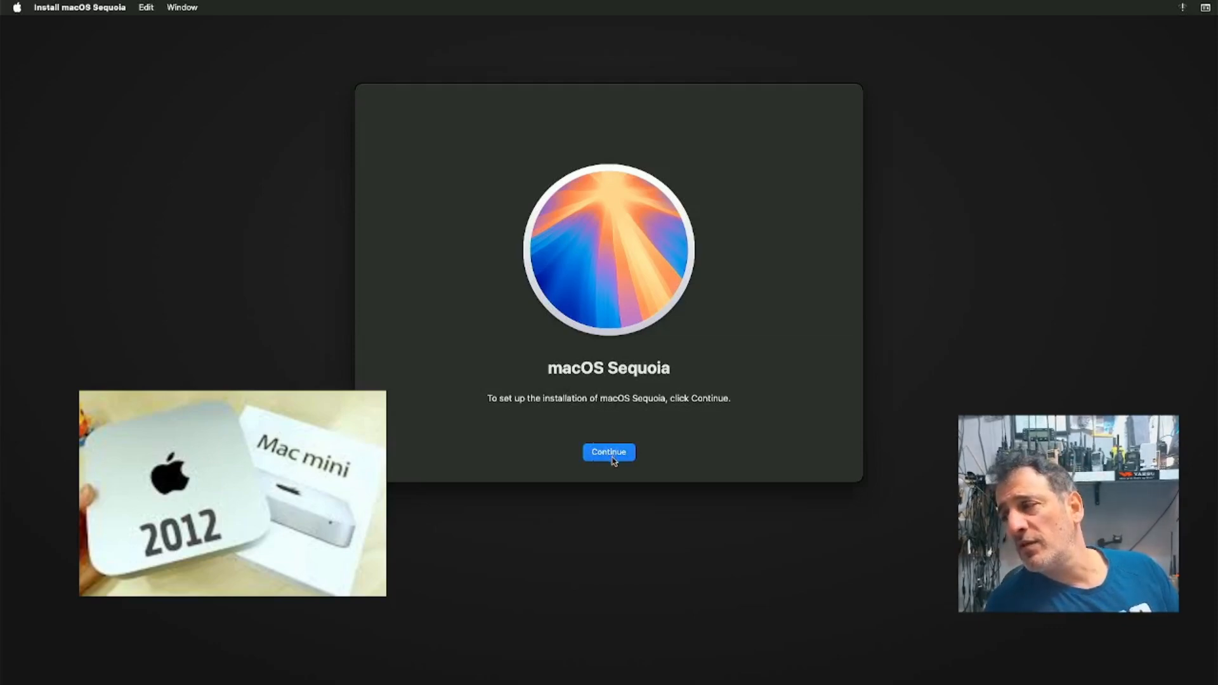
pyautogui.click(608, 451)
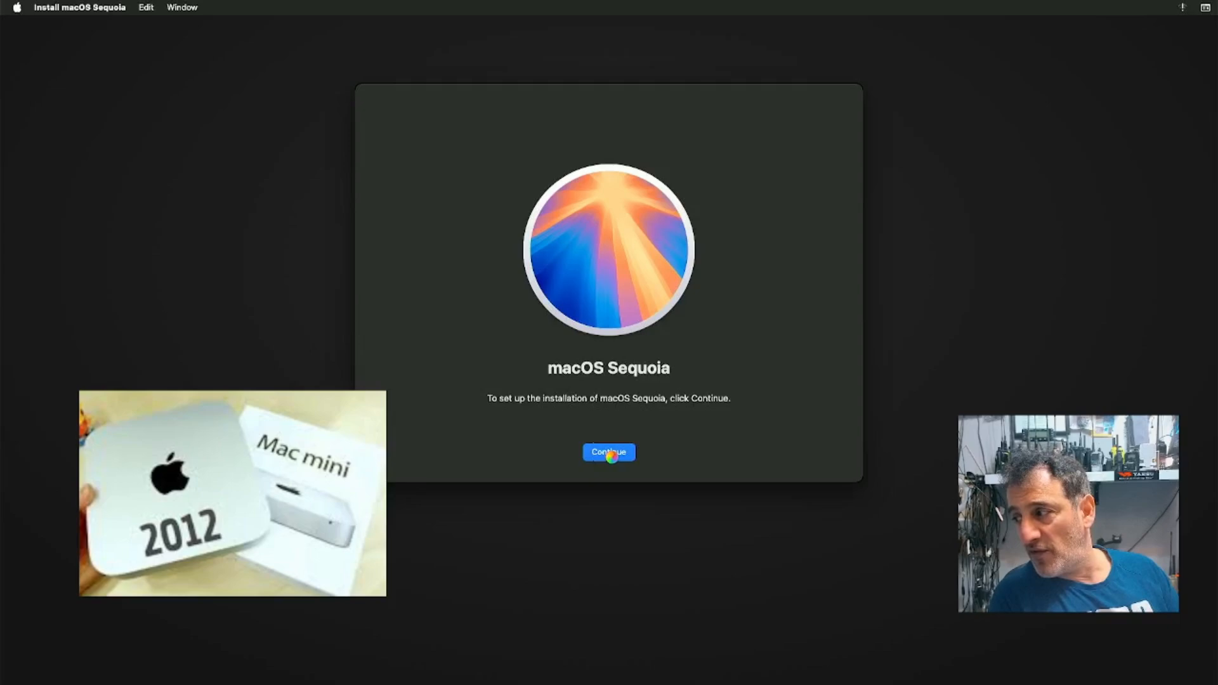
pyautogui.click(608, 451)
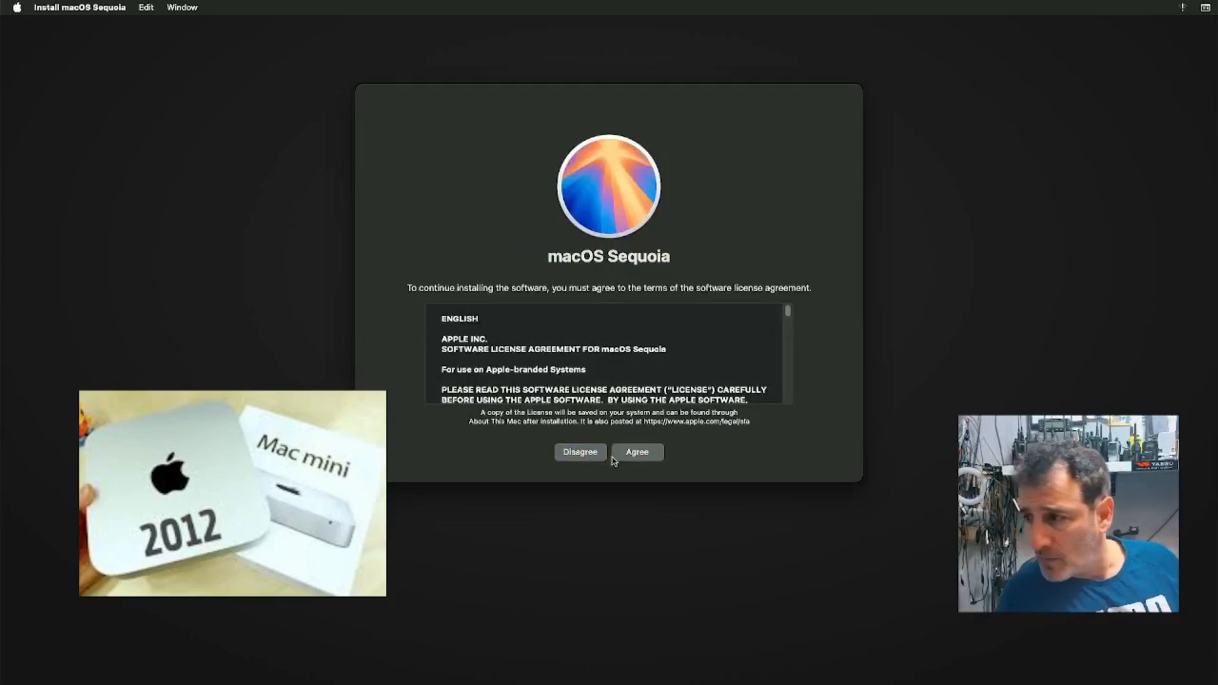
# Step: Agree to the licence and start installing Sequoia onto the Untitled disk
pyautogui.click(636, 452)
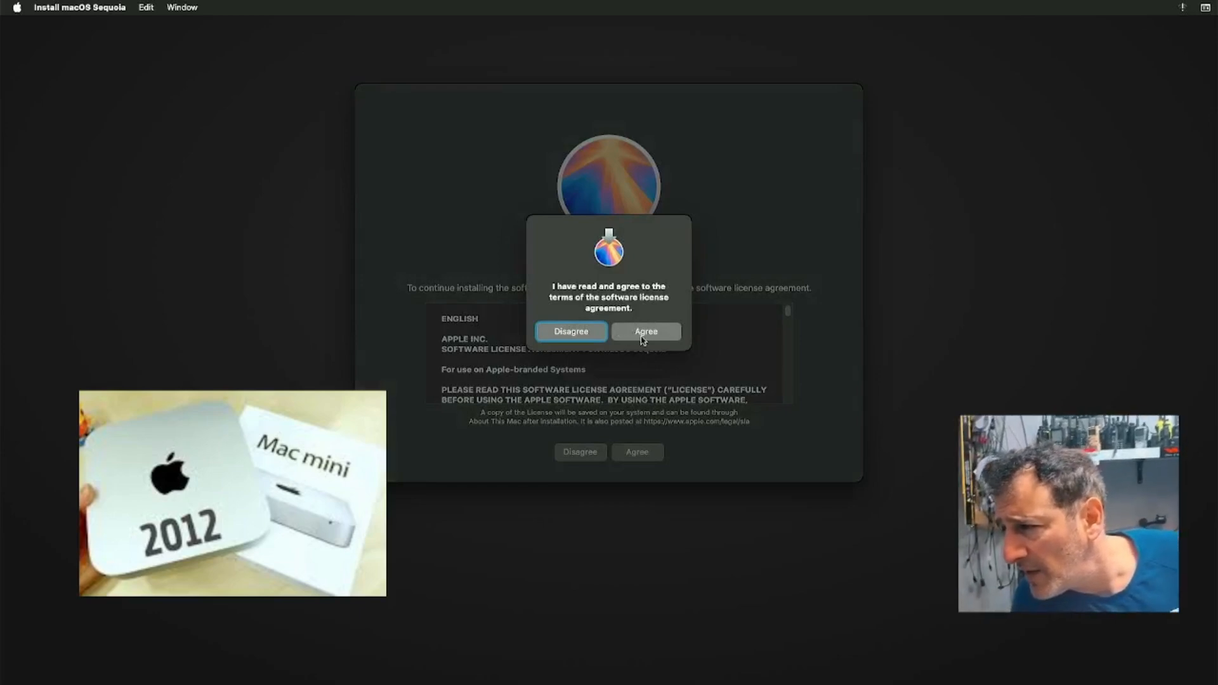
pyautogui.click(644, 331)
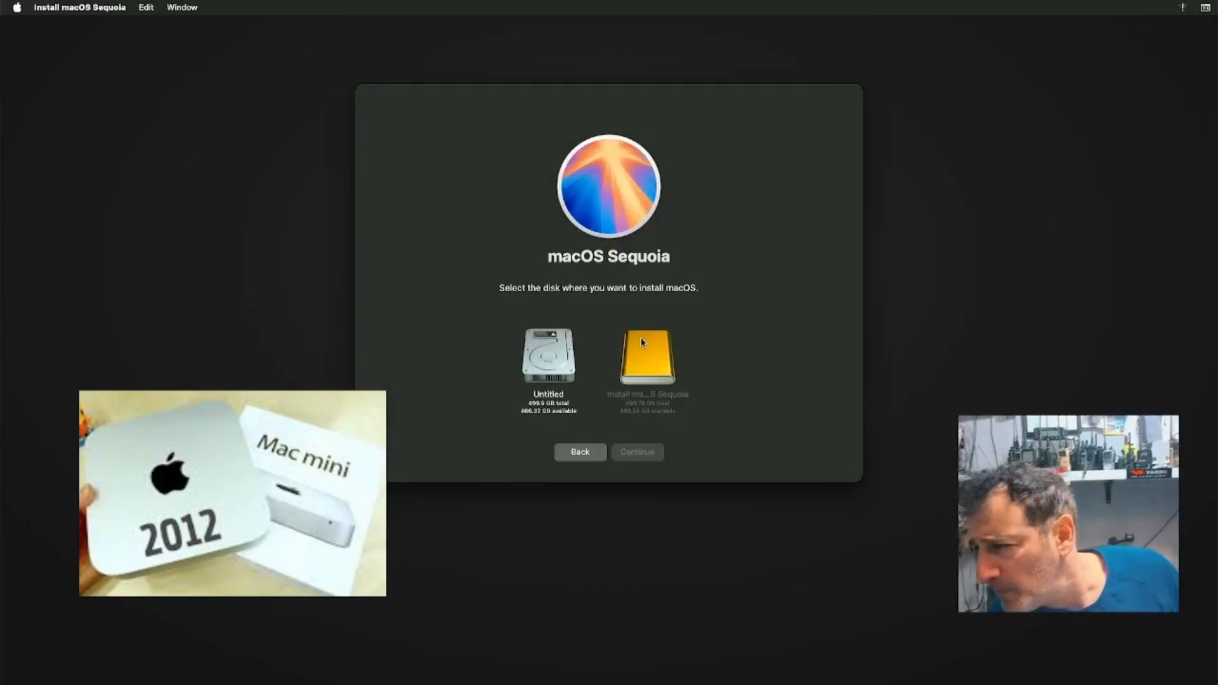
pyautogui.click(548, 358)
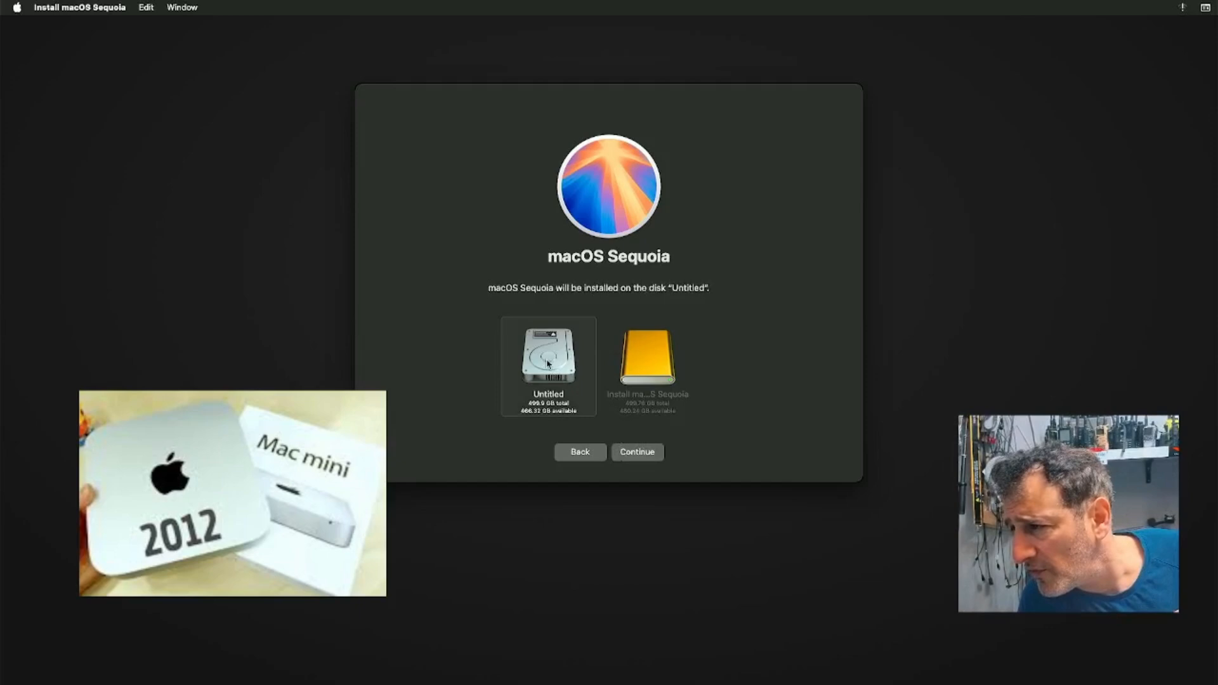
pyautogui.moveTo(643, 459)
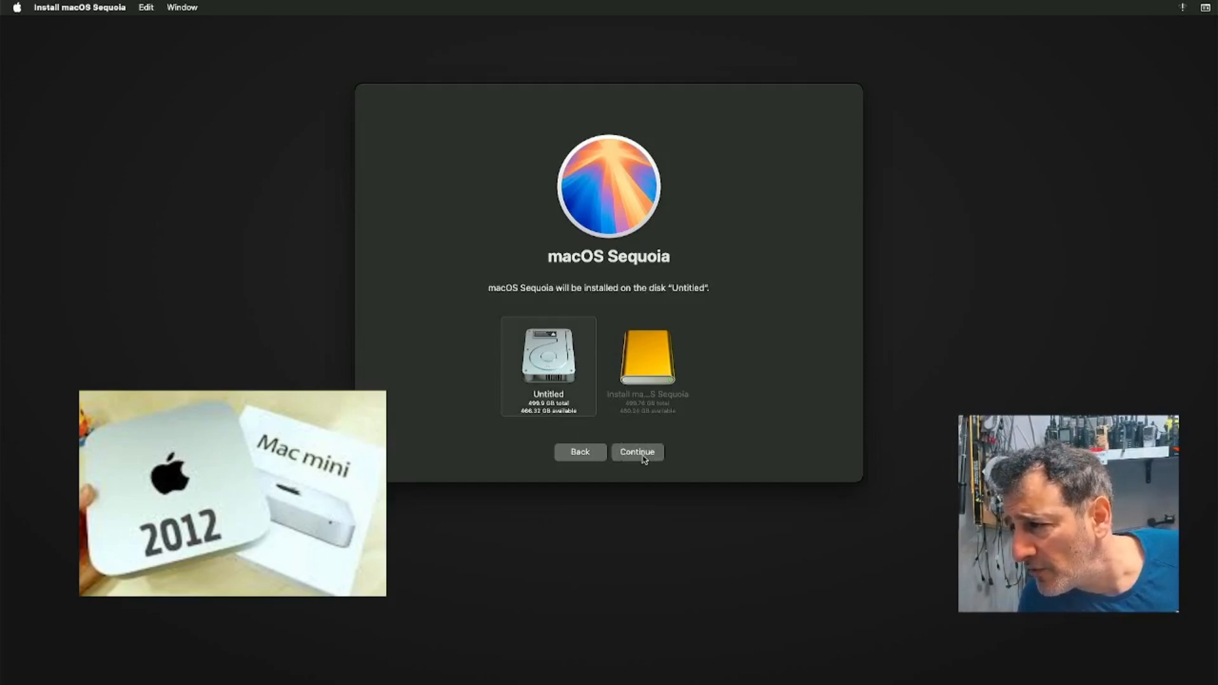
pyautogui.click(637, 451)
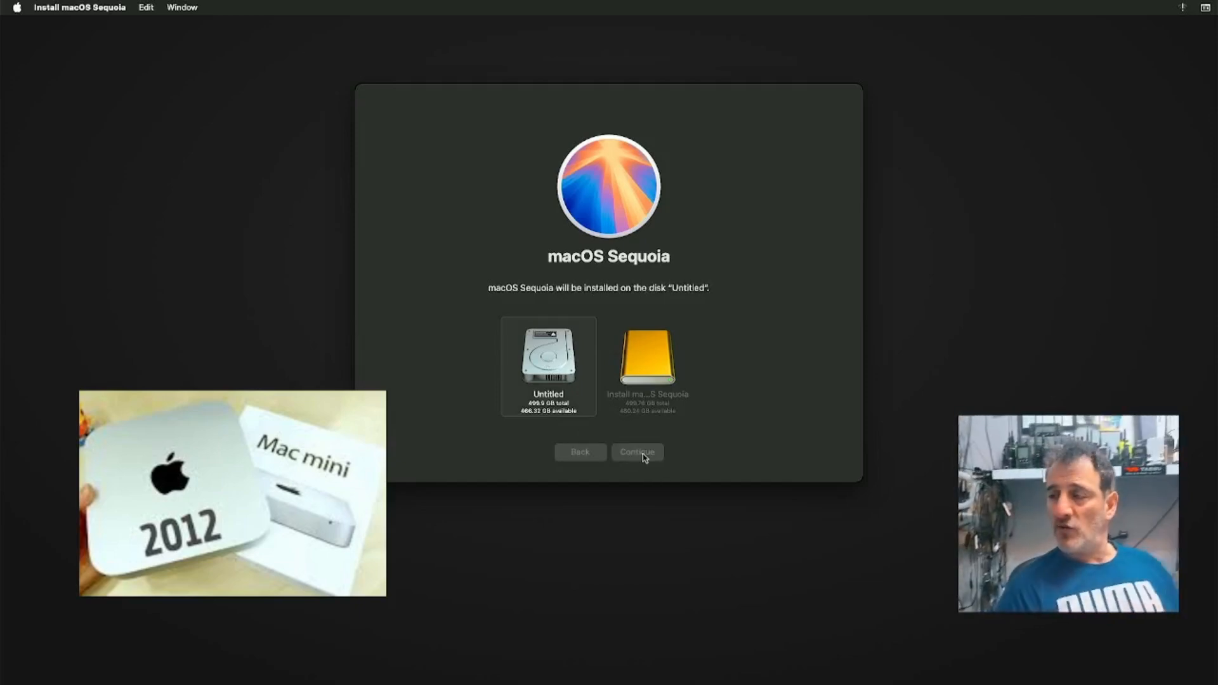
pyautogui.click(636, 452)
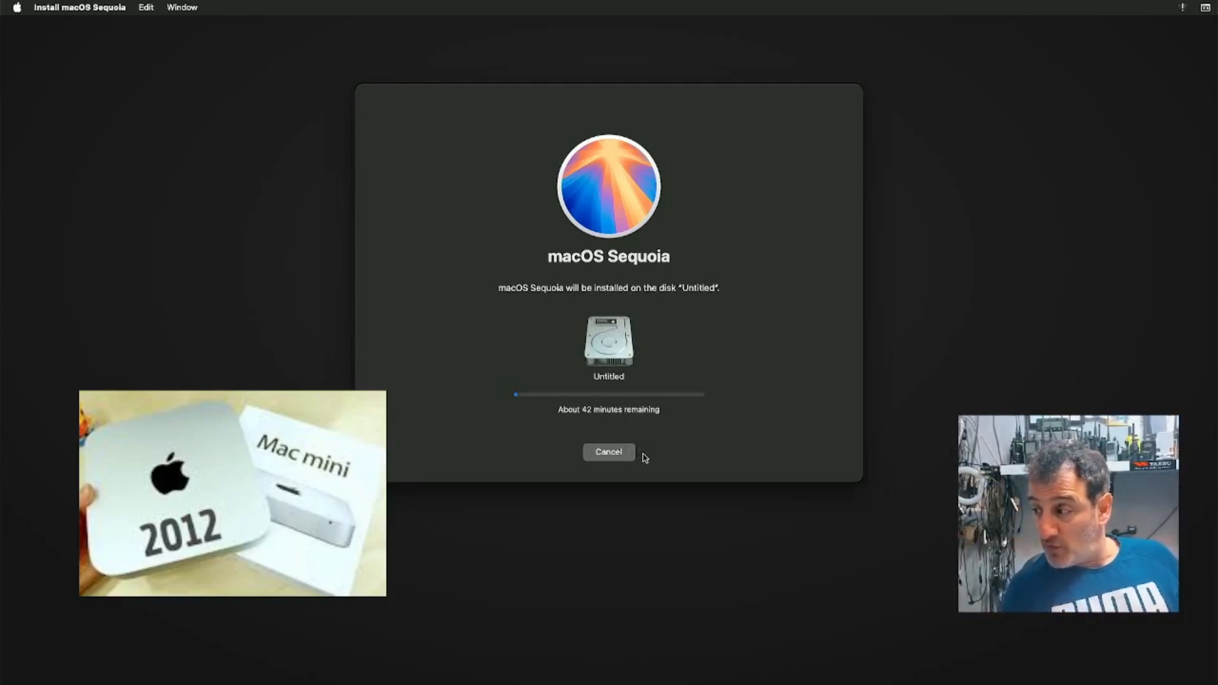
pyautogui.moveTo(601, 447)
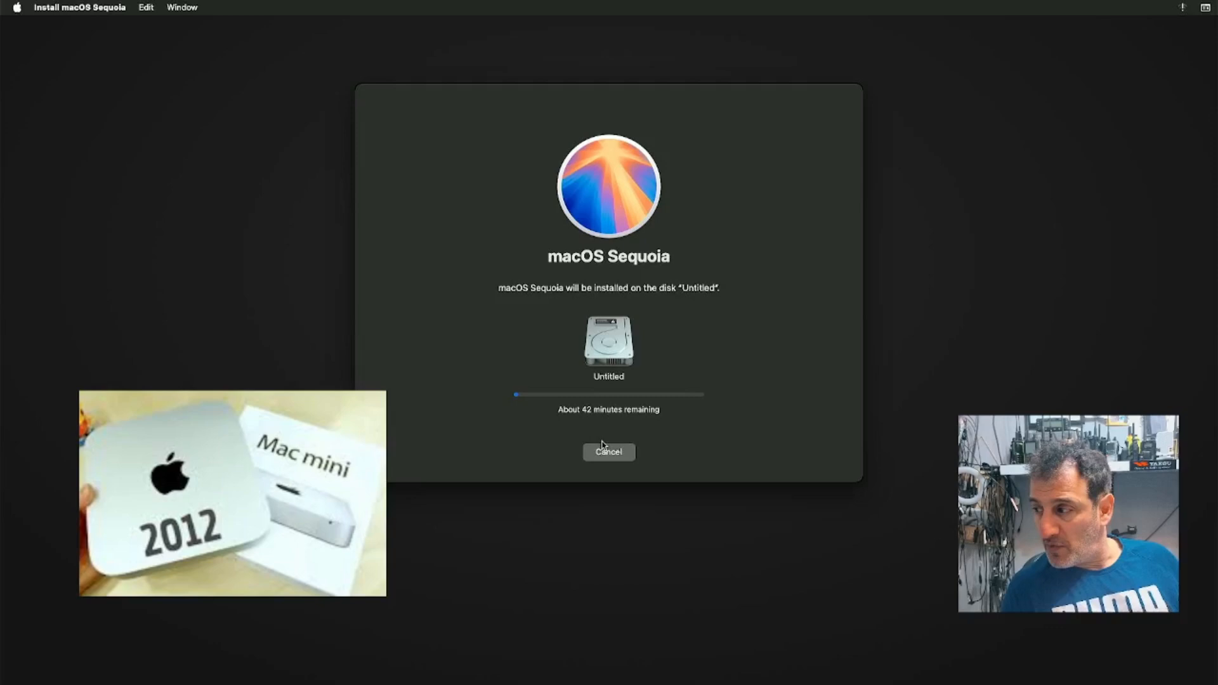
pyautogui.moveTo(531, 410)
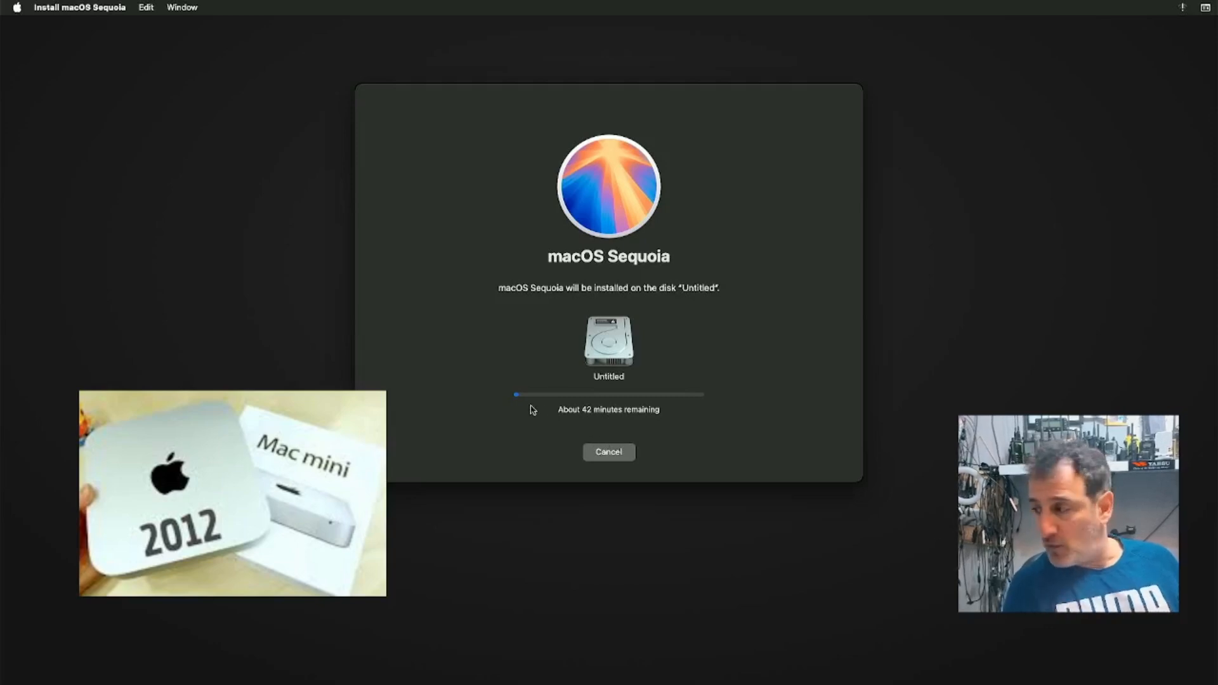
pyautogui.moveTo(351, 373)
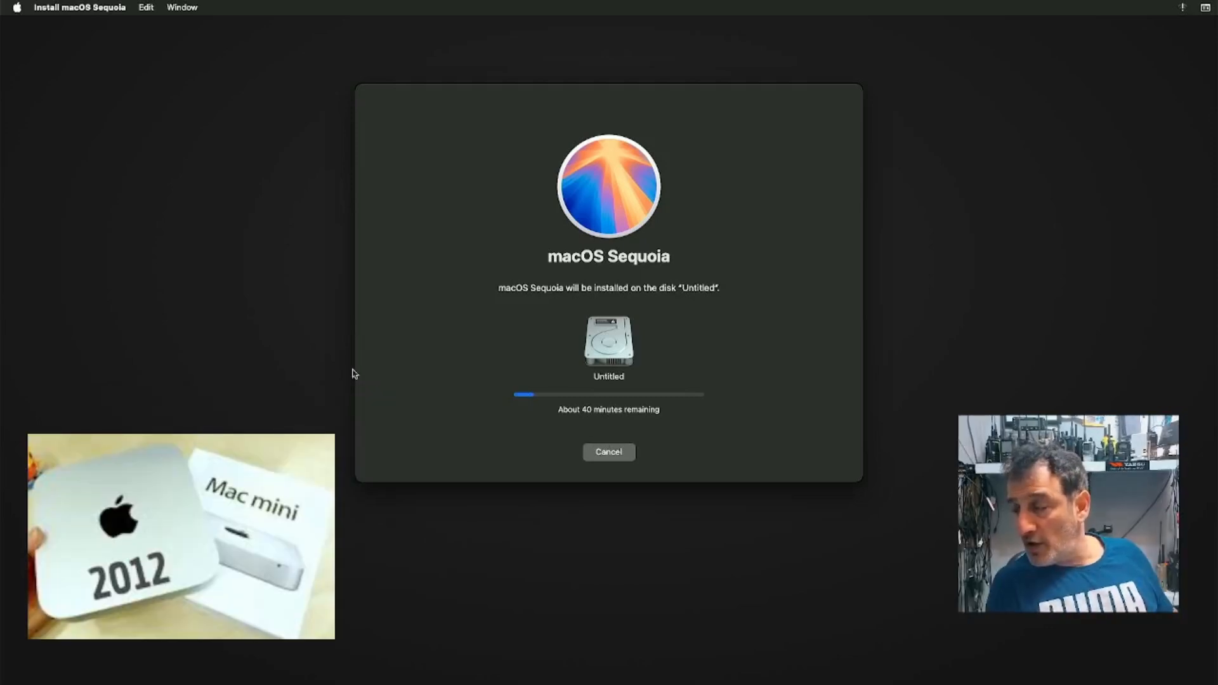